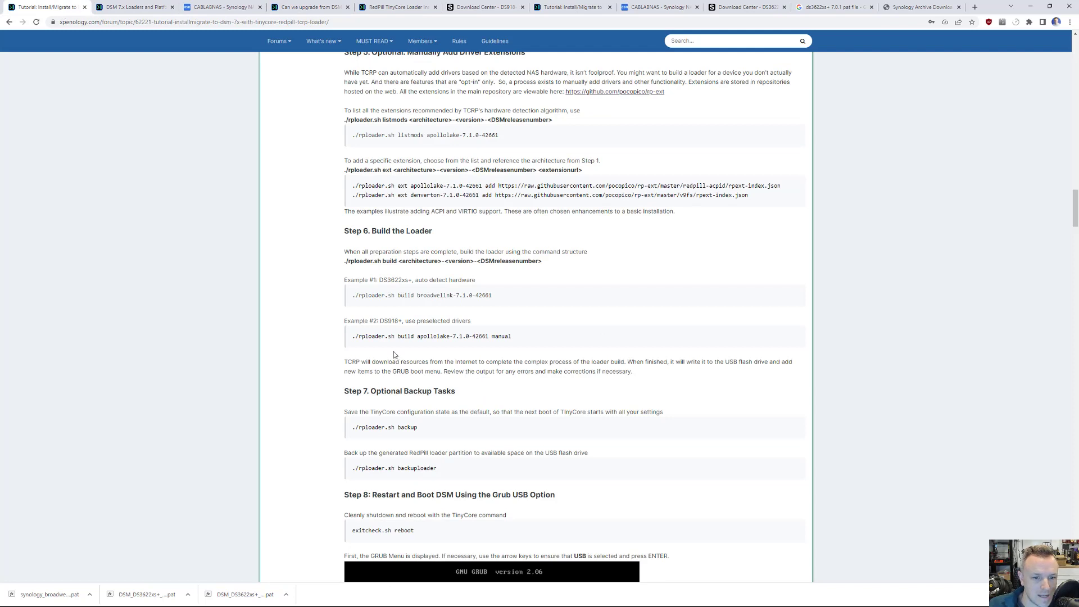
mouse_move(391, 349)
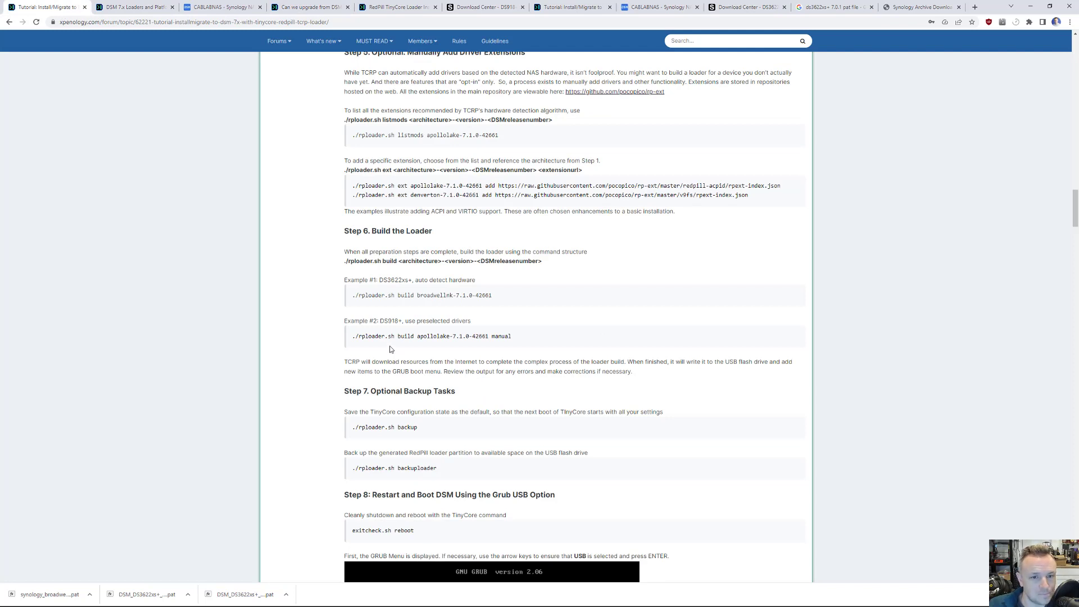
mouse_move(439, 387)
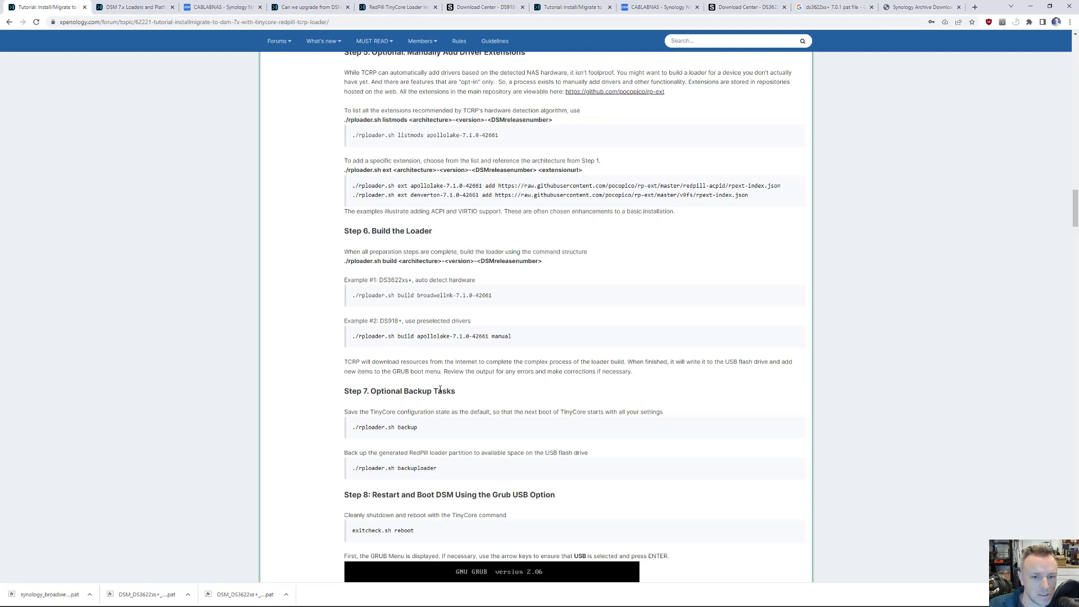
mouse_move(449, 420)
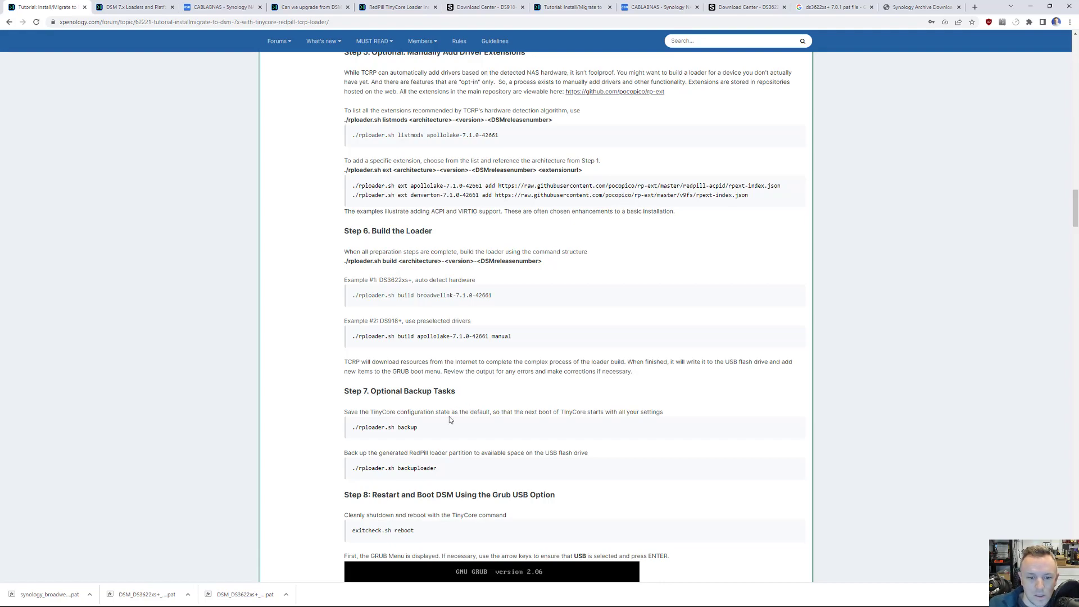
Scroll the XPEnology tutorial up from Step 6 to Step 2 on writing TCRP to USB.
scroll("up", 3)
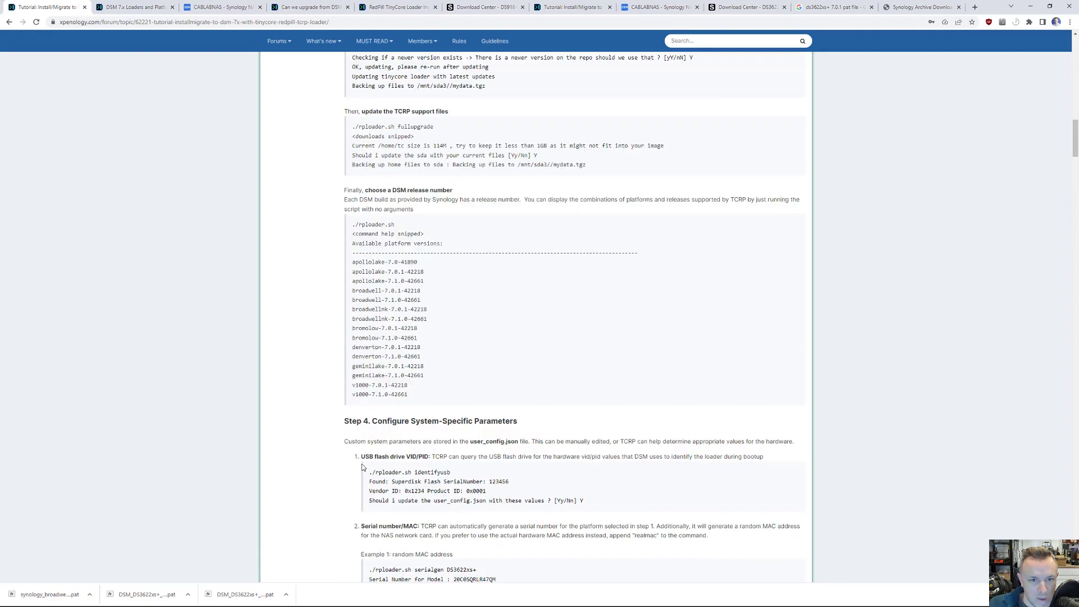
scroll("up", 3)
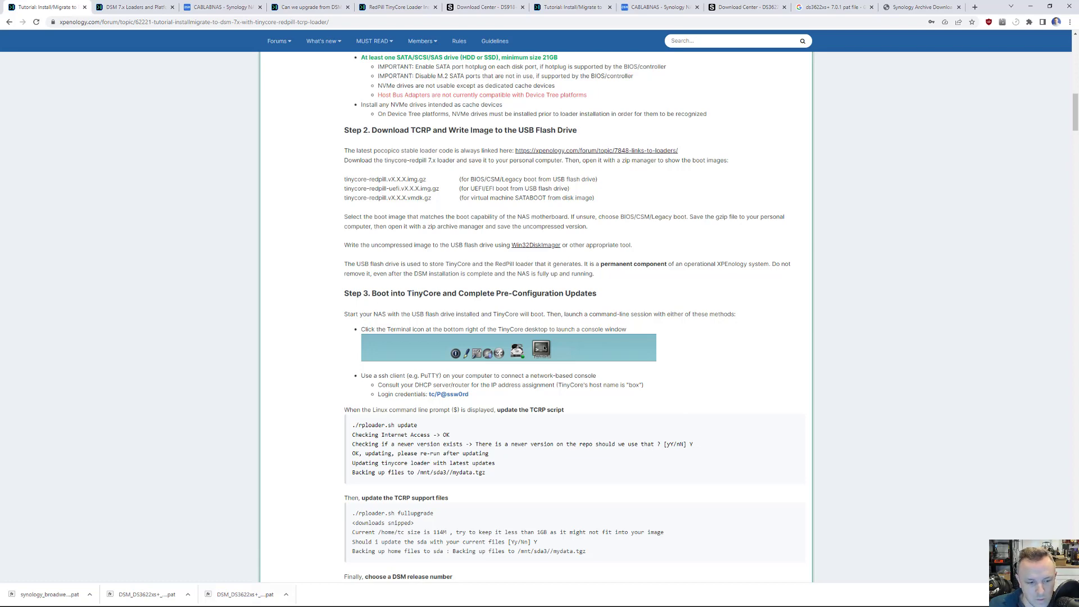
Write tinycore-redpill-uefi-v0.9.4.3.img to the 64 GB USB drive with Rufus, then close Rufus.
type("rufus")
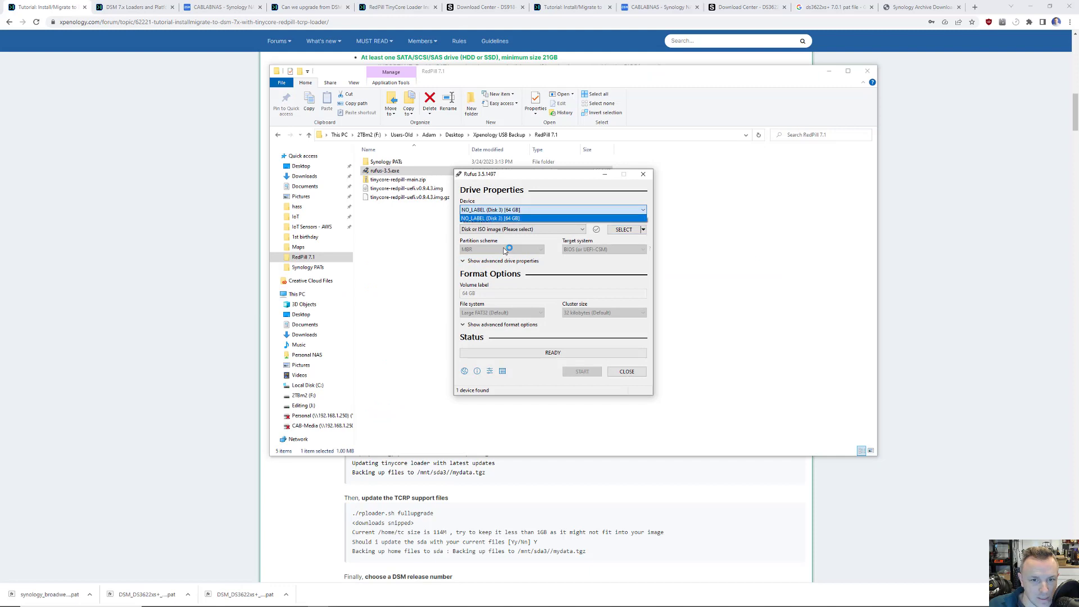
left_click(553, 218)
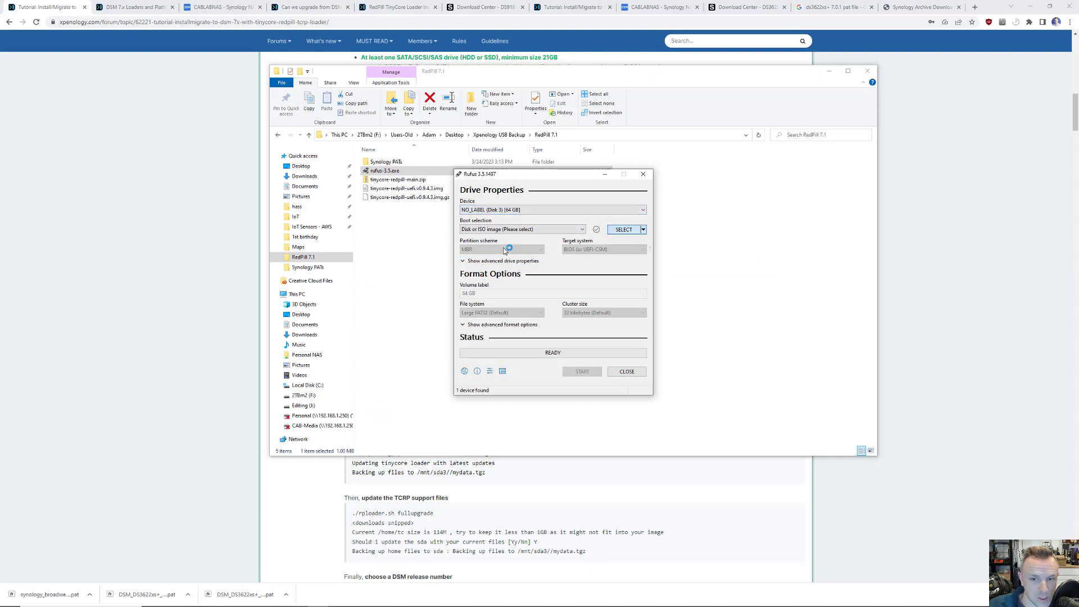
left_click(623, 229)
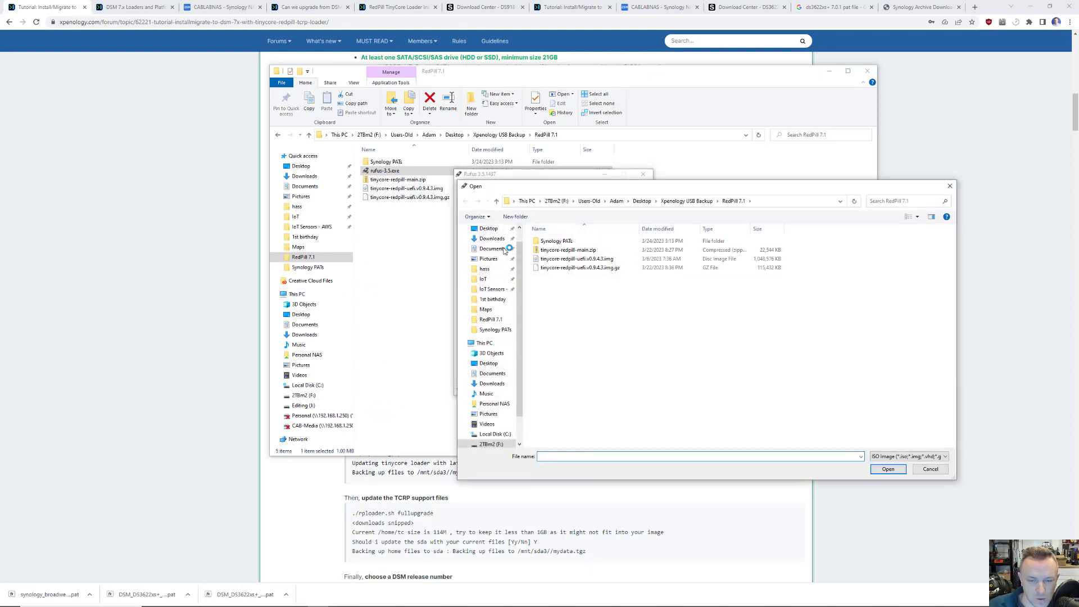
left_click(578, 258)
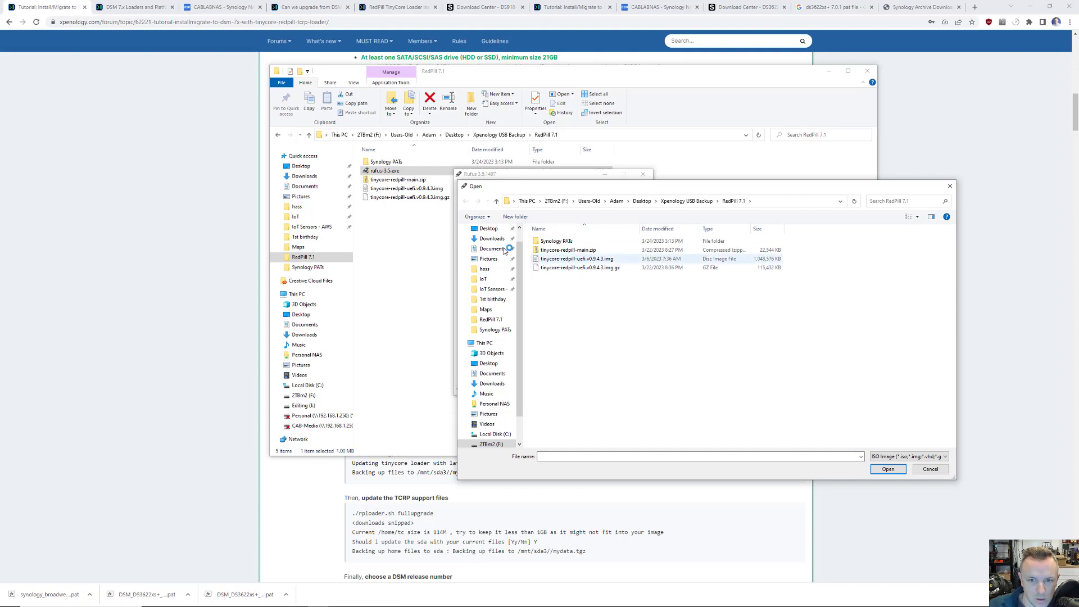
left_click(888, 469)
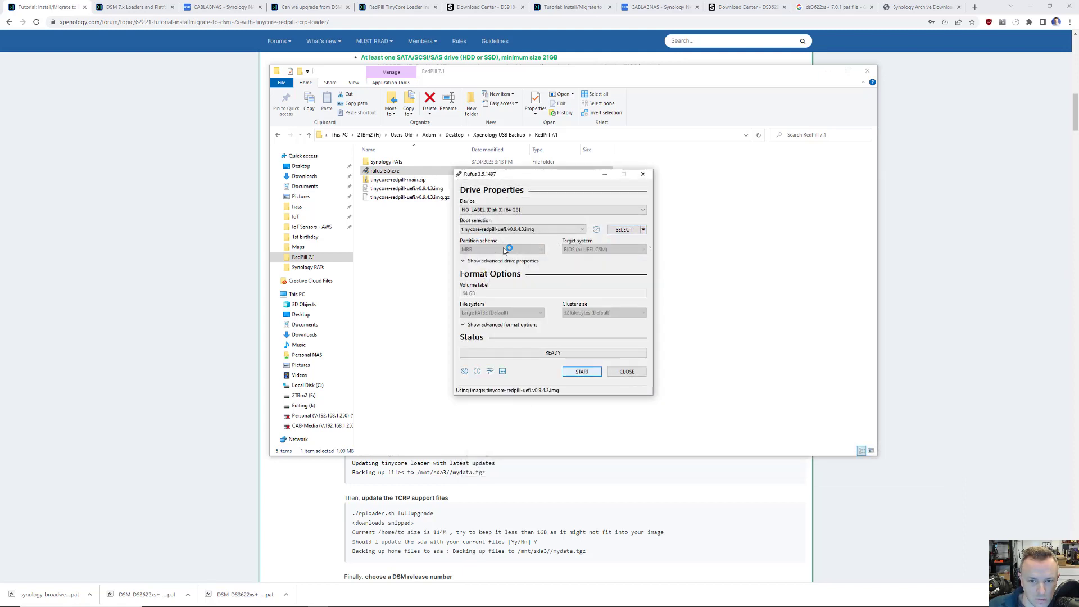
left_click(579, 371)
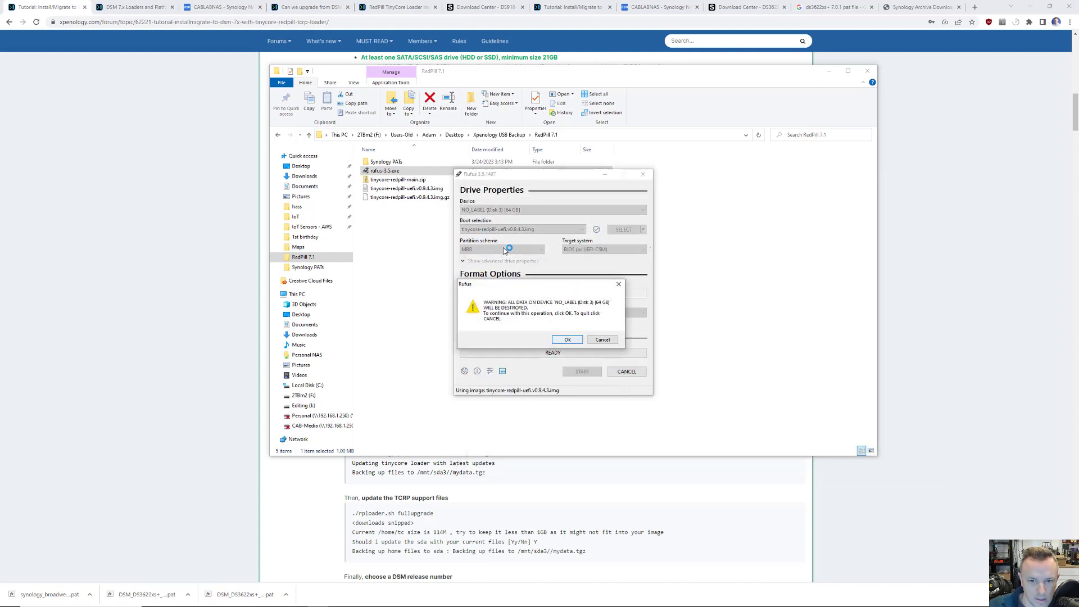
left_click(567, 340)
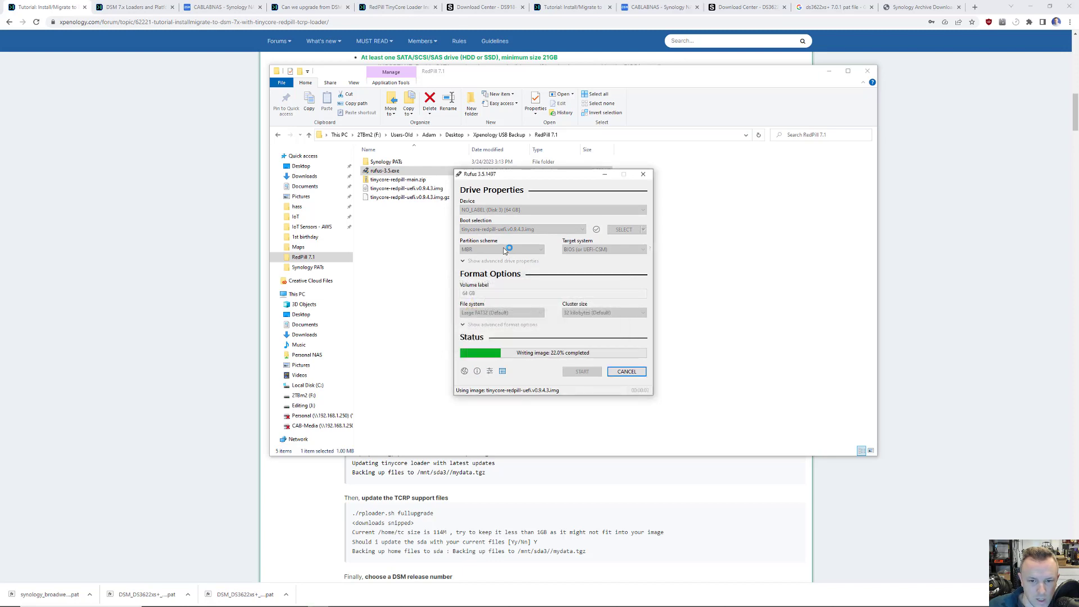
left_click(642, 175)
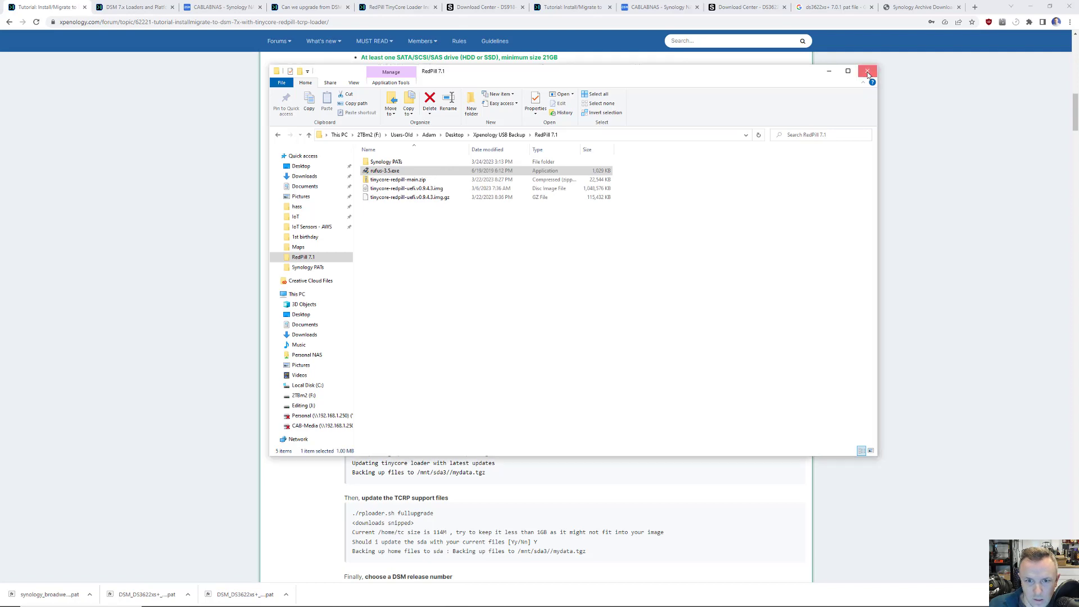
Close the RedPill 7.1 folder window to return to the Chrome tutorial.
left_click(867, 71)
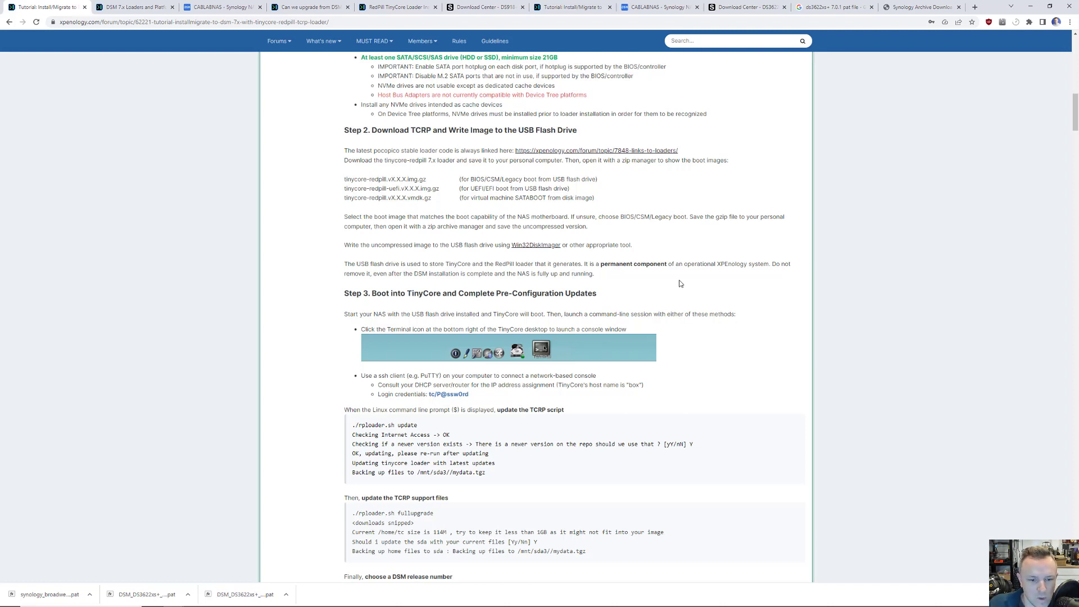
mouse_move(409, 423)
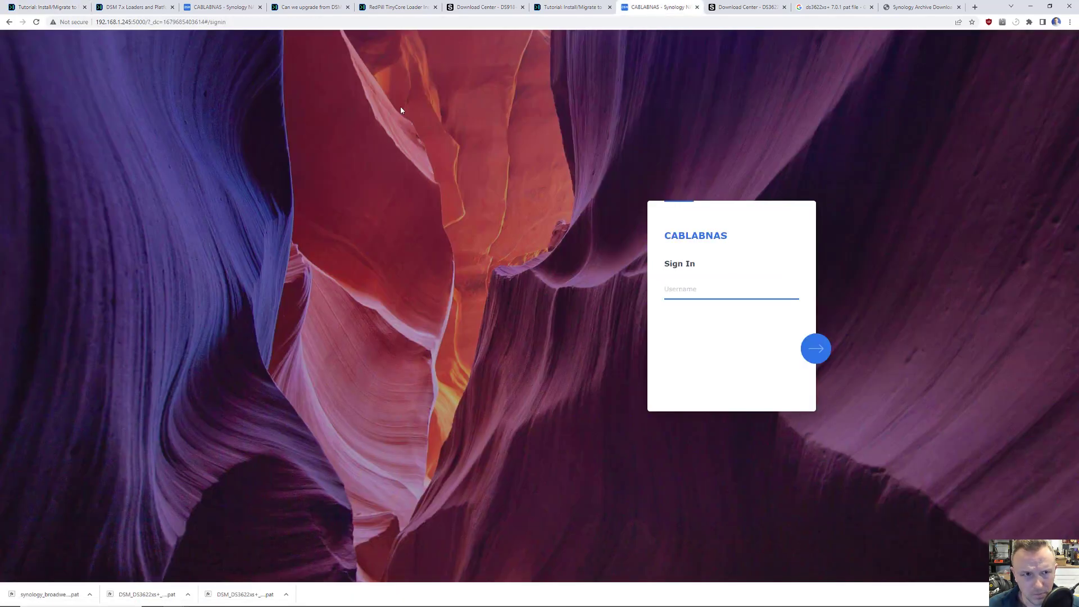
Browse to 192.168.1.250:5000 and sign in to the CABLABNAS DSM desktop.
left_click(155, 21)
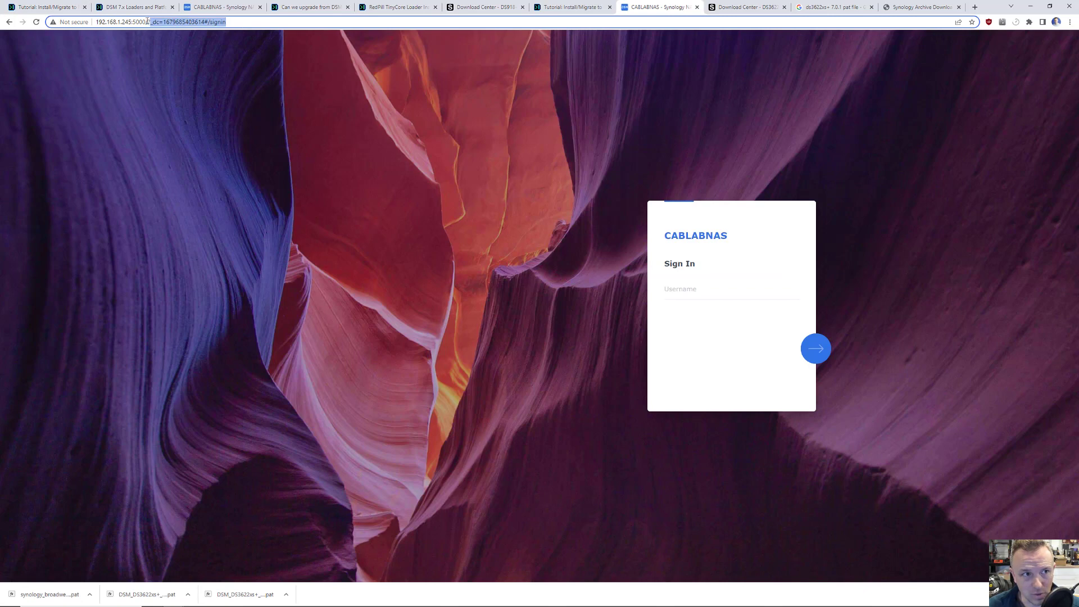
type("192.168.1.205")
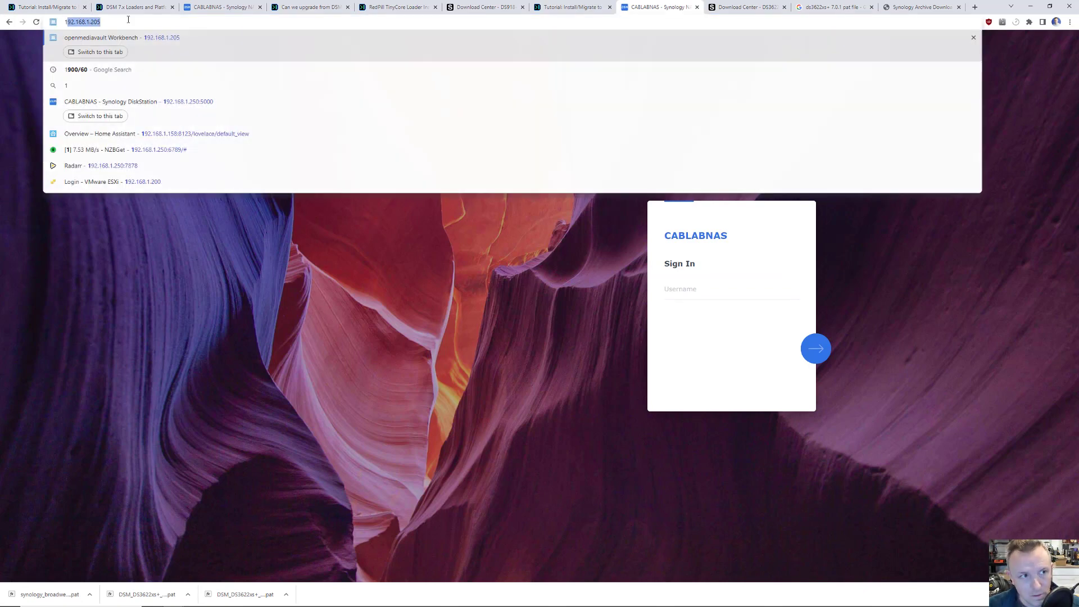
type("192.168.1.2")
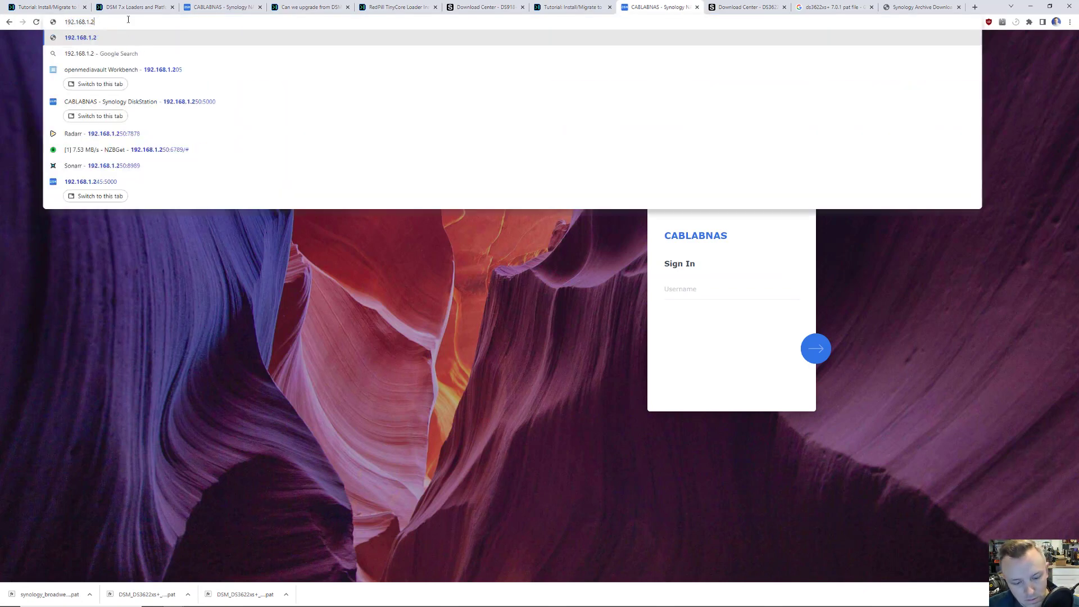
left_click(110, 101)
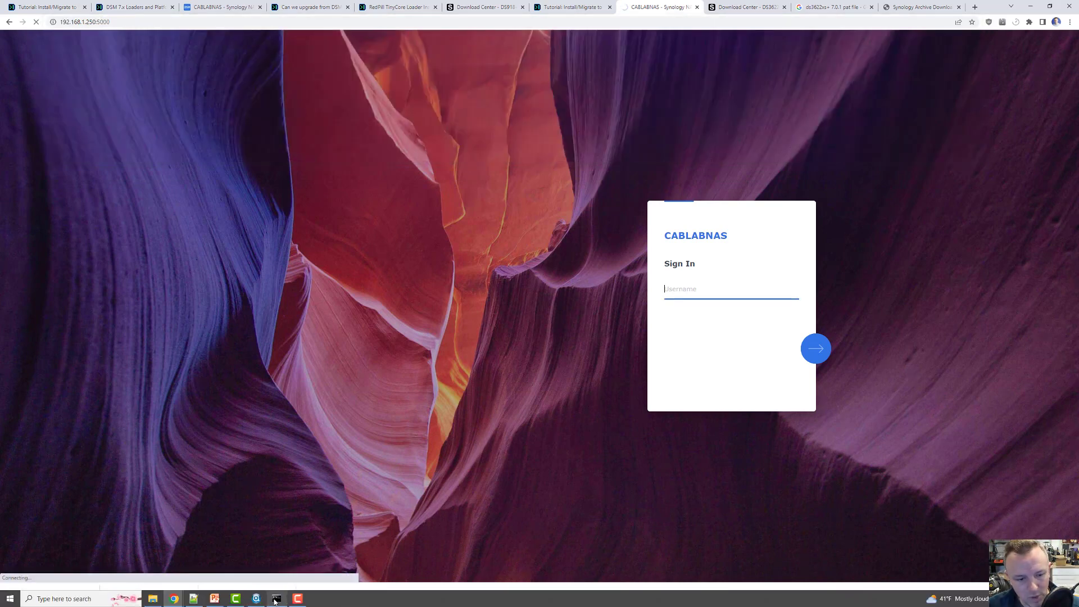
left_click(276, 598)
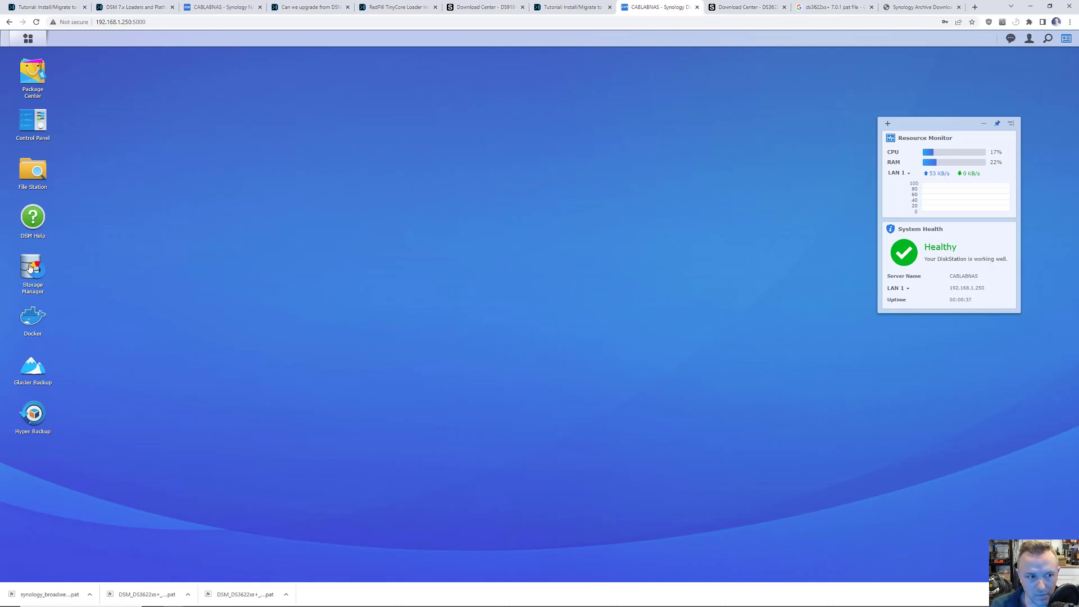
Check Storage Manager's Overview, Volume, Storage Pool and HDD/SSD pages for healthy RAID 5 status.
double_click(32, 269)
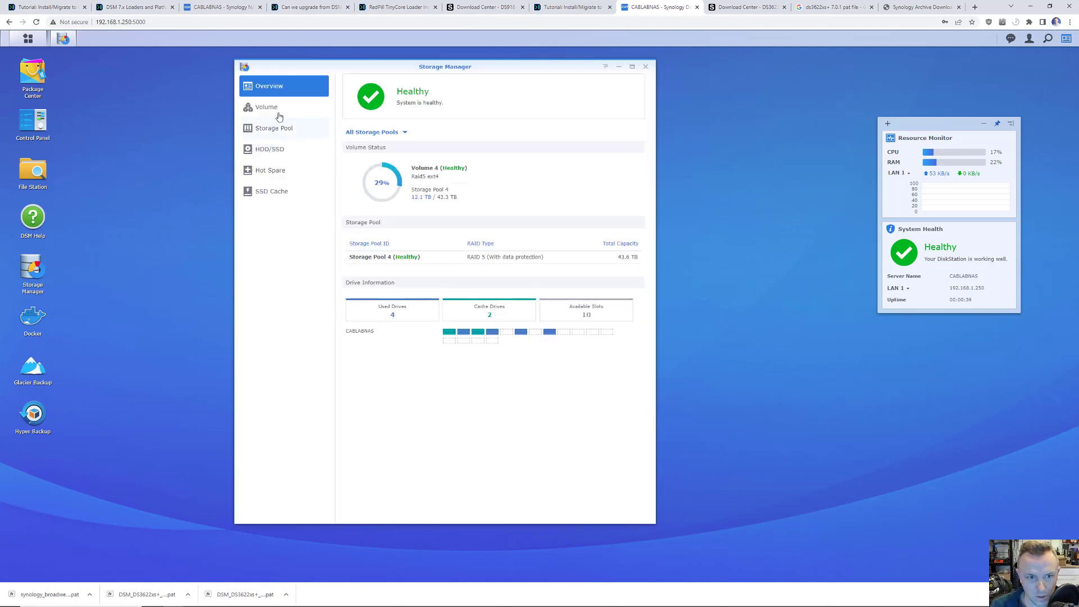
left_click(274, 128)
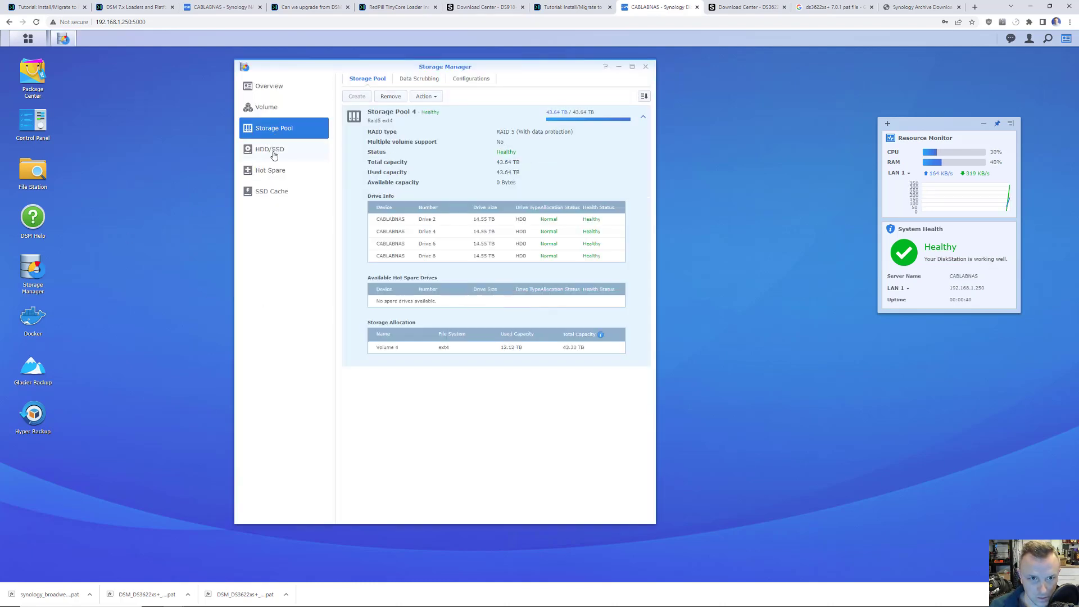
left_click(269, 149)
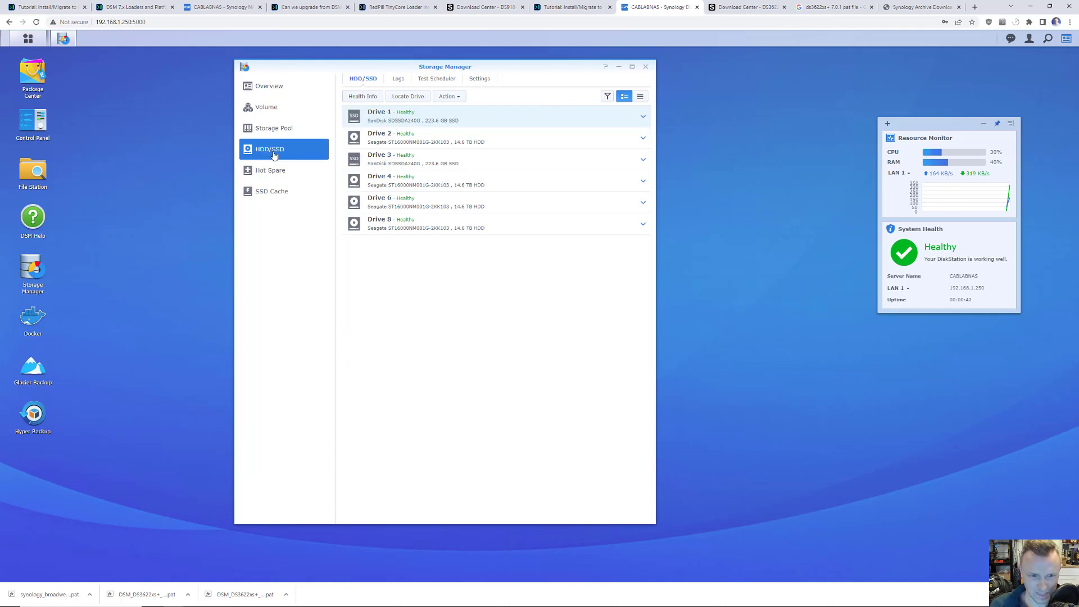
mouse_move(395, 301)
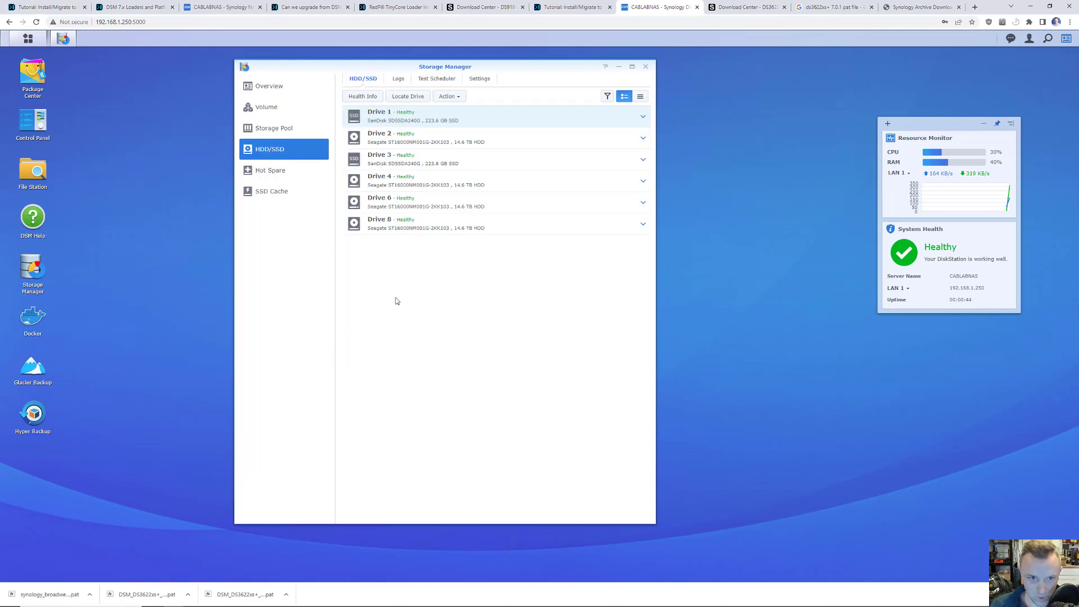
left_click(274, 128)
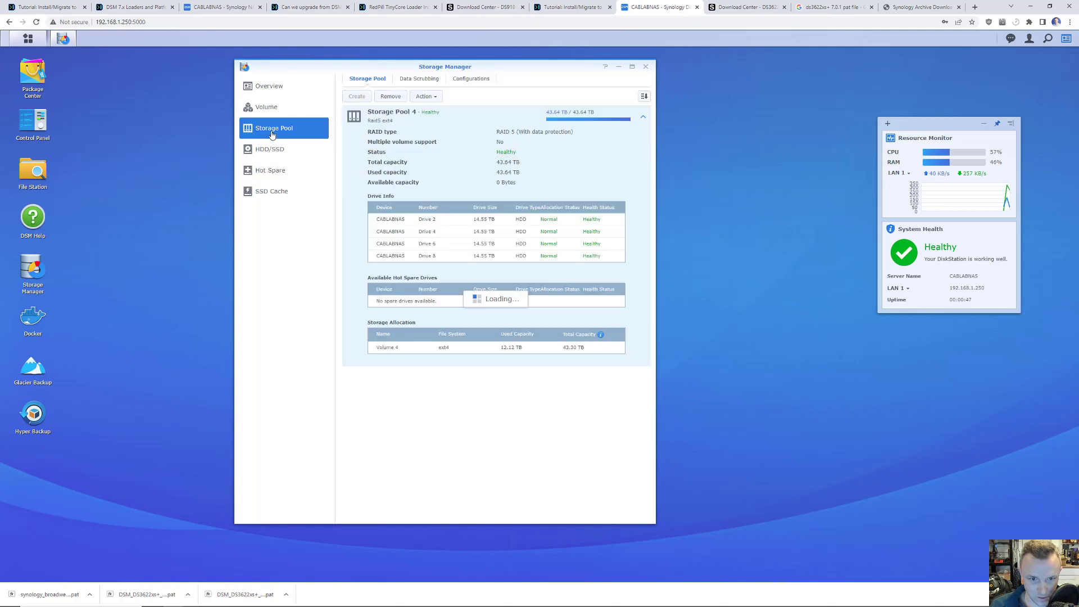
left_click(266, 107)
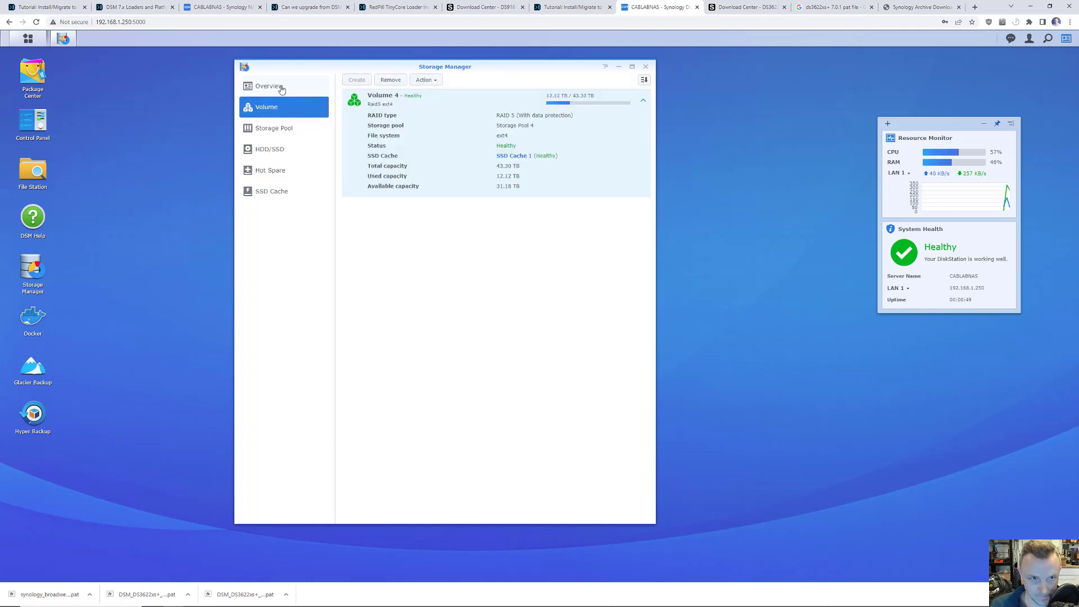
left_click(268, 86)
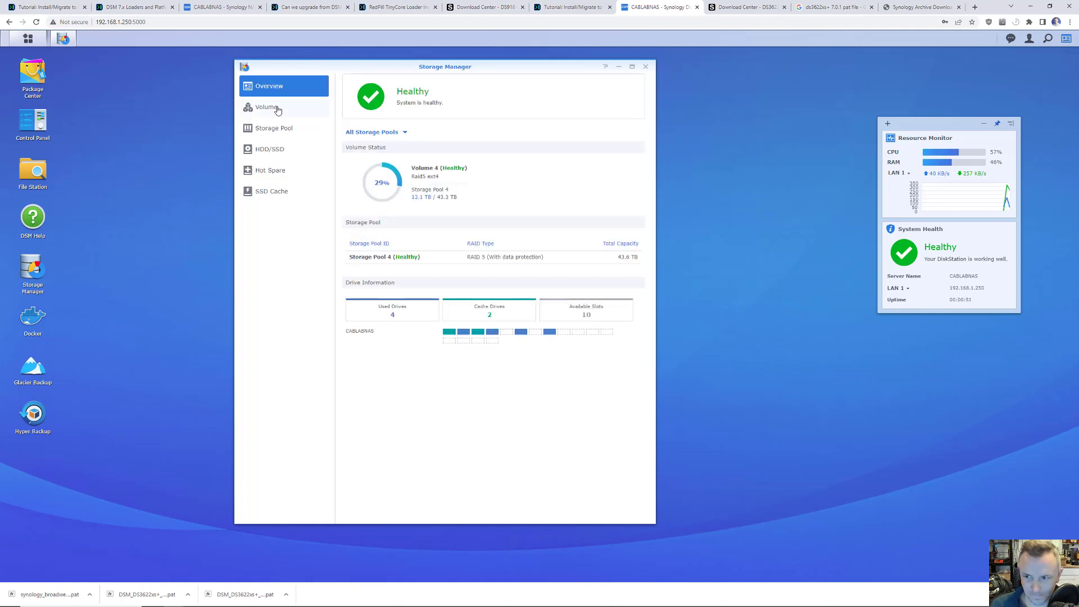
left_click(266, 106)
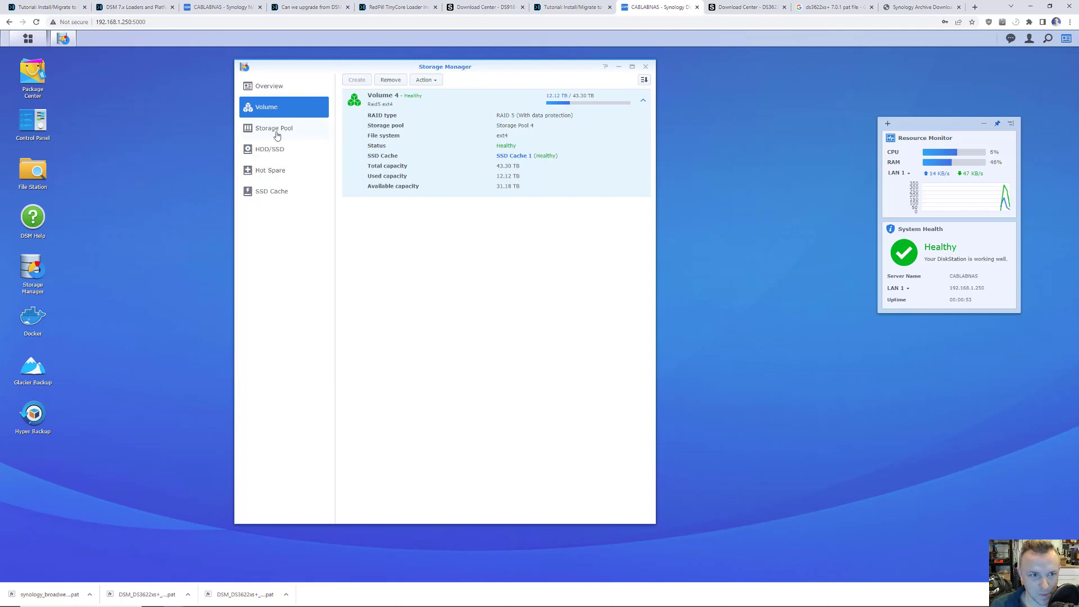
left_click(273, 128)
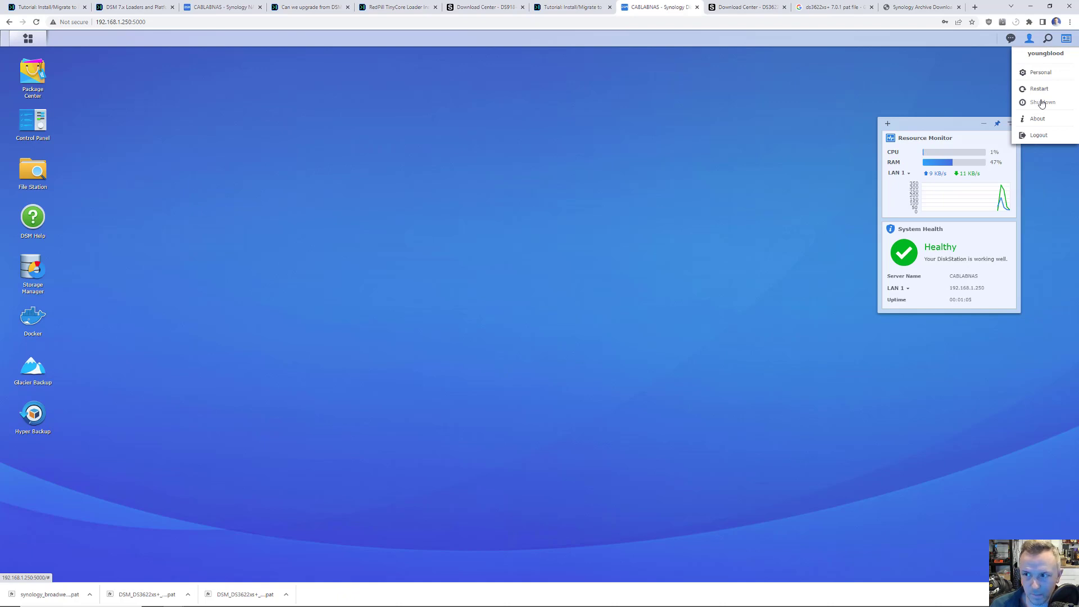
Open the DSM account menu with the restart and shutdown options.
left_click(1042, 101)
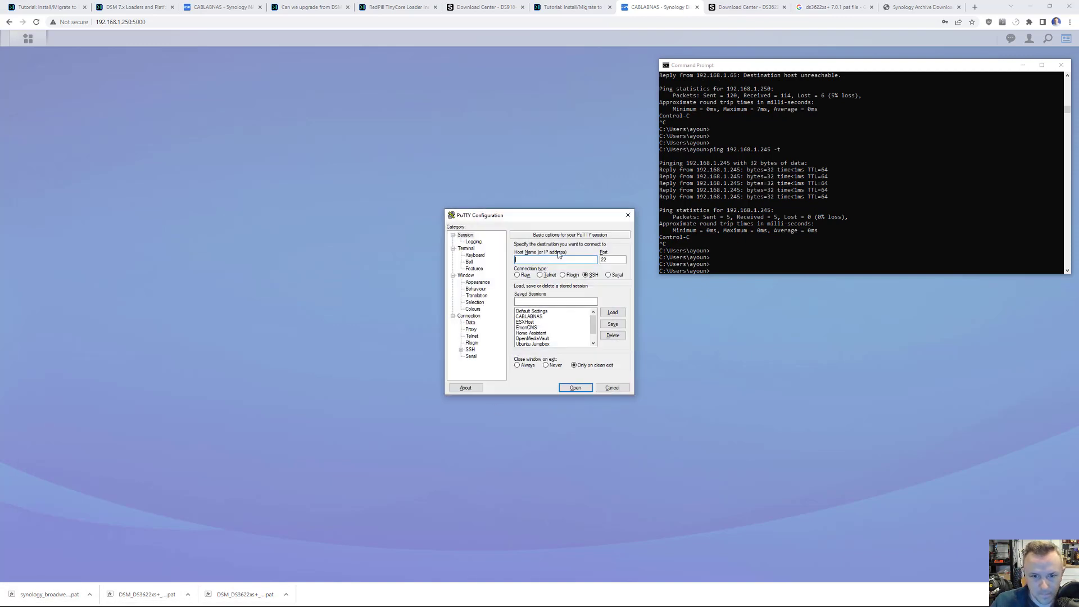
Start an SSH session to 192.168.1.245 and accept the new host key.
type("192")
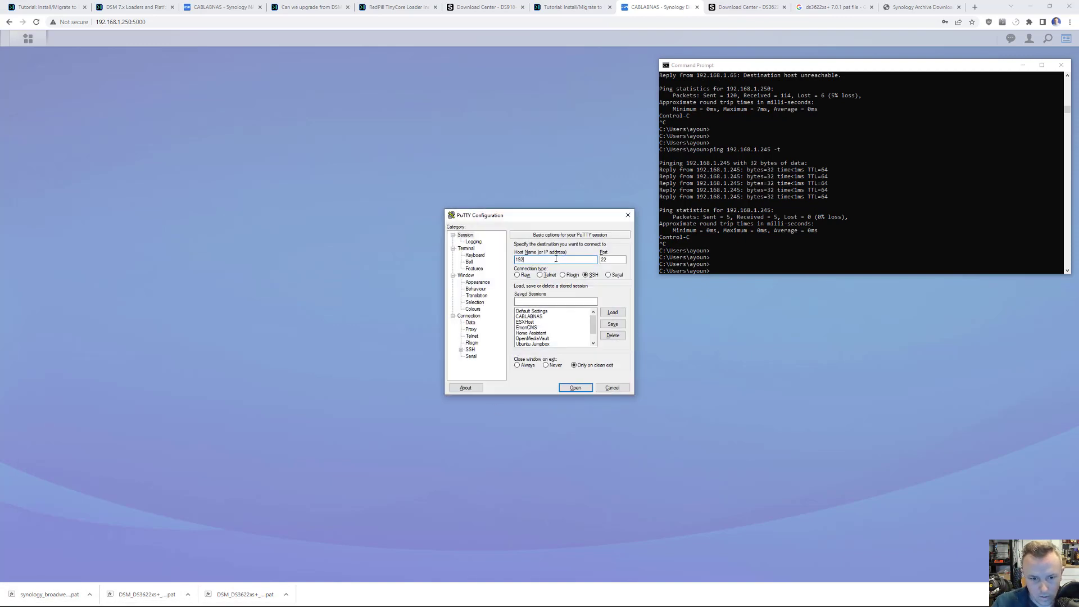
type("192.168.1.24")
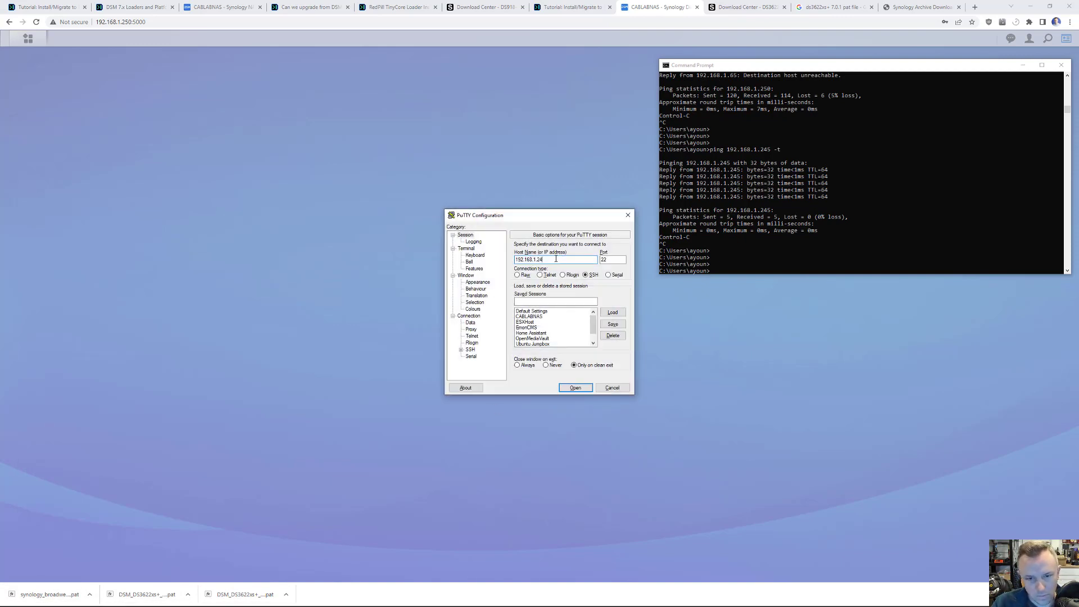
left_click(575, 387)
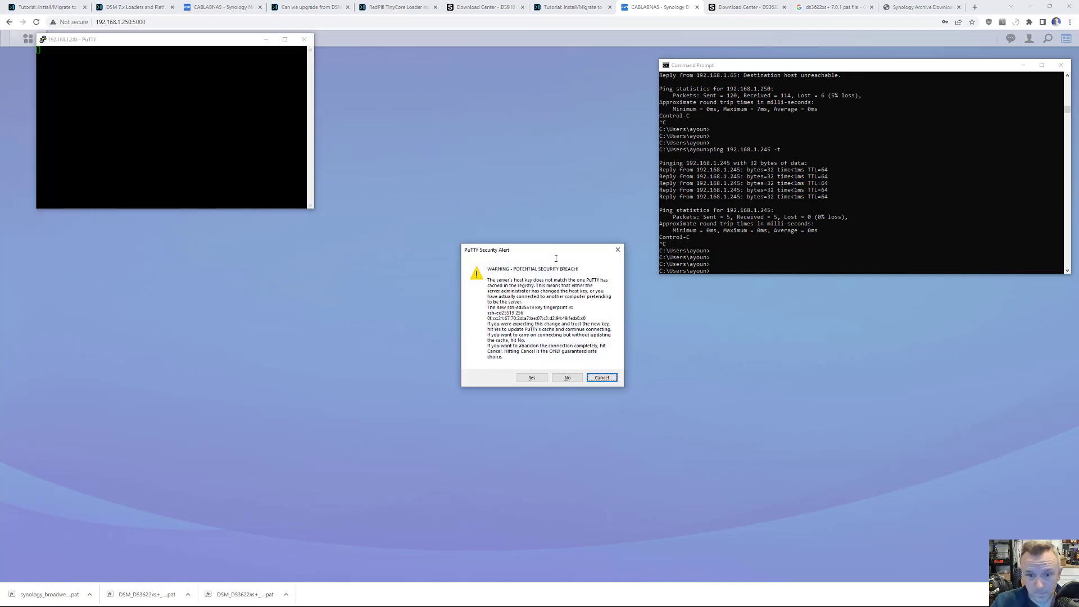
left_click(531, 377)
type("tc")
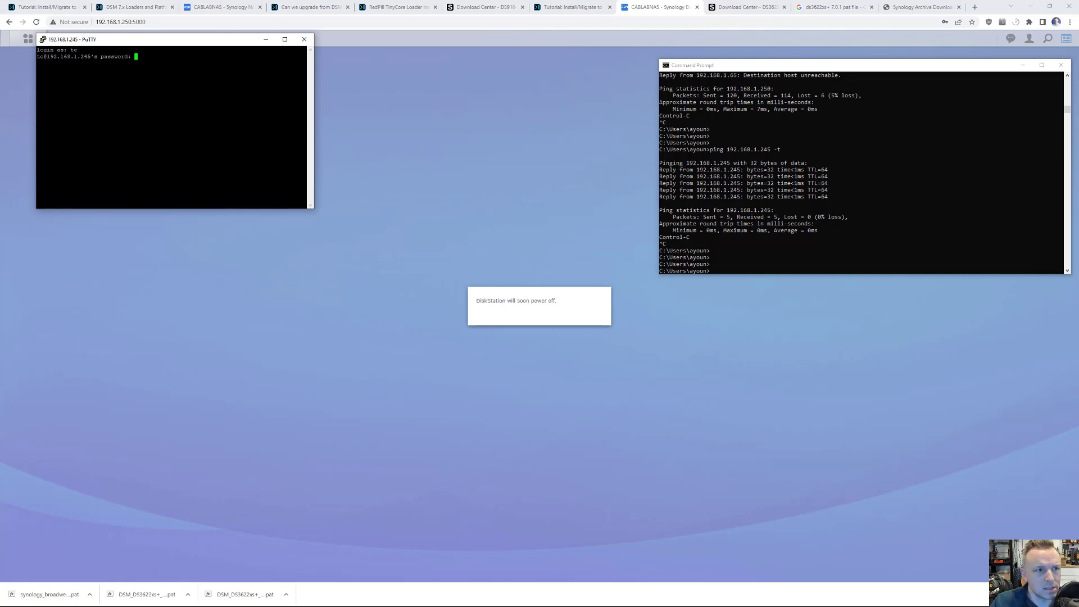
Log in as tc and run ./rploader.sh update and fullupgrade, backing up to mydata.tgz.
left_click(45, 7)
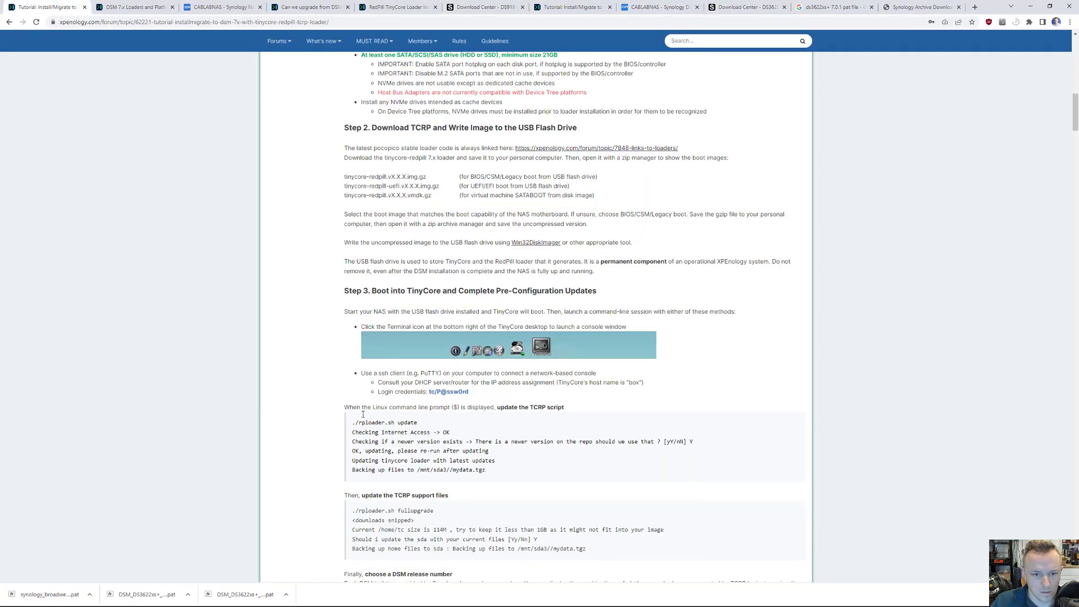
scroll("down", 3)
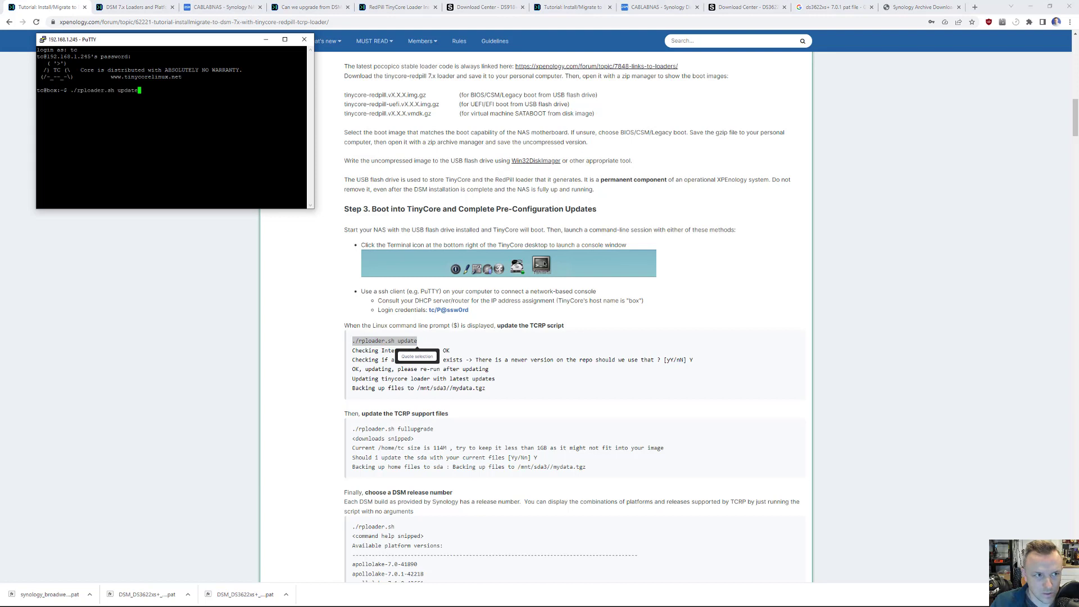
key("Return")
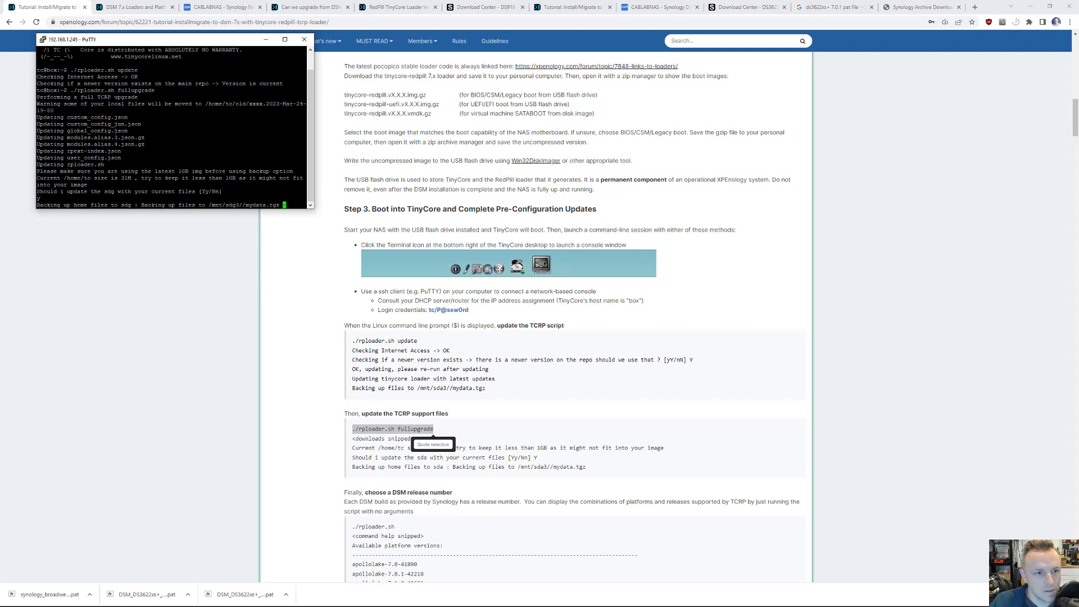
scroll("down", 3)
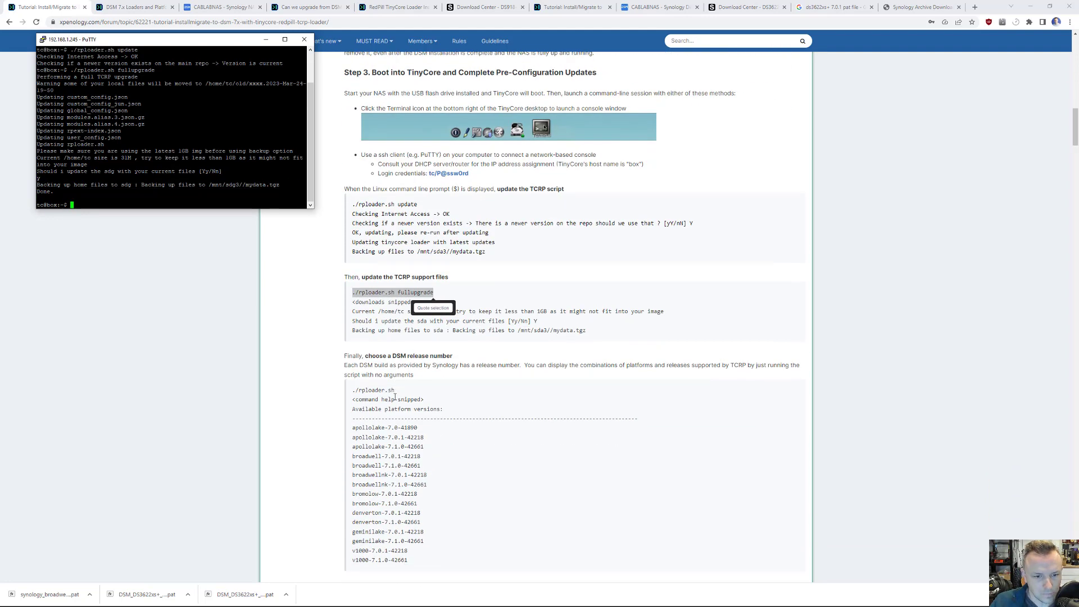
scroll("down", 3)
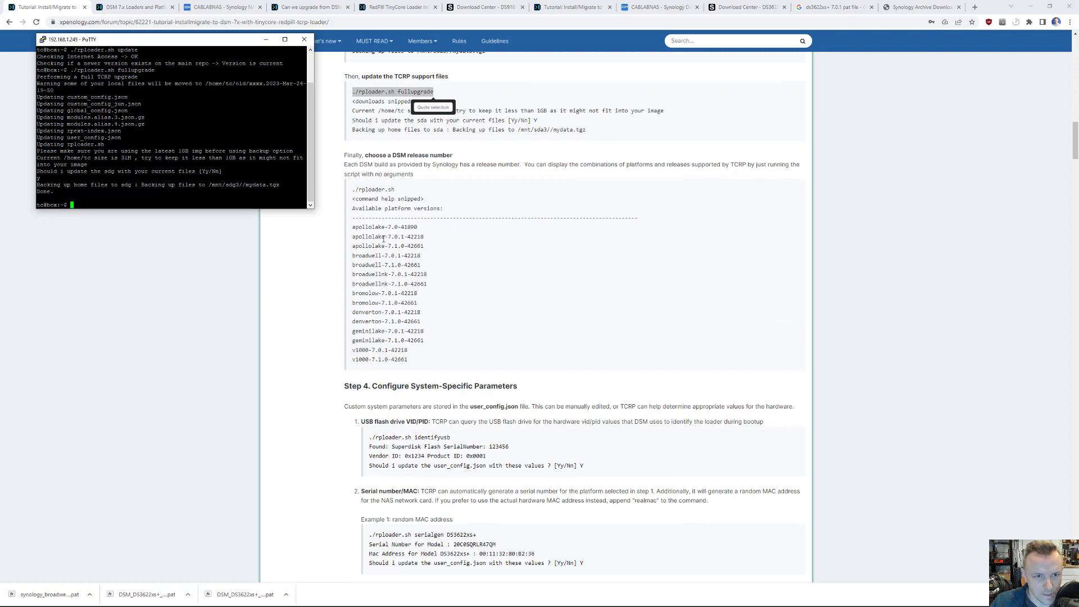
scroll("down", 3)
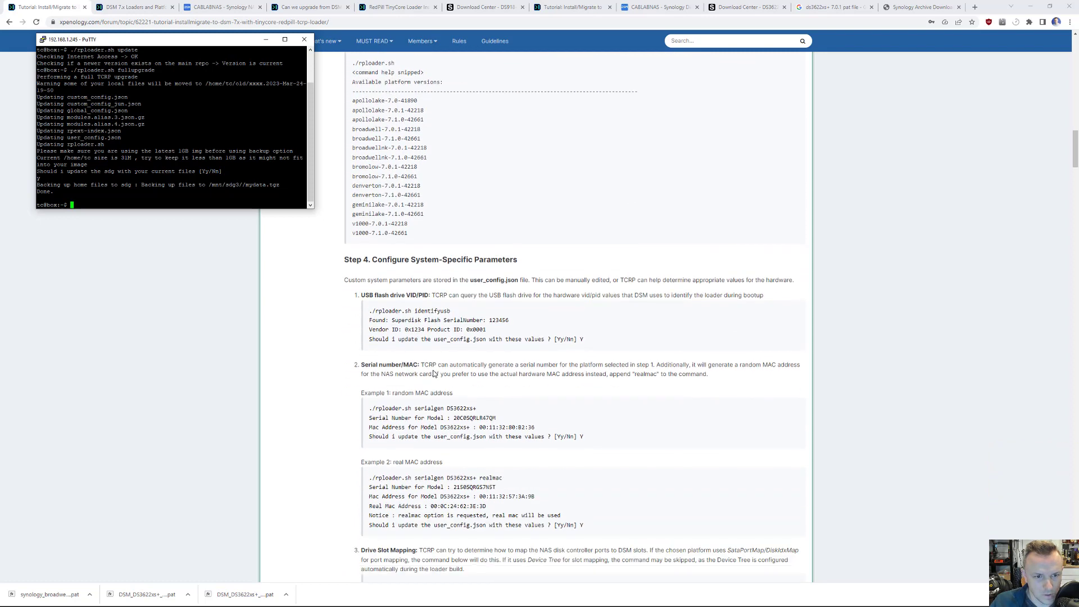
mouse_move(415, 279)
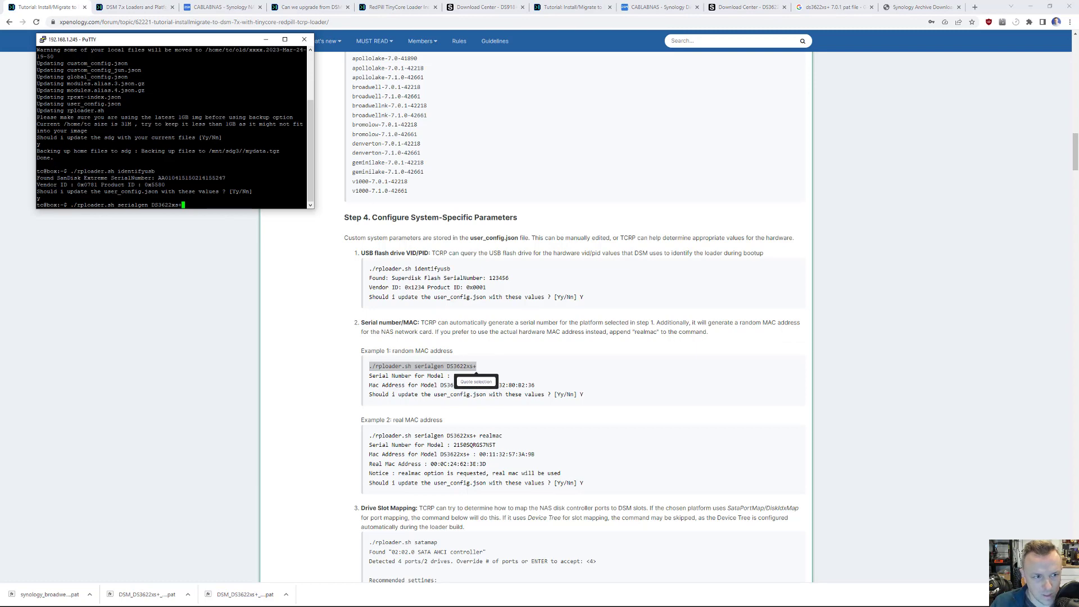
Generate a DS3622xs+ serial and MAC, then map SATA ports with ./rploader.sh satamap.
key("Return")
type("y")
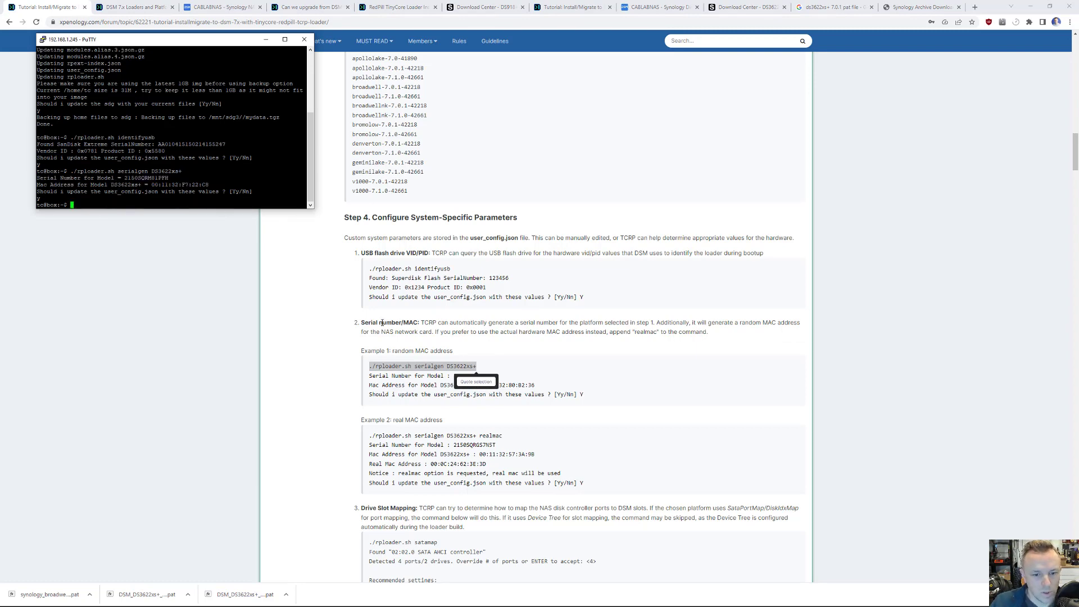
scroll("down", 3)
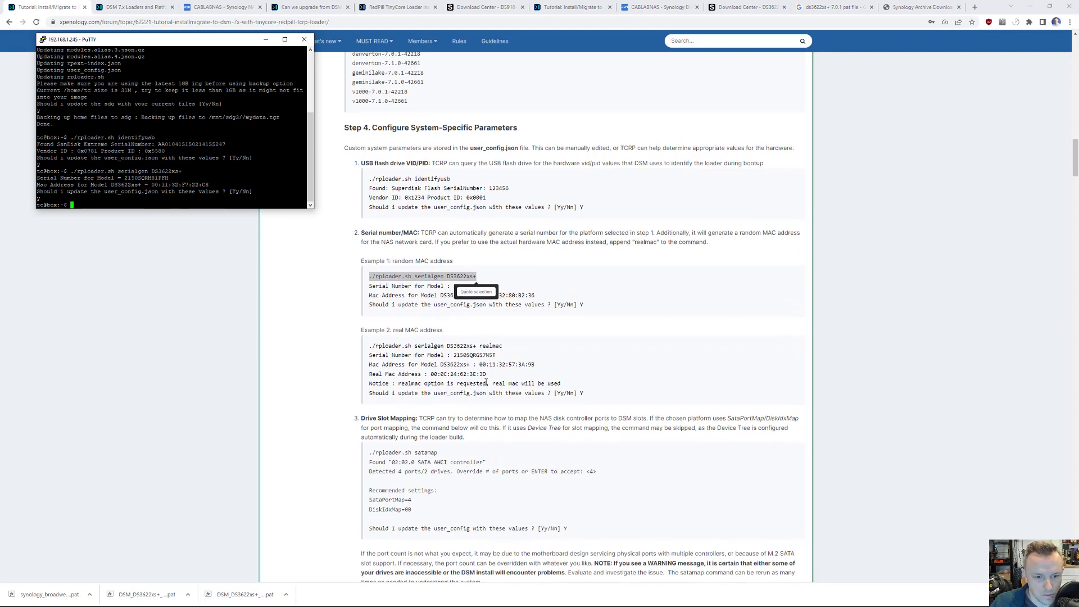
scroll("down", 3)
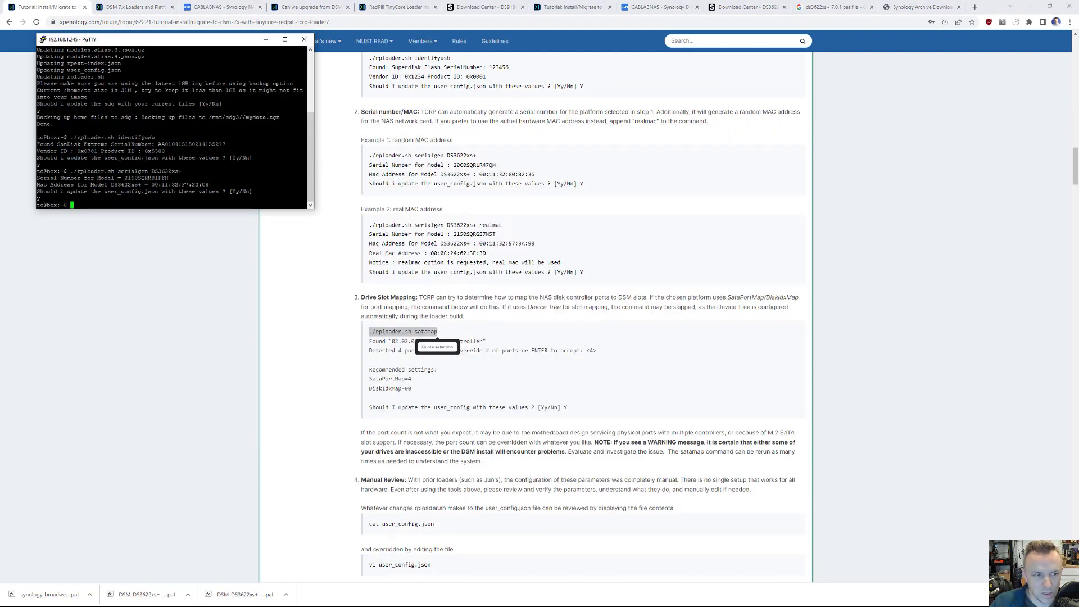
type("./rploader.sh satamap")
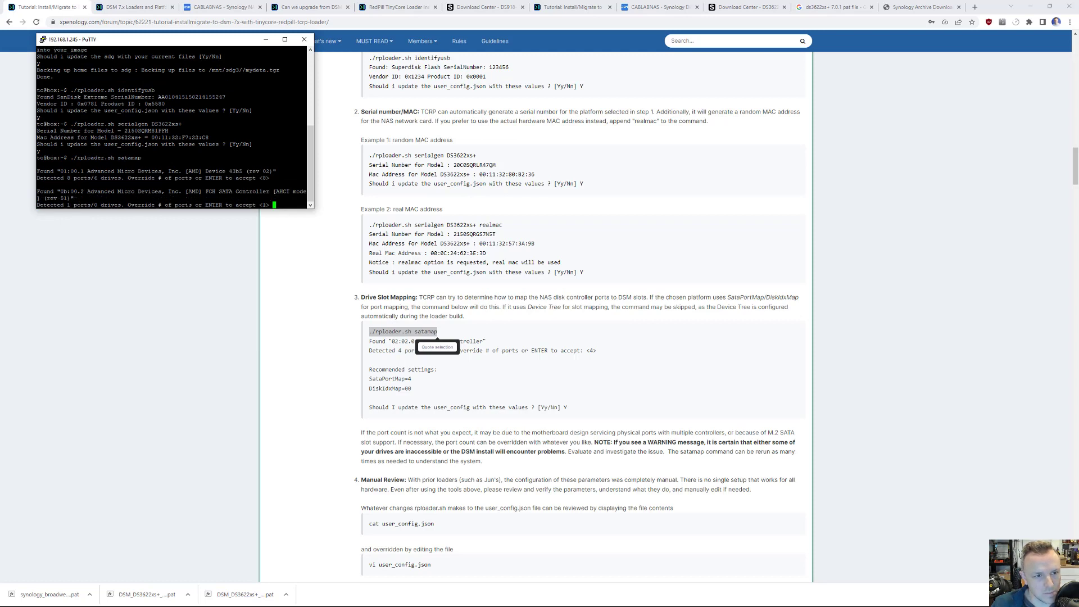
key("Return")
type("y")
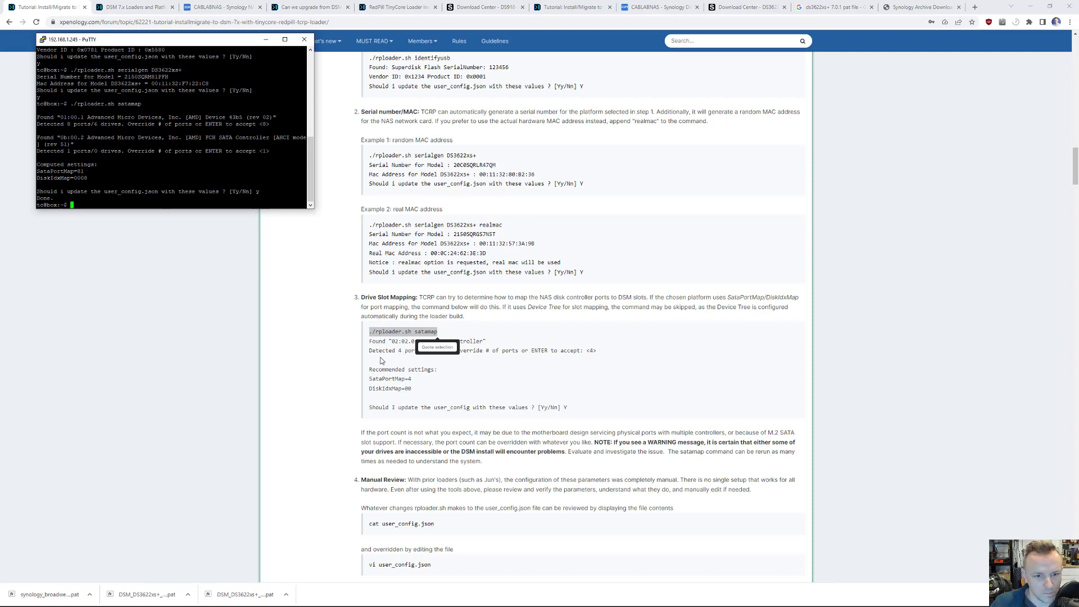
scroll("down", 3)
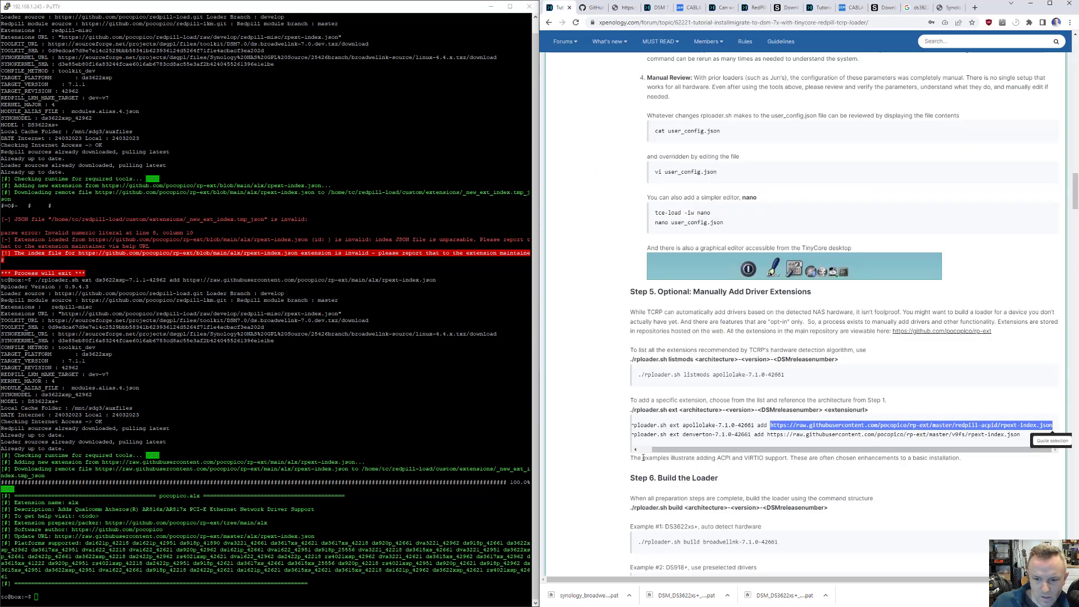
Clear the terminal and run ./rploader.sh build to list available platform versions.
scroll("down", 3)
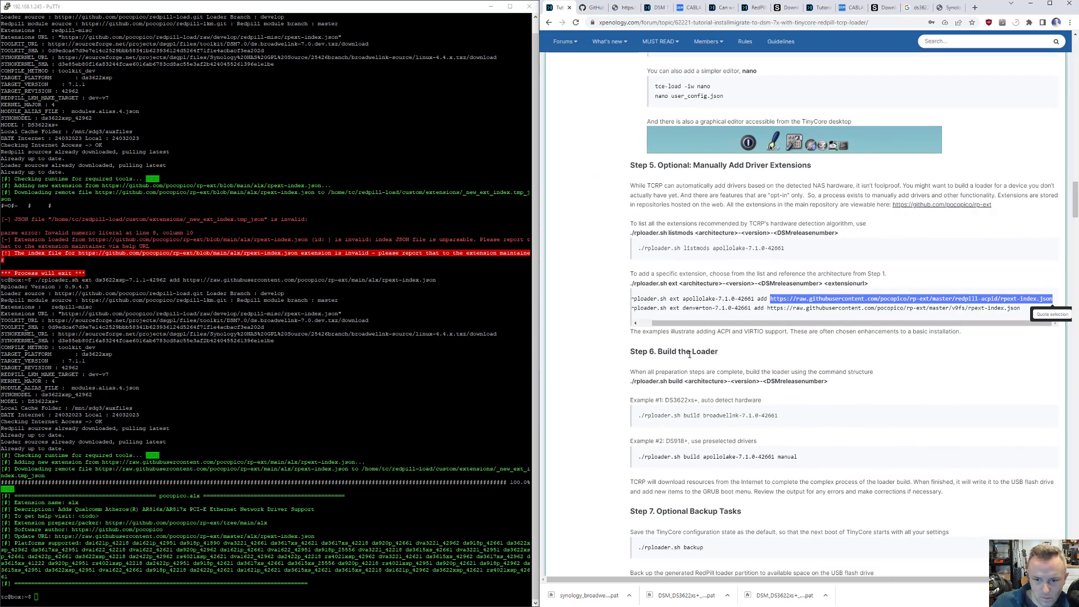
scroll("down", 3)
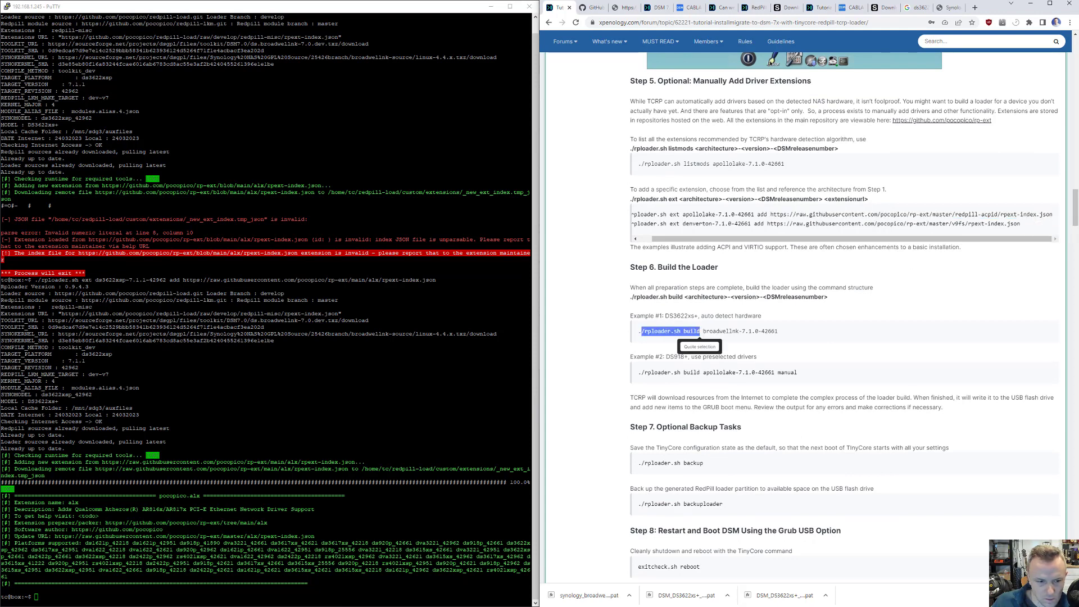
type("./rploader.sh build ^C")
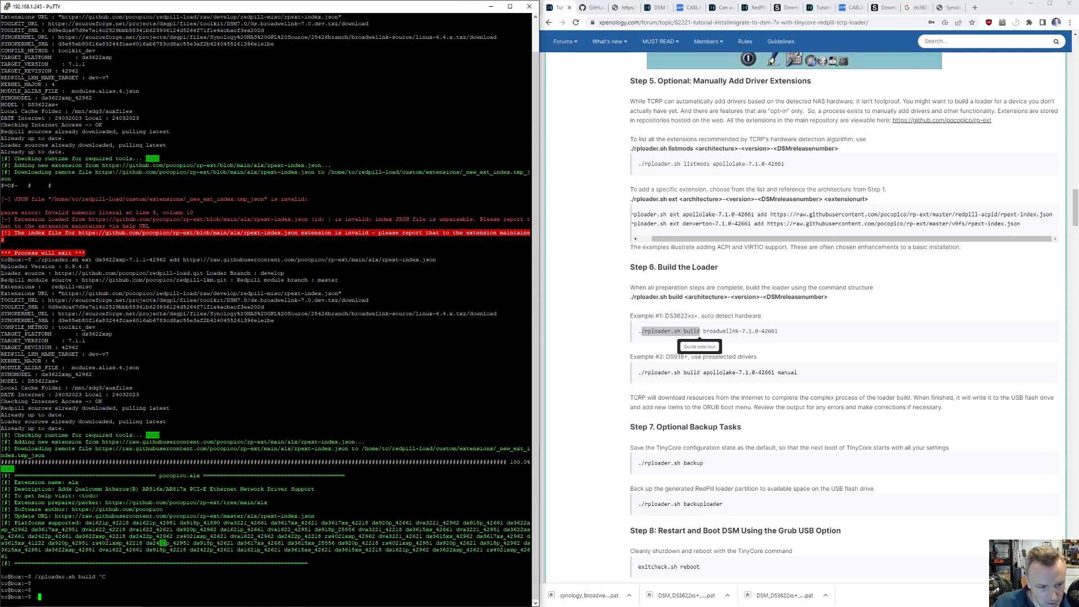
key("ctrl+l")
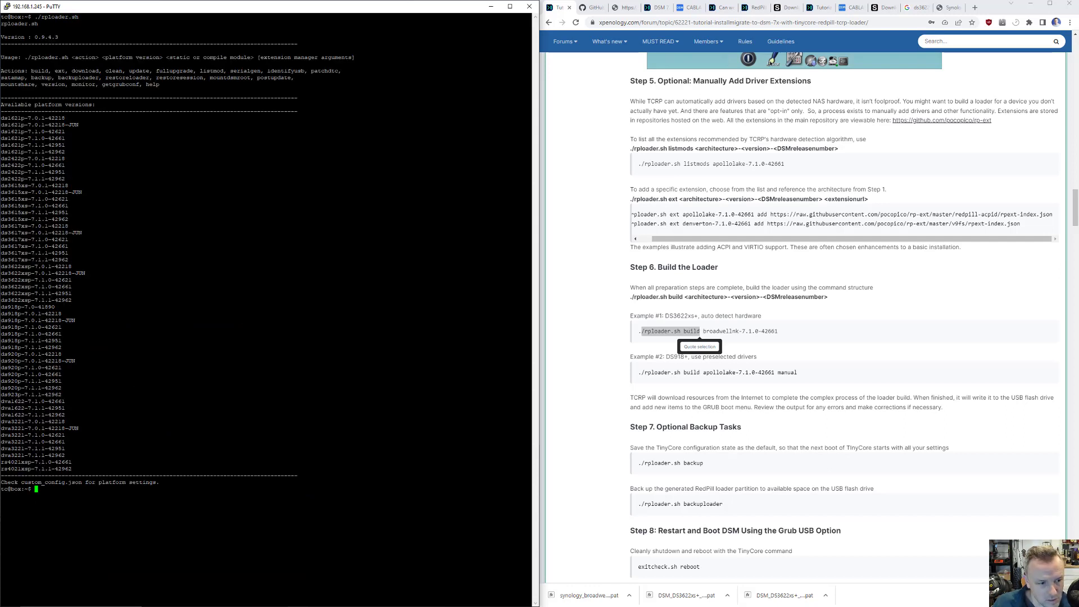
type("./rploader.sh")
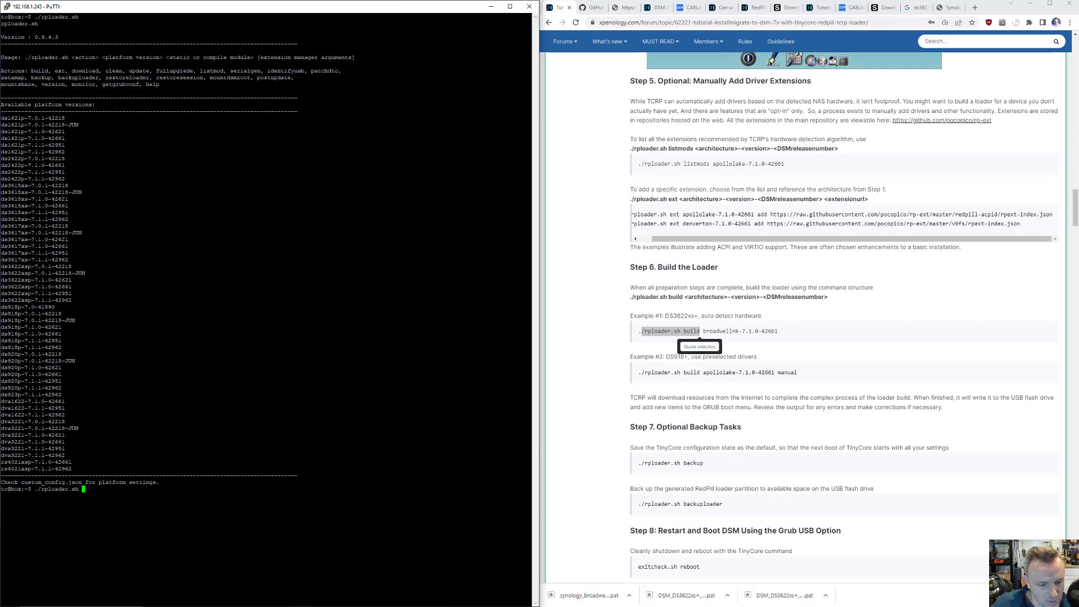
type("build")
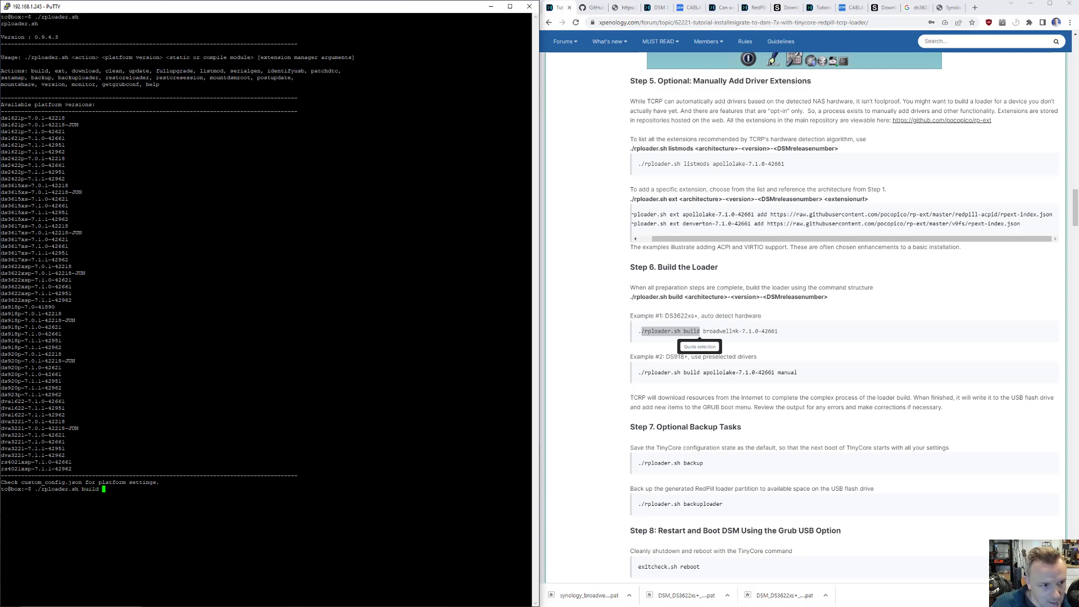
Copy ds3622xsp-7.1.1-42962, cancel, clear, and enter ./rploader.sh build ds3622xsp-7.1.1-42962.
double_click(54, 300)
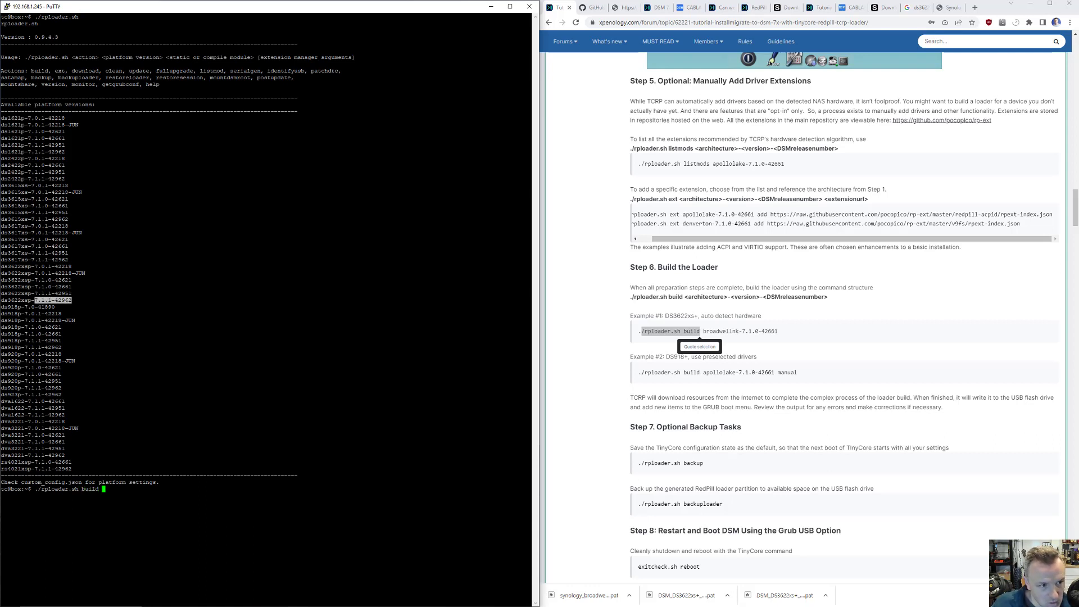
key("ctrl+c")
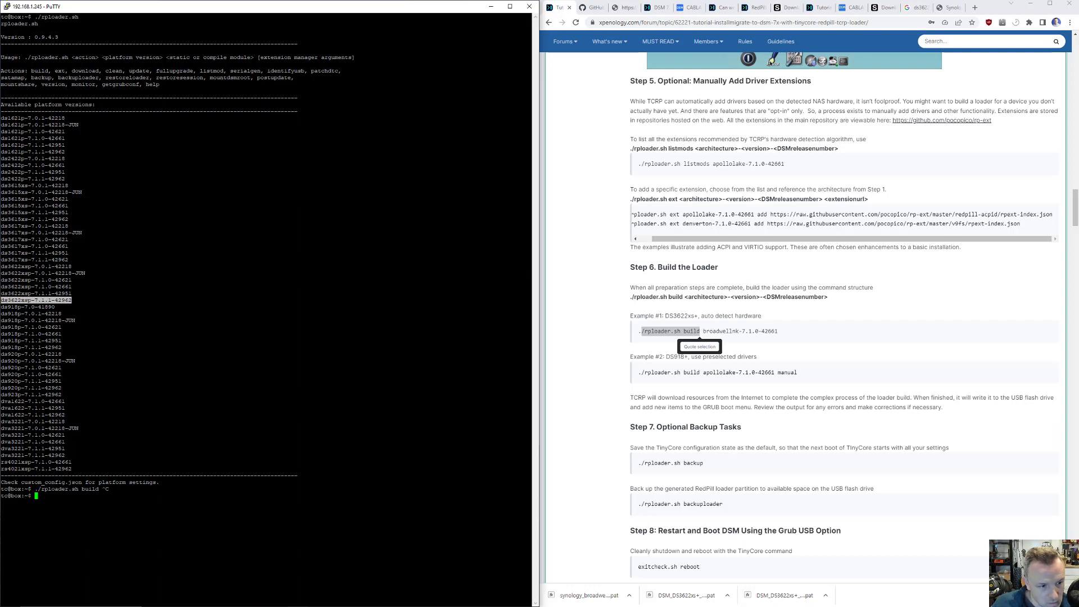
type("clear")
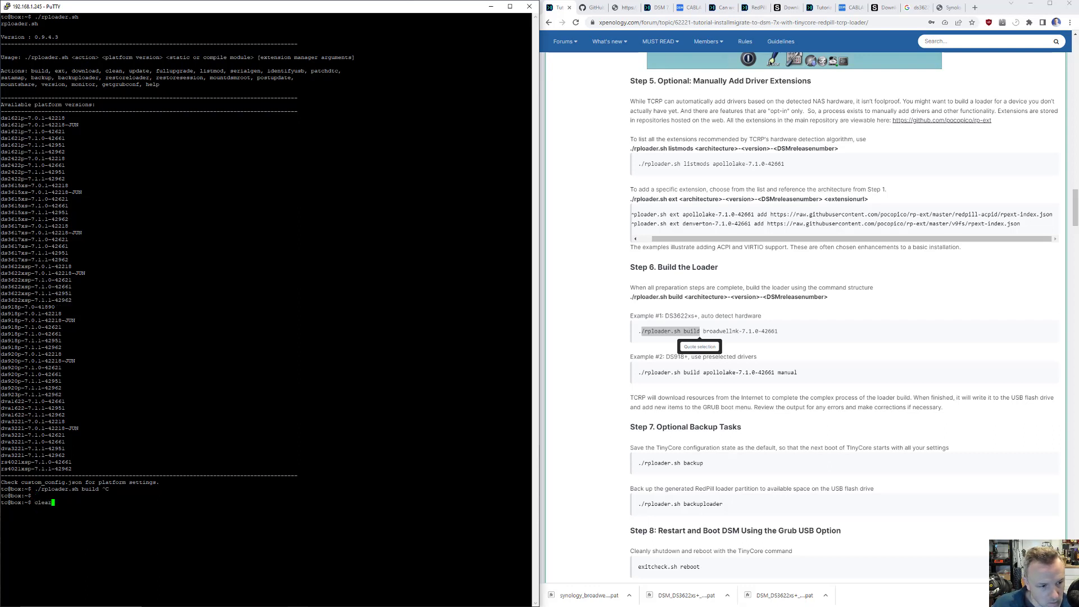
type("./rploader.sh build ds3622xsp-7.1.1-42962")
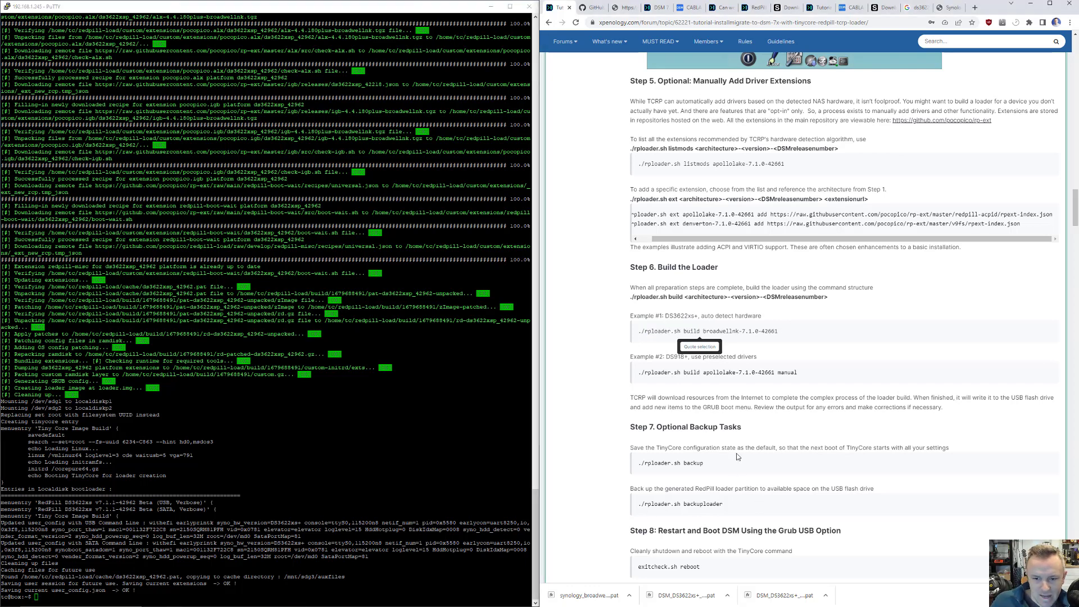
Scroll through the finished rploader build output as the NAS reboots.
scroll("down", 3)
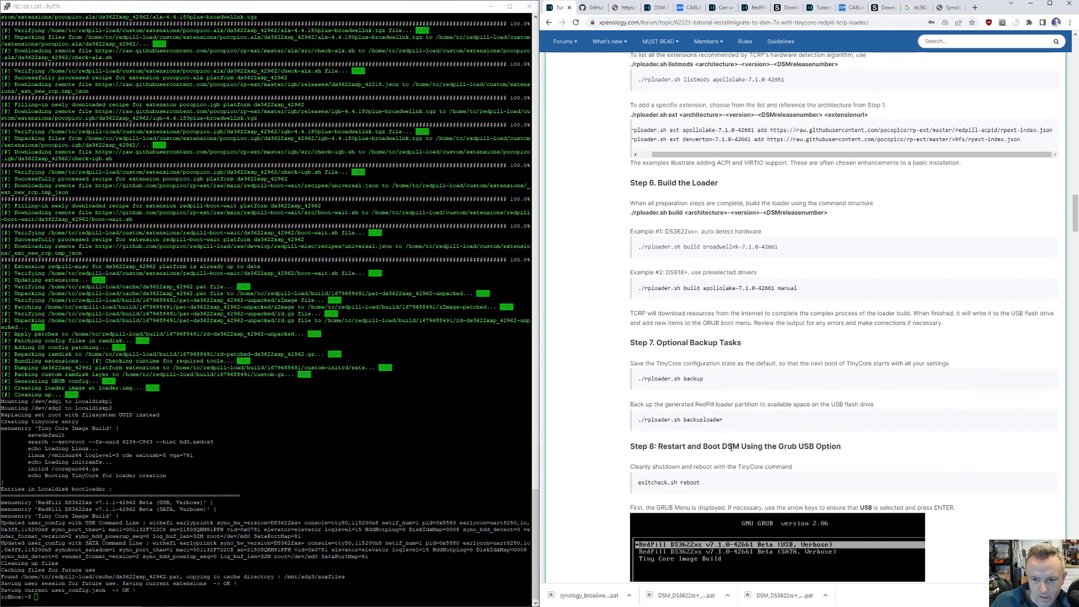
scroll("down", 3)
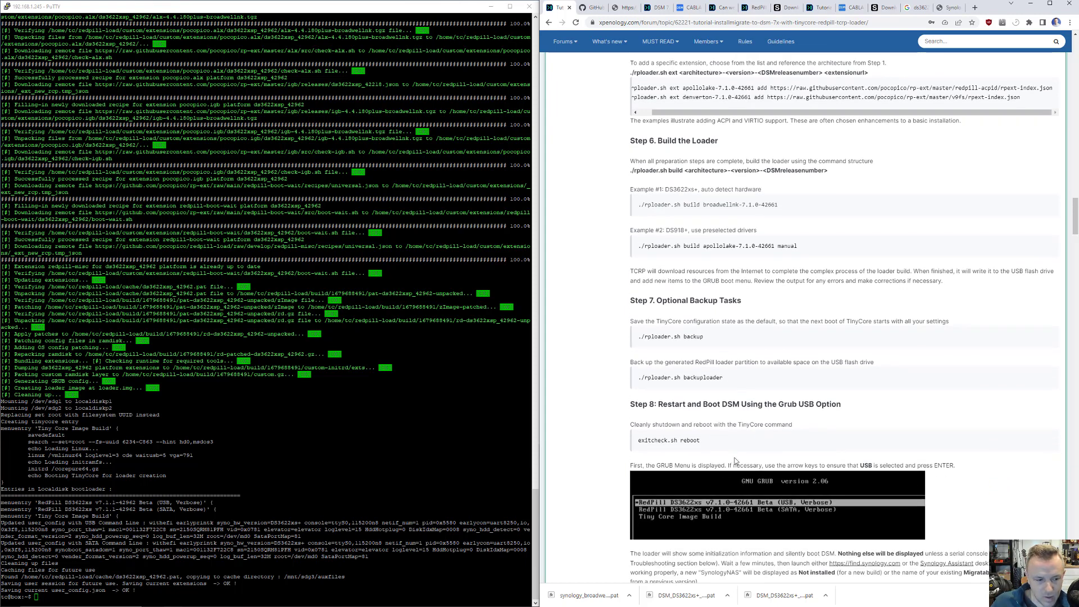
mouse_move(707, 410)
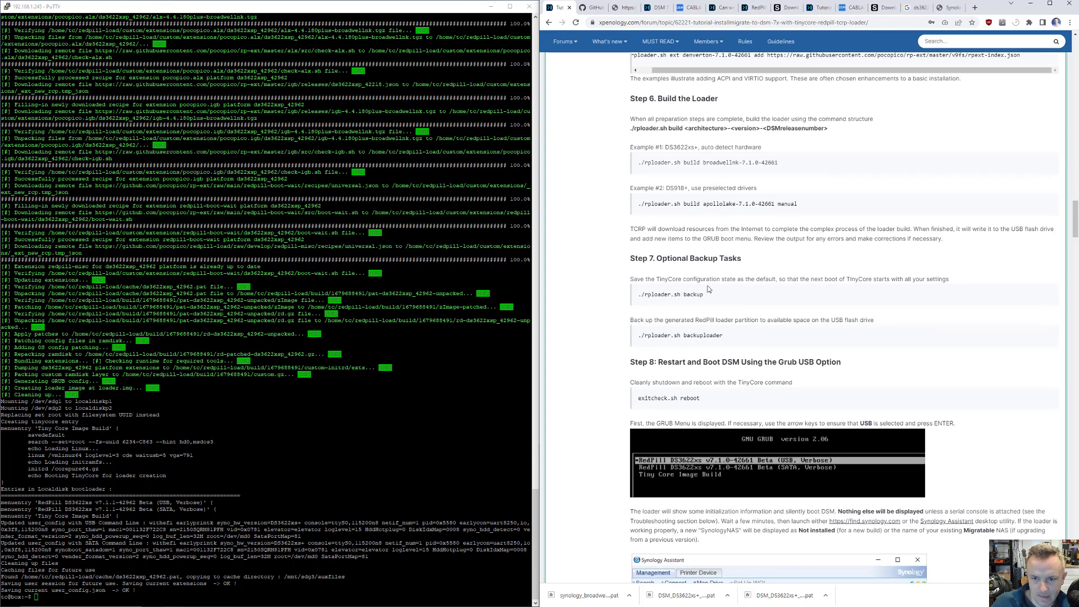
mouse_move(661, 398)
type("exitcheck.sh reboot")
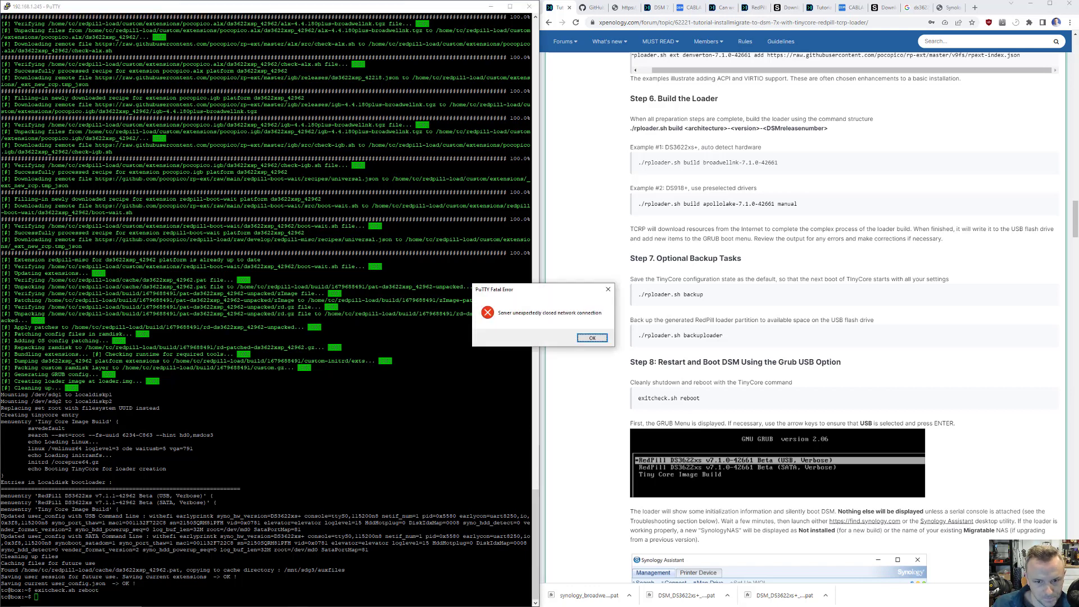
Dismiss the PuTTY connection error and rescan the network in Synology Assistant.
left_click(591, 337)
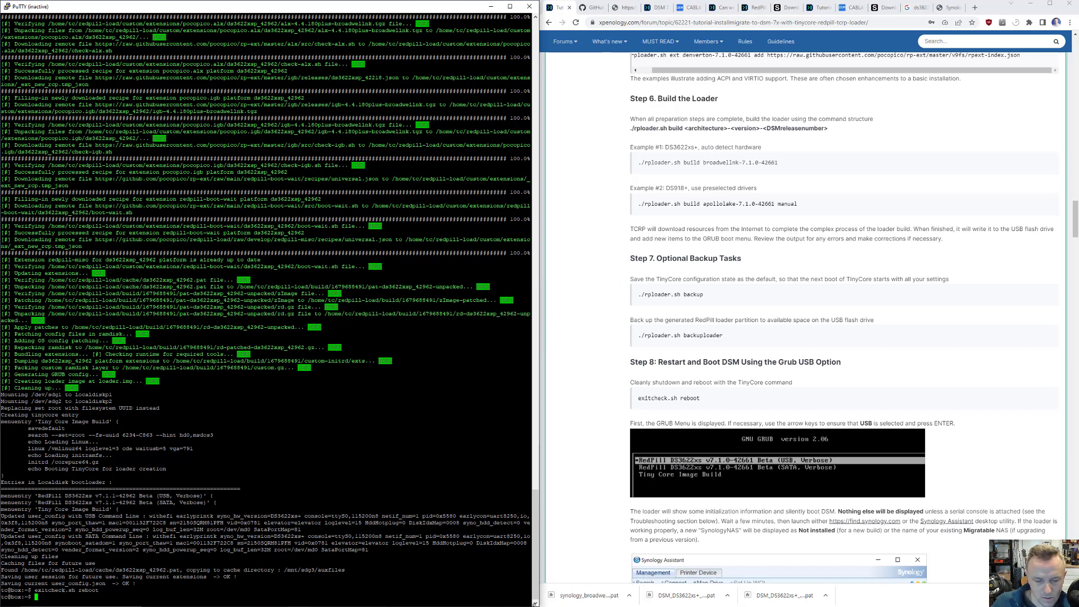
left_click(9, 597)
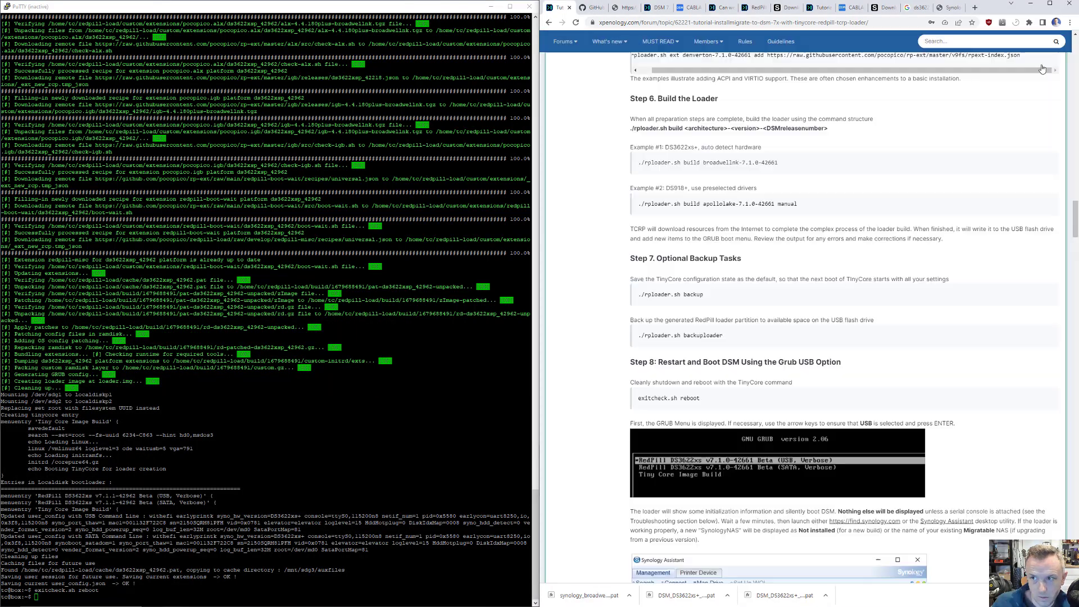
left_click(10, 598)
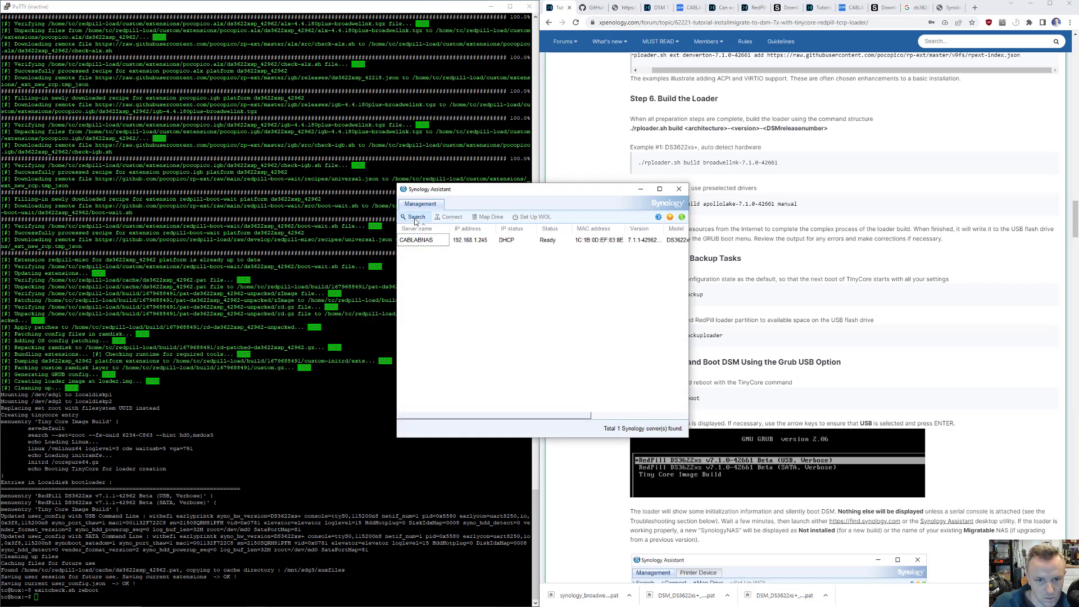
mouse_move(453, 301)
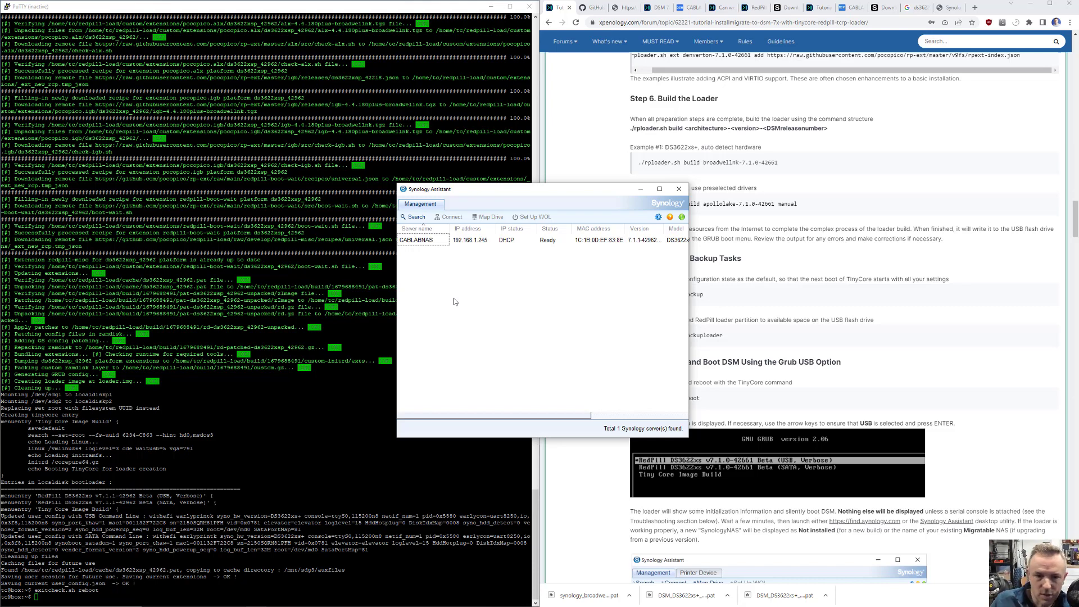
mouse_move(475, 315)
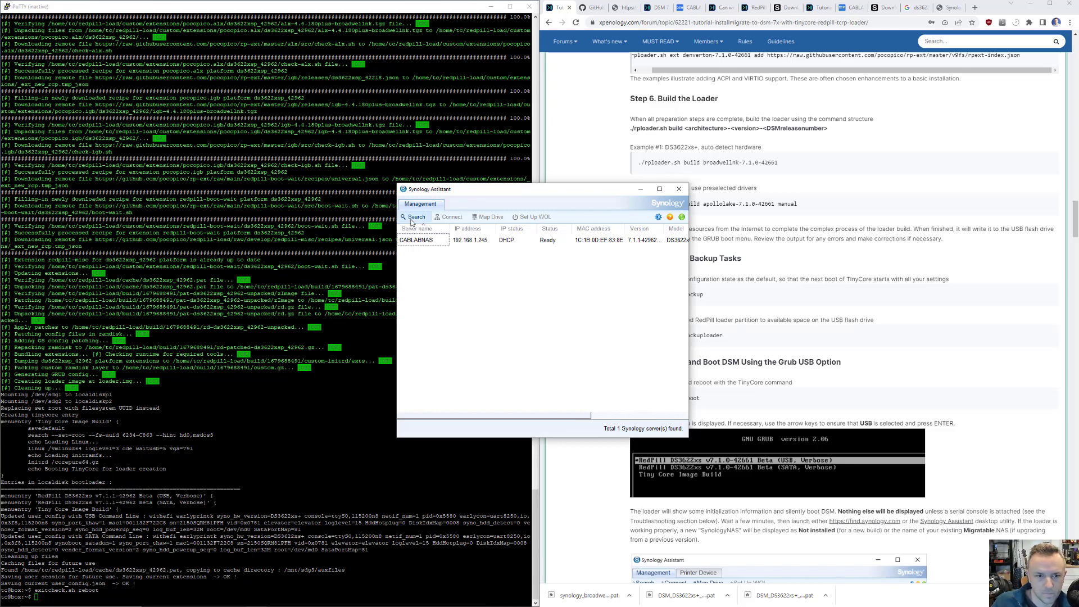
left_click(413, 216)
type("ping")
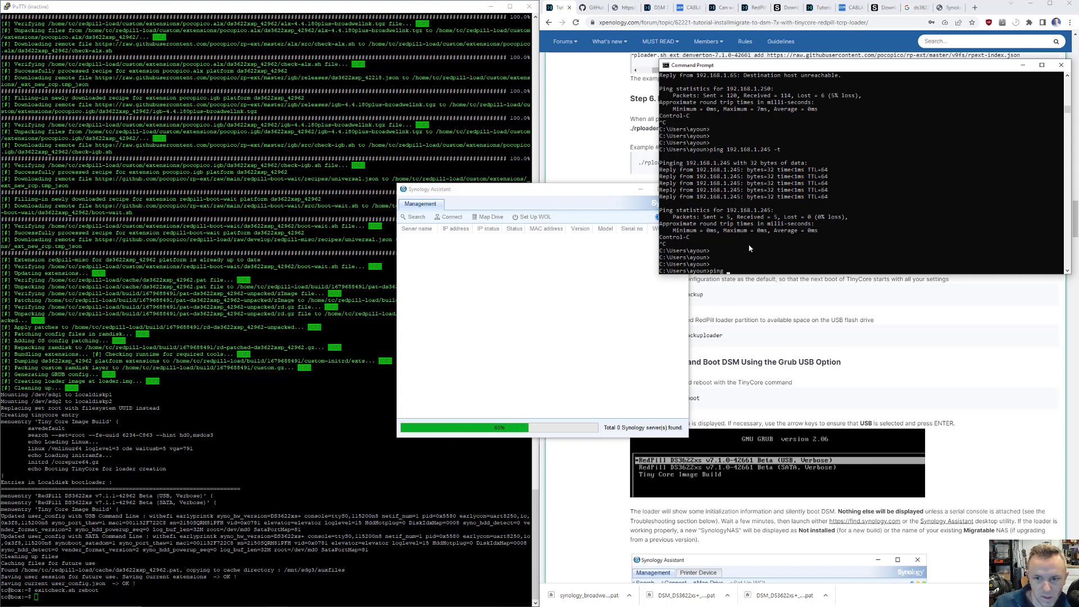
Clear the no-server error, search again, and connect to SynologyNAS at 192.168.1.245.
type("192.168.1.245 -t")
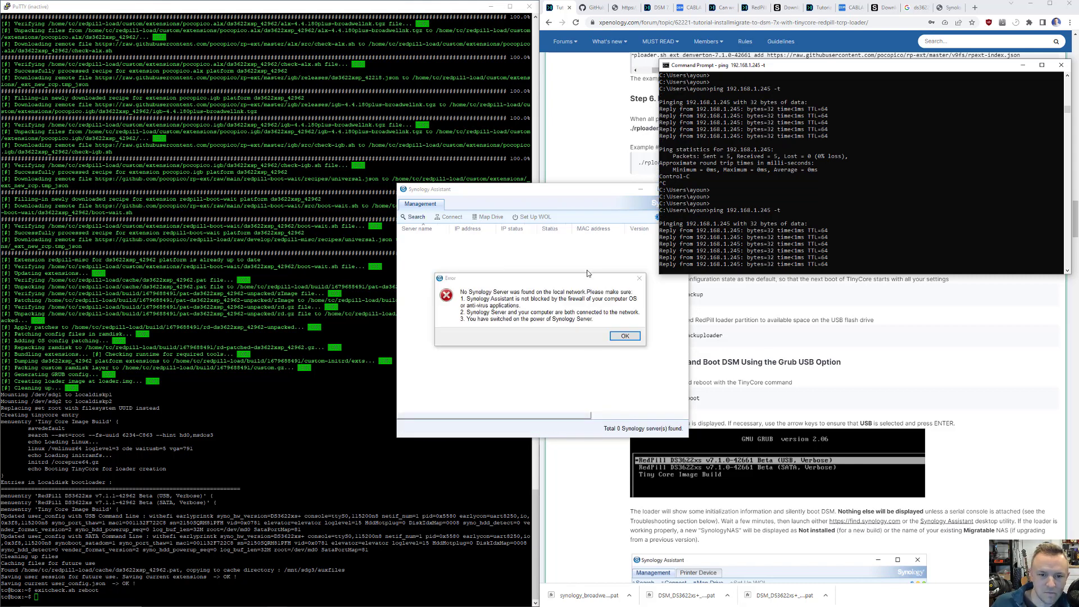
left_click(623, 336)
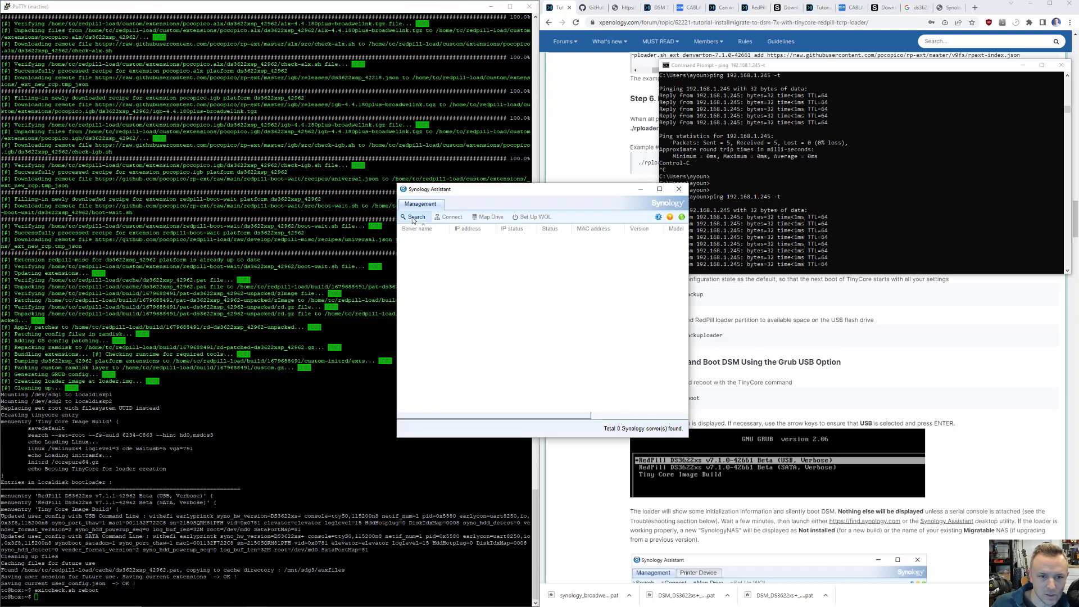
left_click(413, 217)
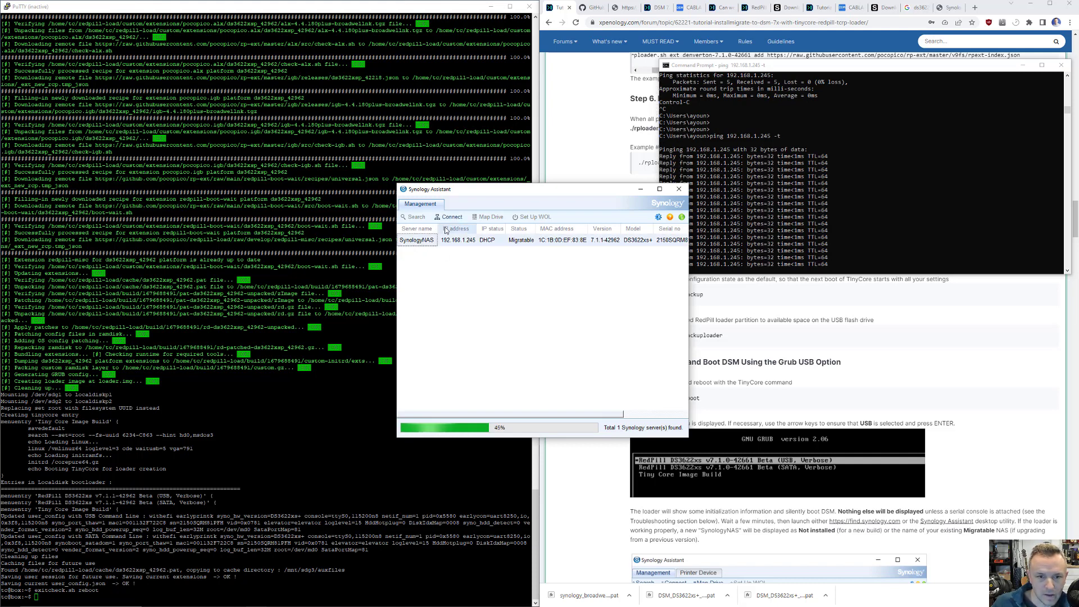
left_click(451, 216)
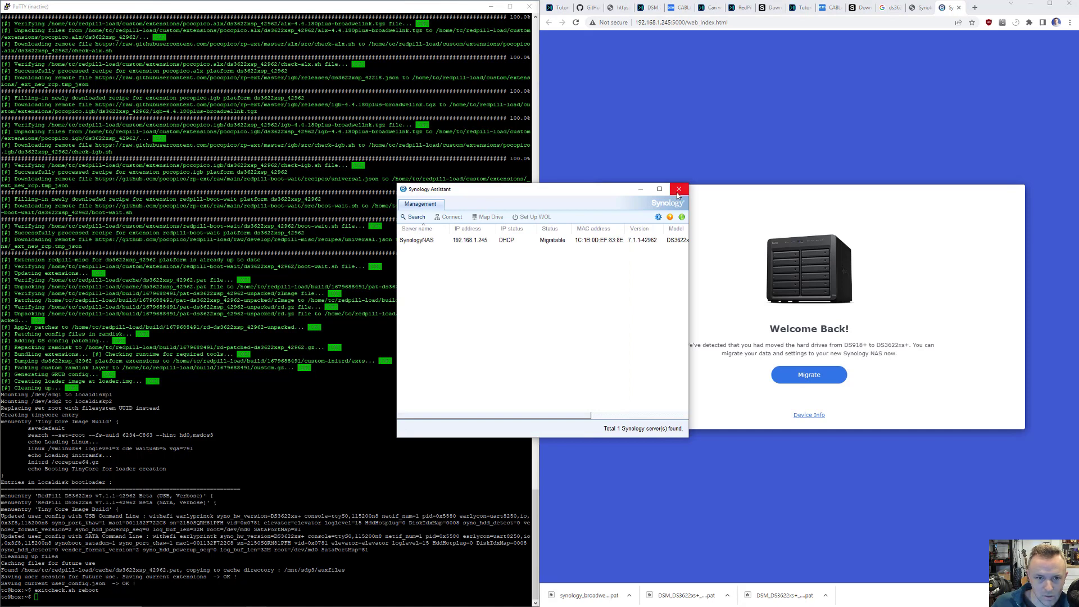
Review Device Info, then migrate while retaining system configurations.
left_click(679, 189)
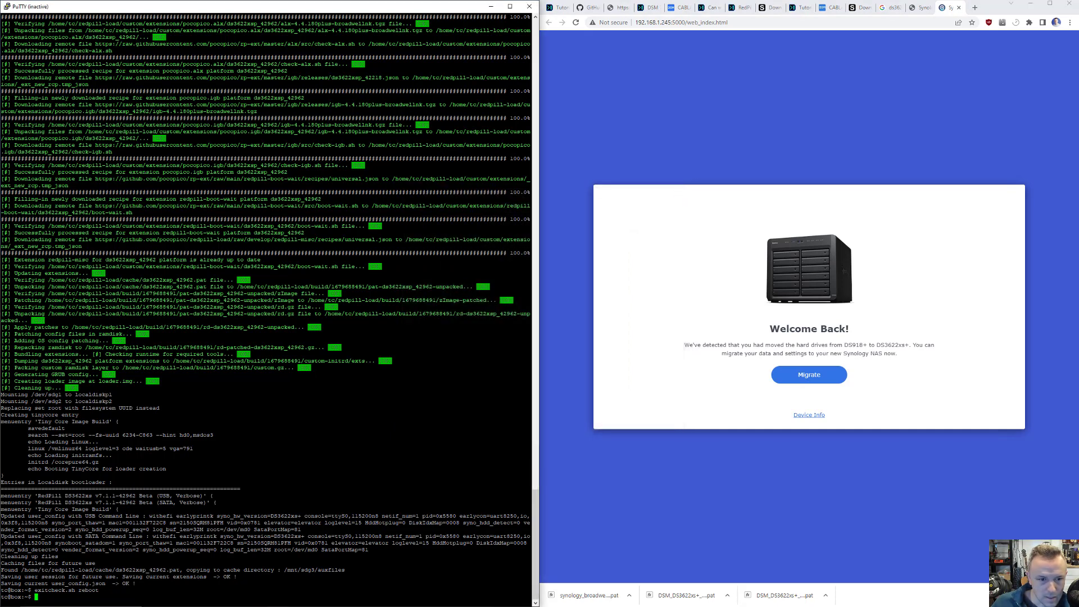
mouse_move(991, 13)
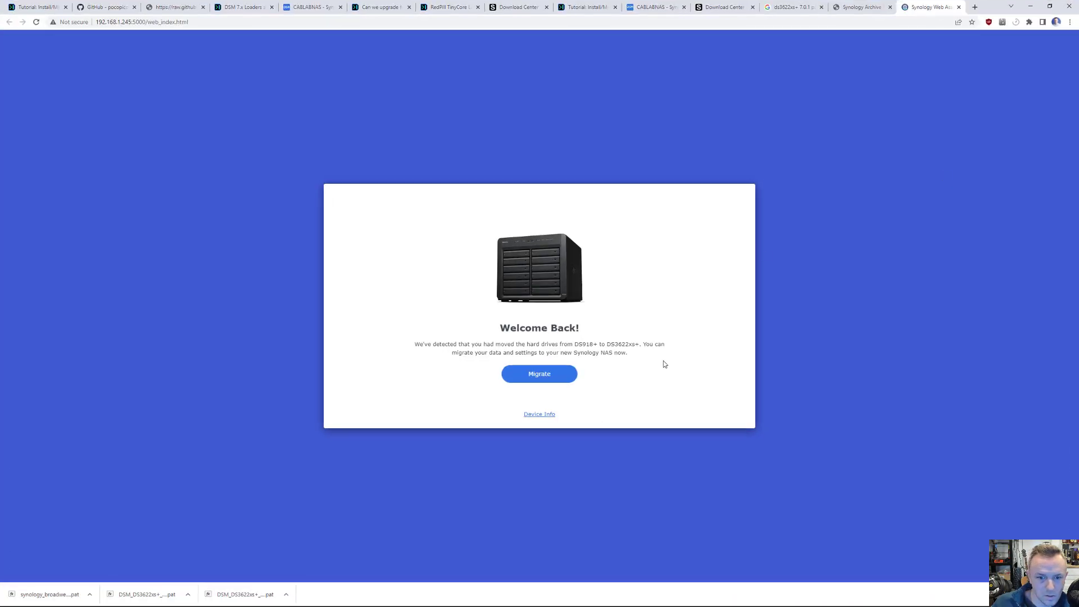
left_click(539, 414)
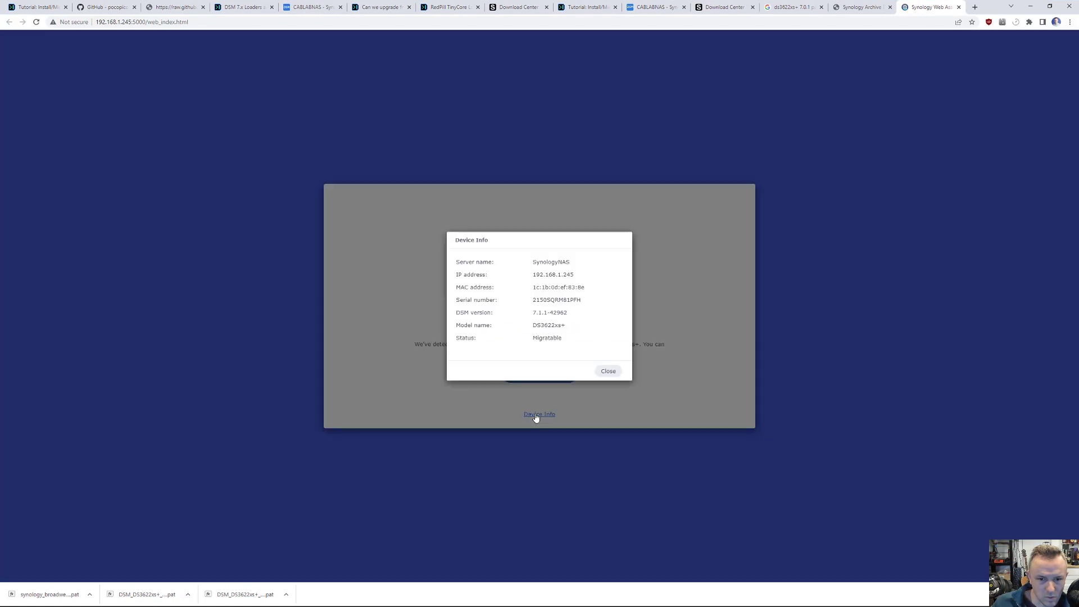
mouse_move(600, 386)
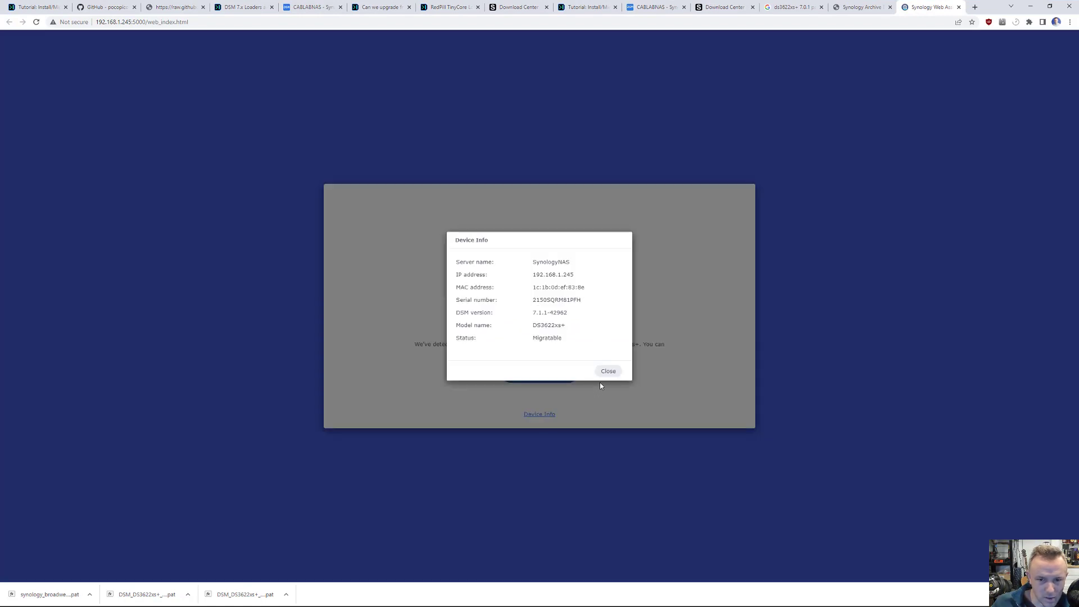
left_click(607, 371)
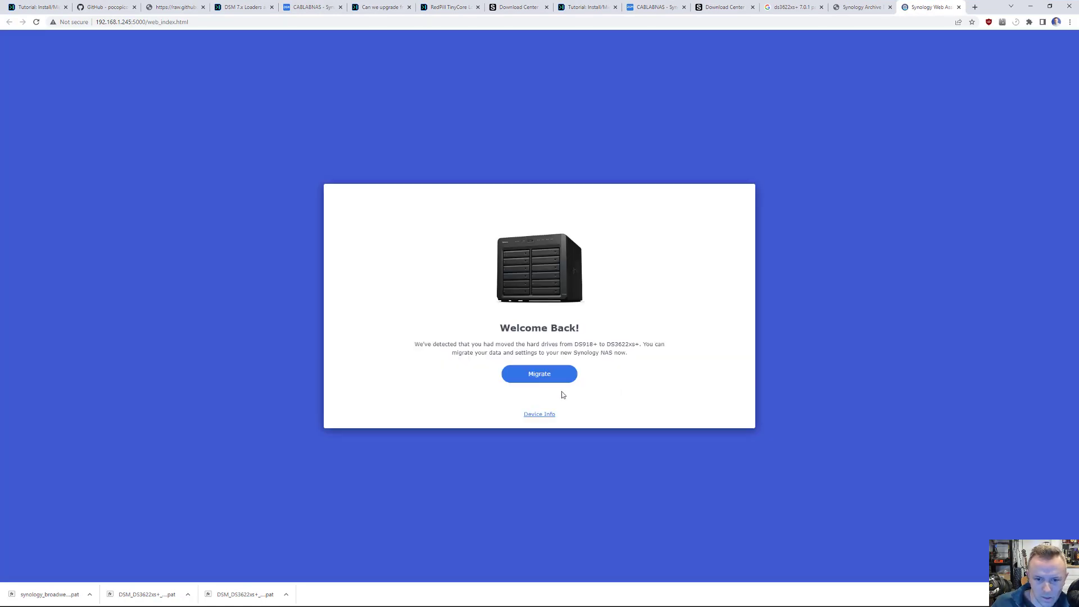
left_click(539, 373)
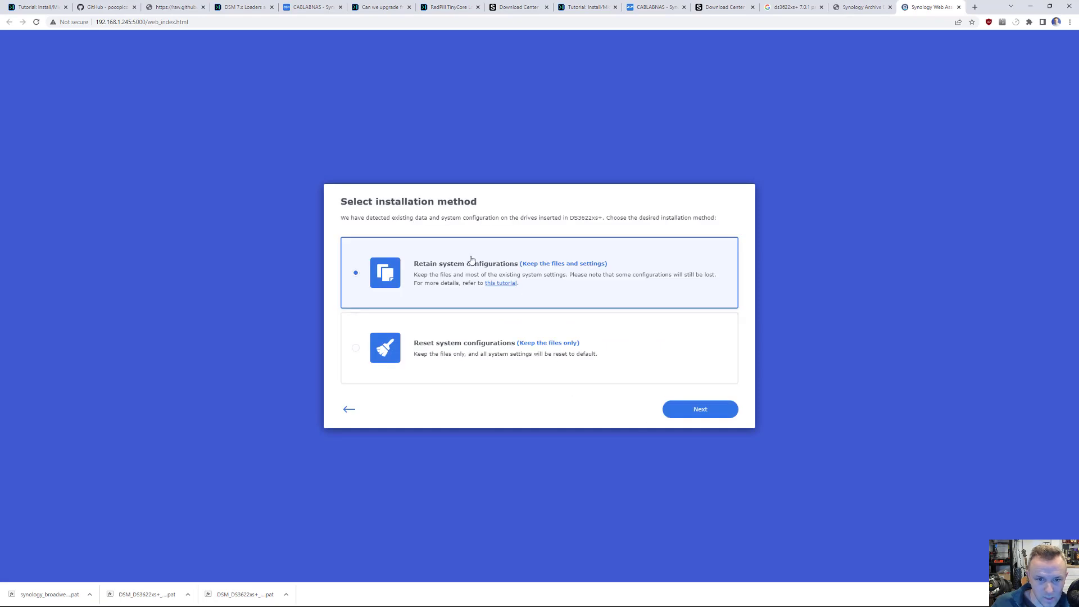
left_click(699, 408)
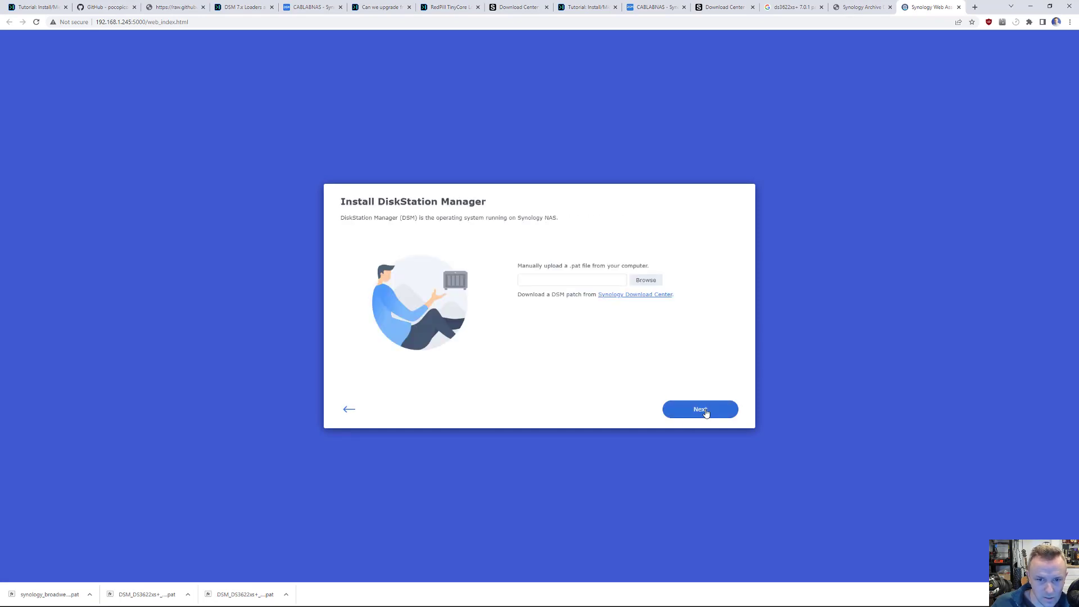
Choose DSM_DS3622xs+_42962.pat as the manual DSM upload file.
left_click(644, 279)
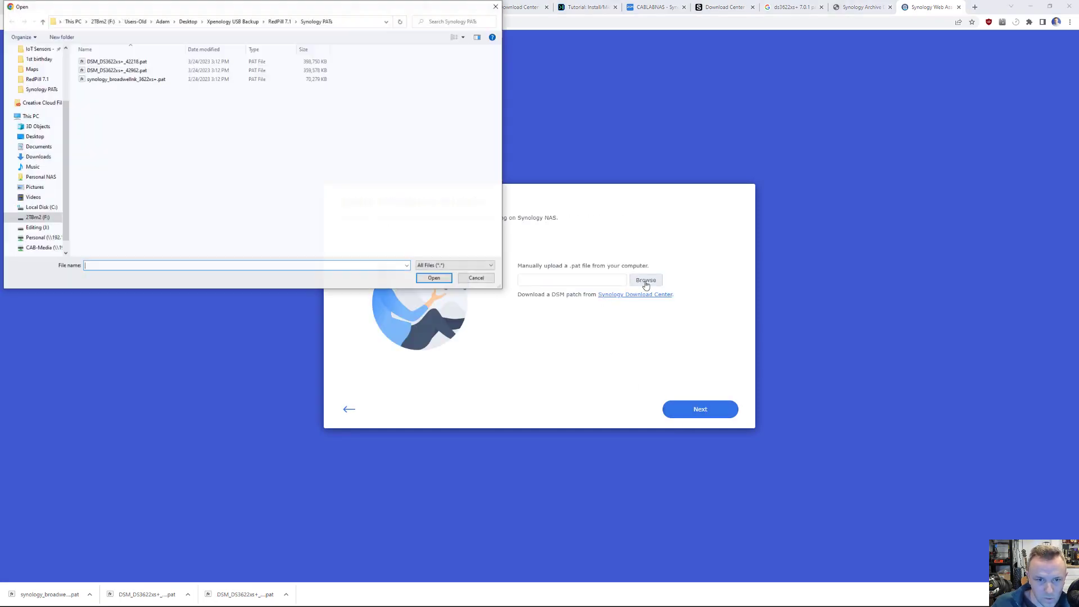
left_click(115, 70)
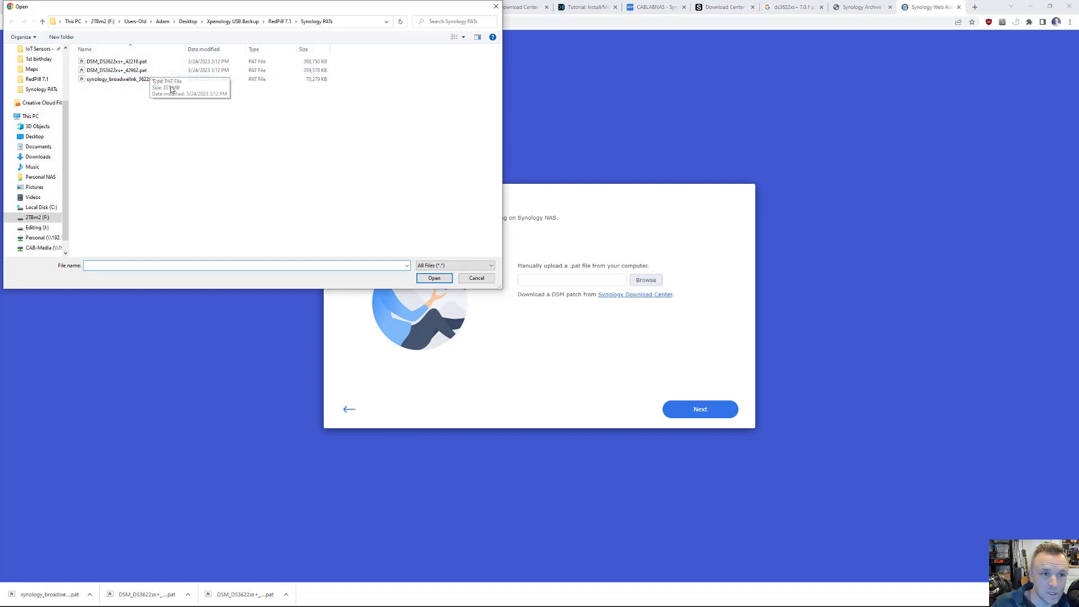
left_click(116, 70)
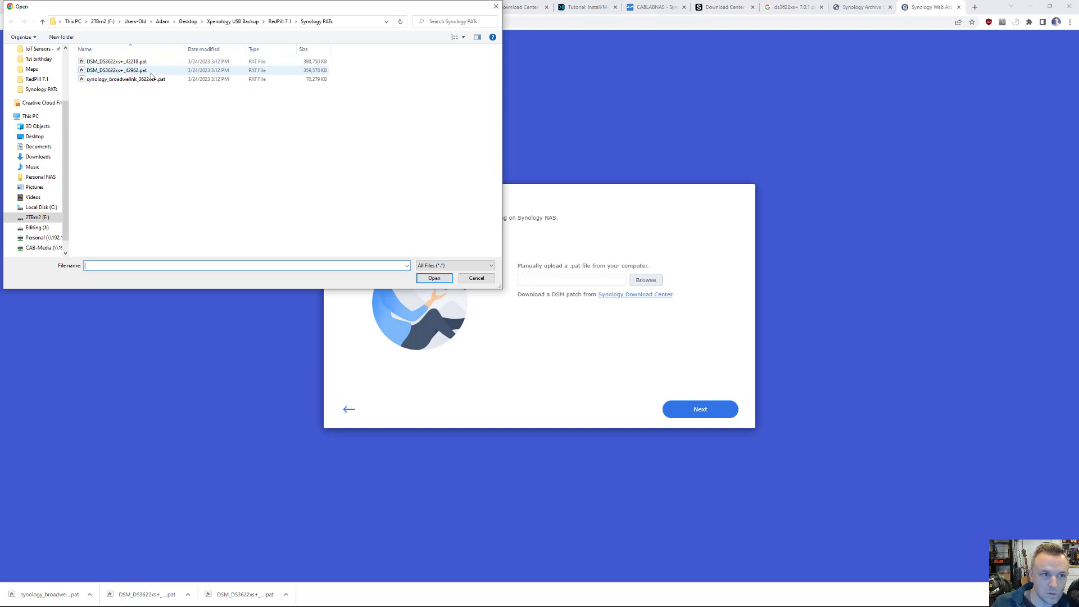
left_click(124, 79)
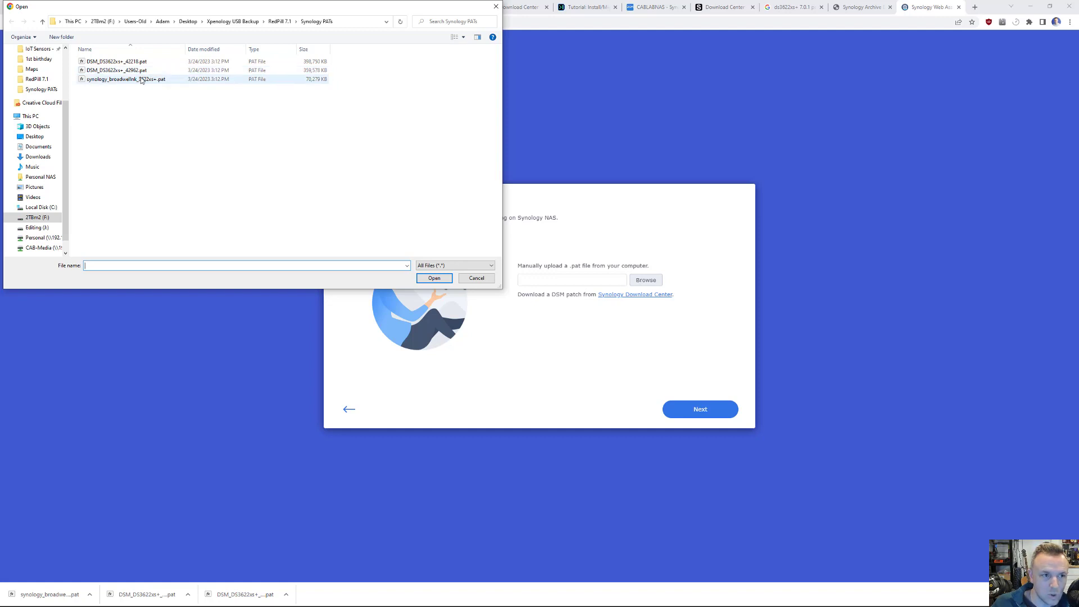
mouse_move(138, 79)
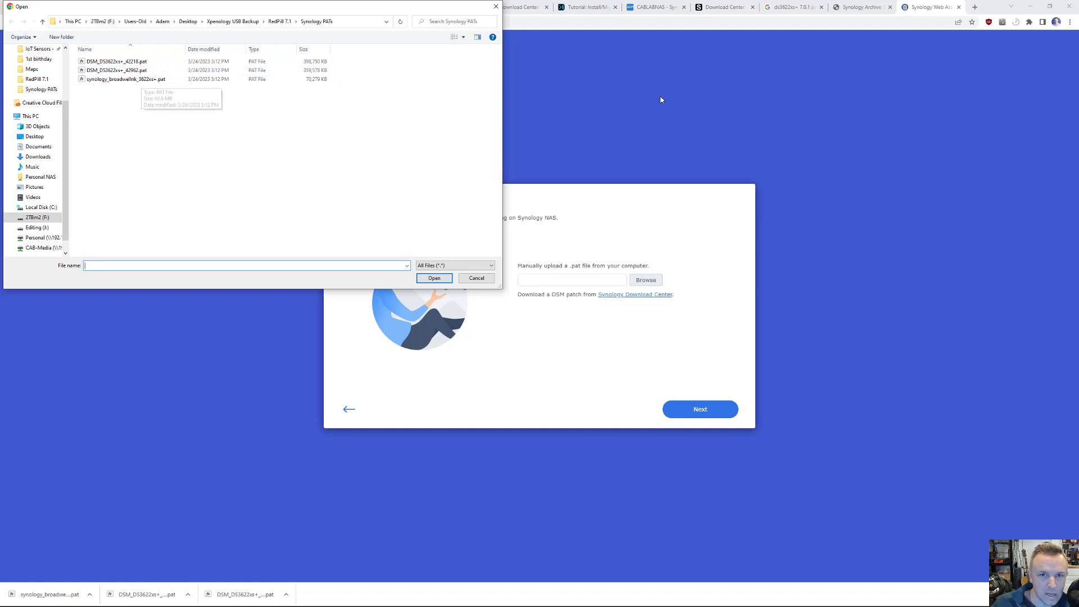
mouse_move(496, 58)
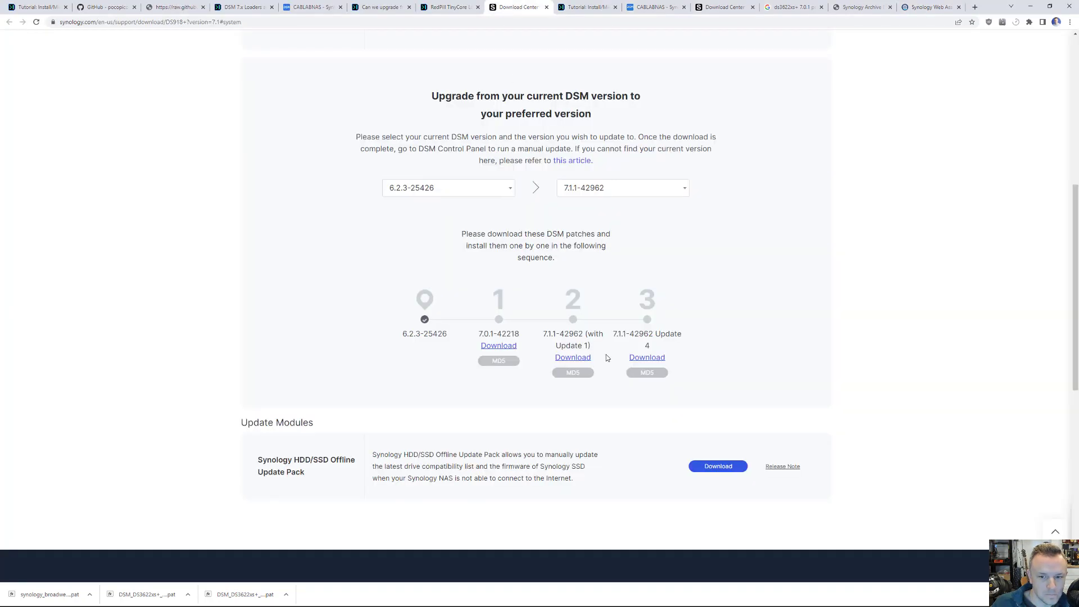
mouse_move(635, 336)
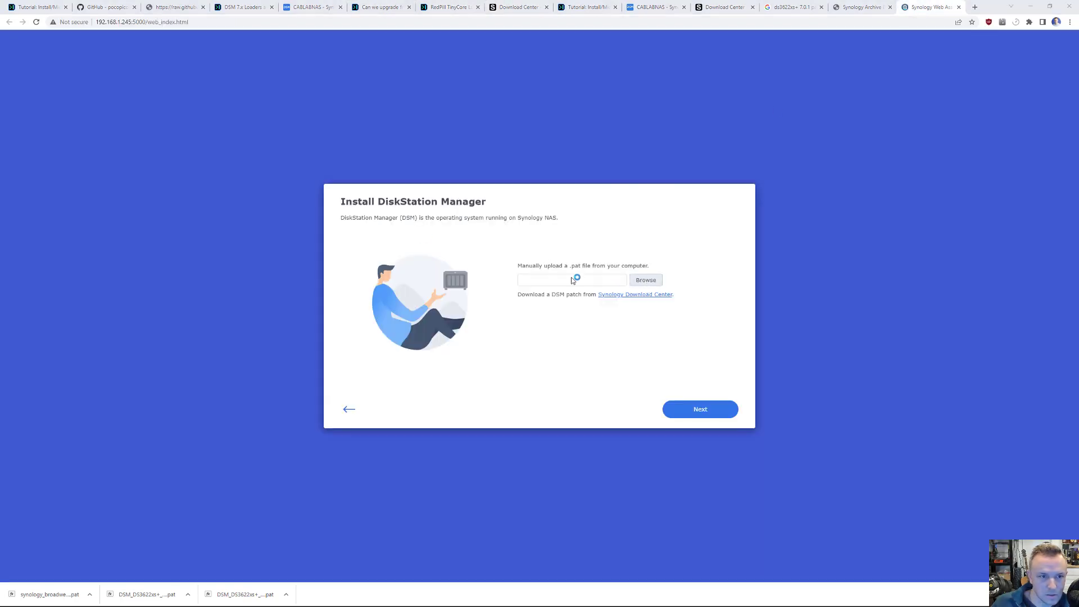
left_click(644, 279)
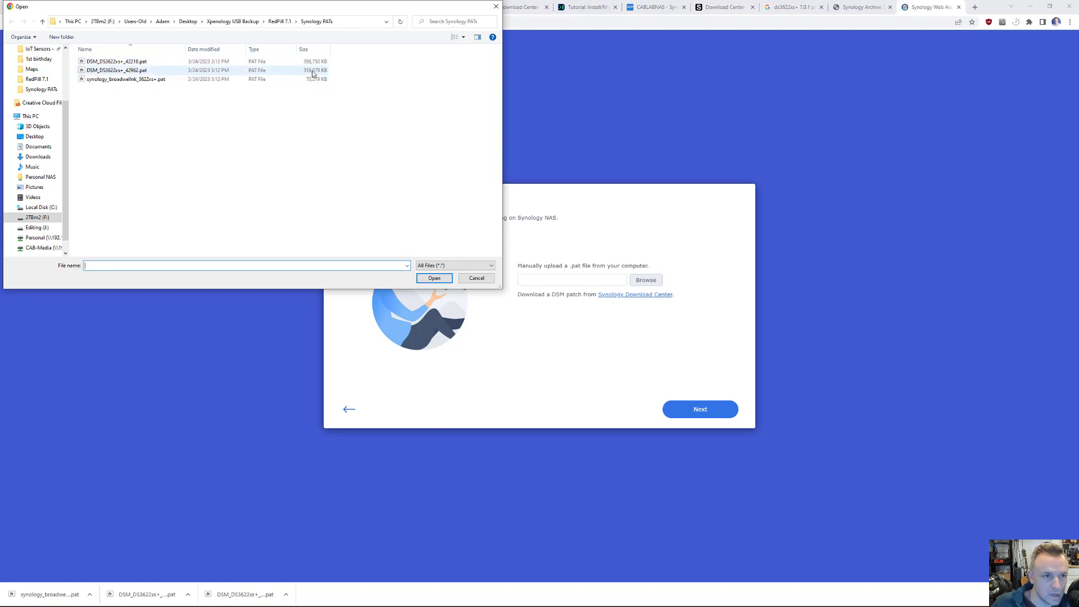
left_click(433, 278)
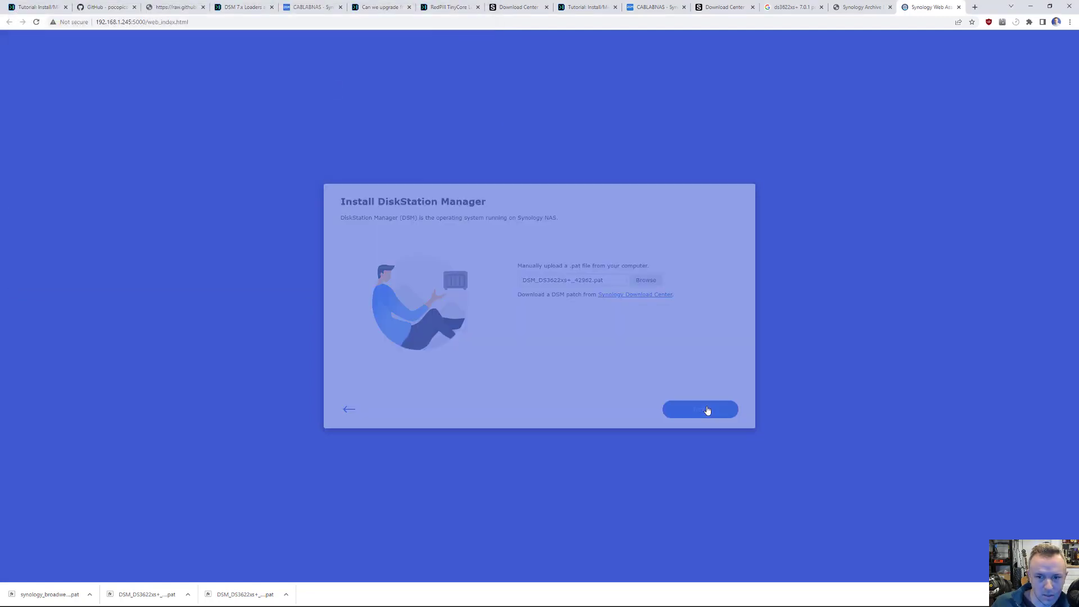
Install DSM from the uploaded .pat and monitor the DS3622xs+ restart countdown.
left_click(699, 410)
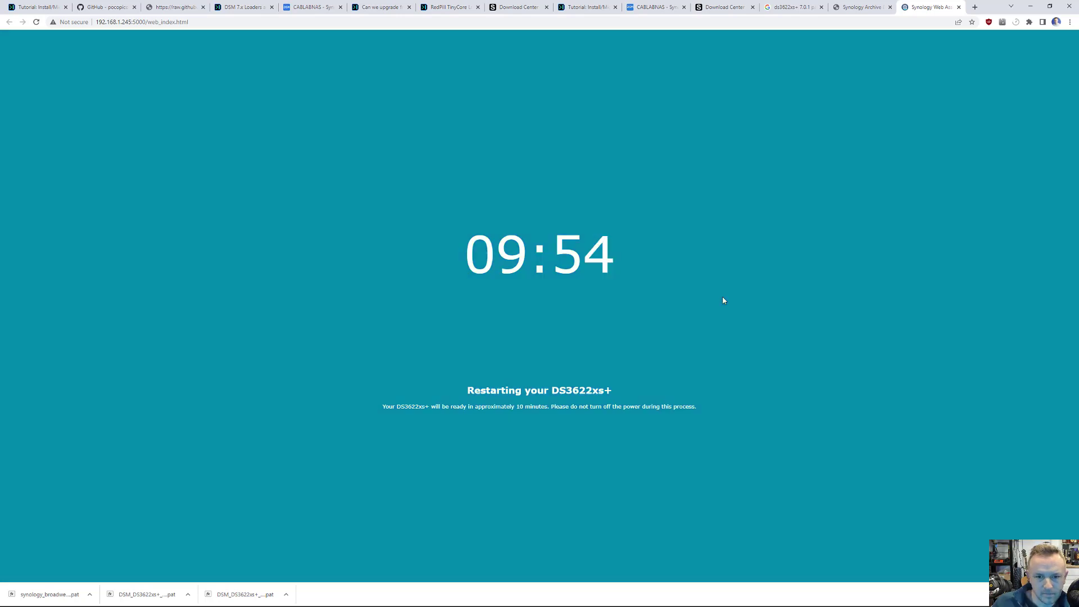
key("alt+tab")
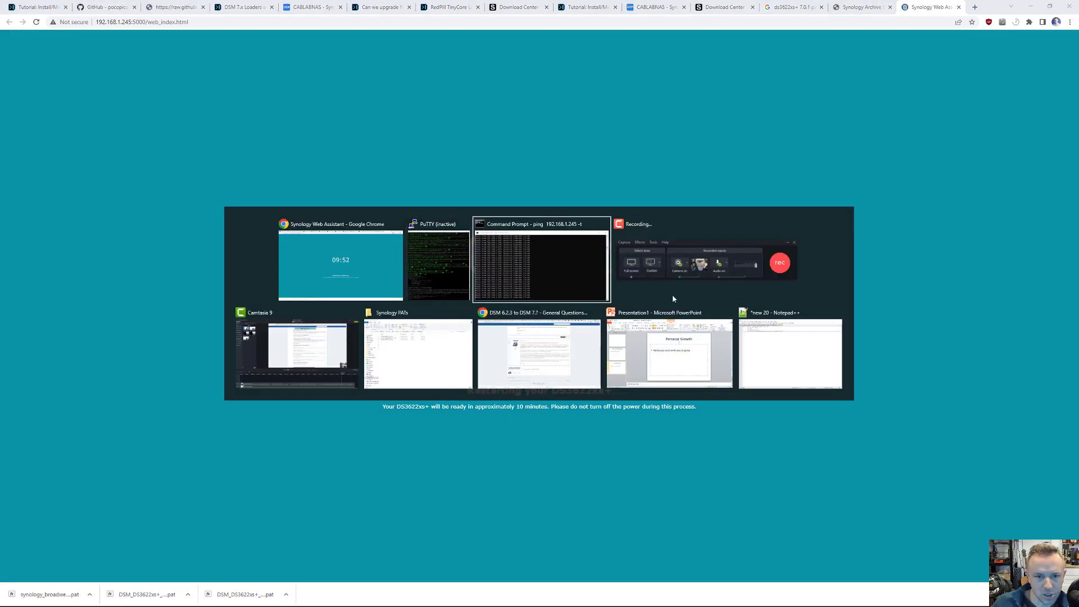
left_click(540, 265)
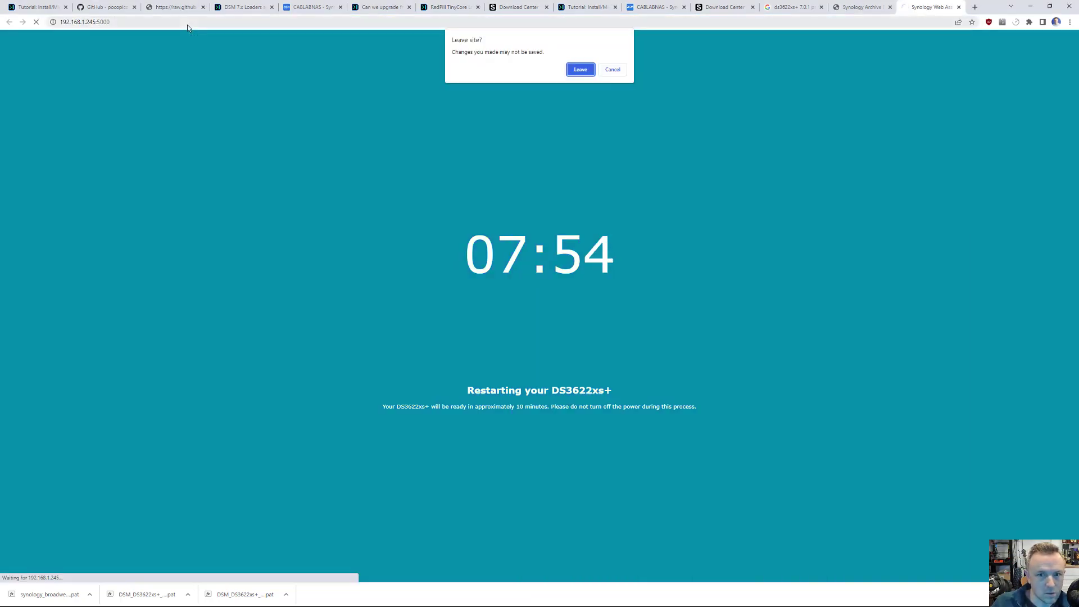
Confirm Leave on the 'Leave site?' dialog while package updates begin.
left_click(579, 70)
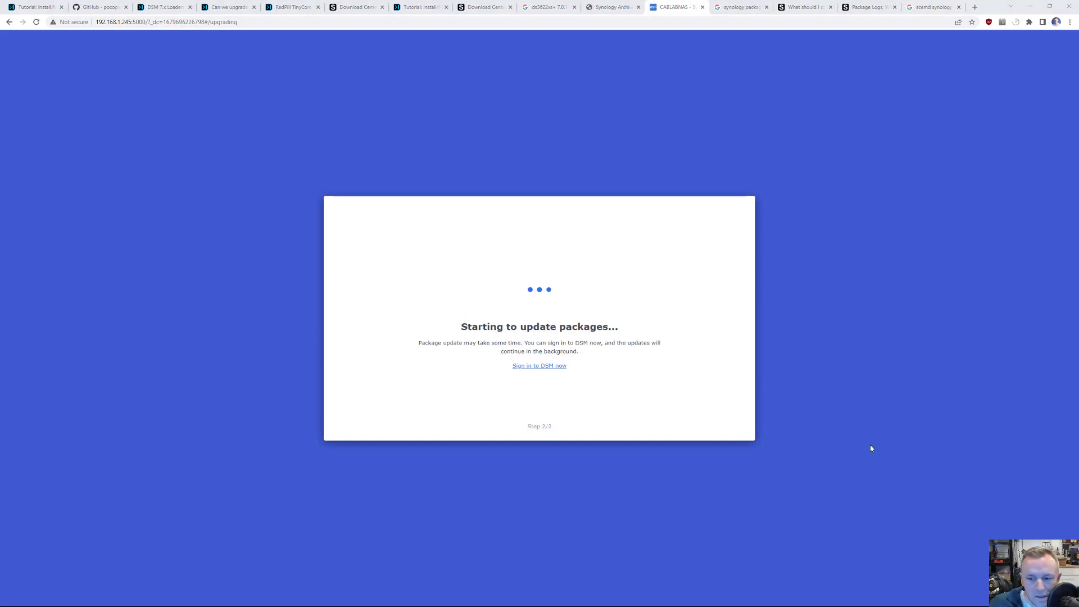
mouse_move(809, 454)
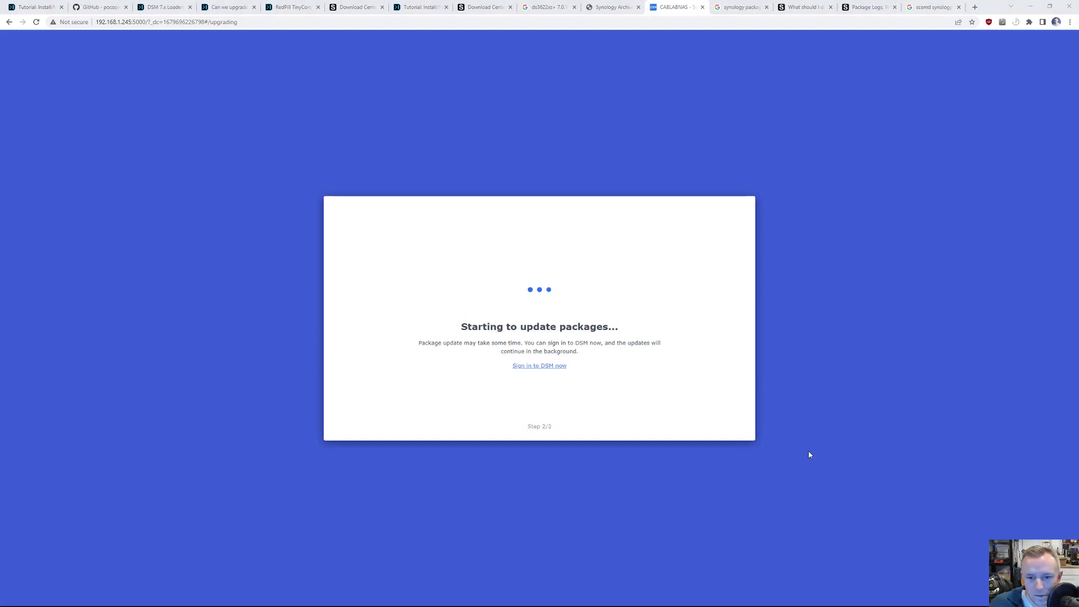
mouse_move(663, 329)
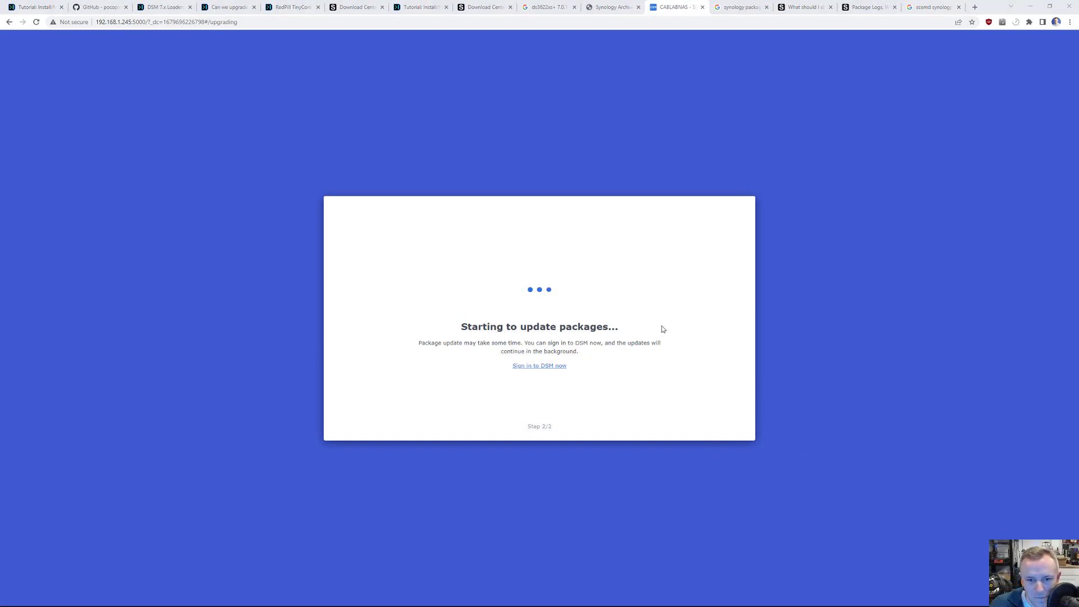
mouse_move(690, 358)
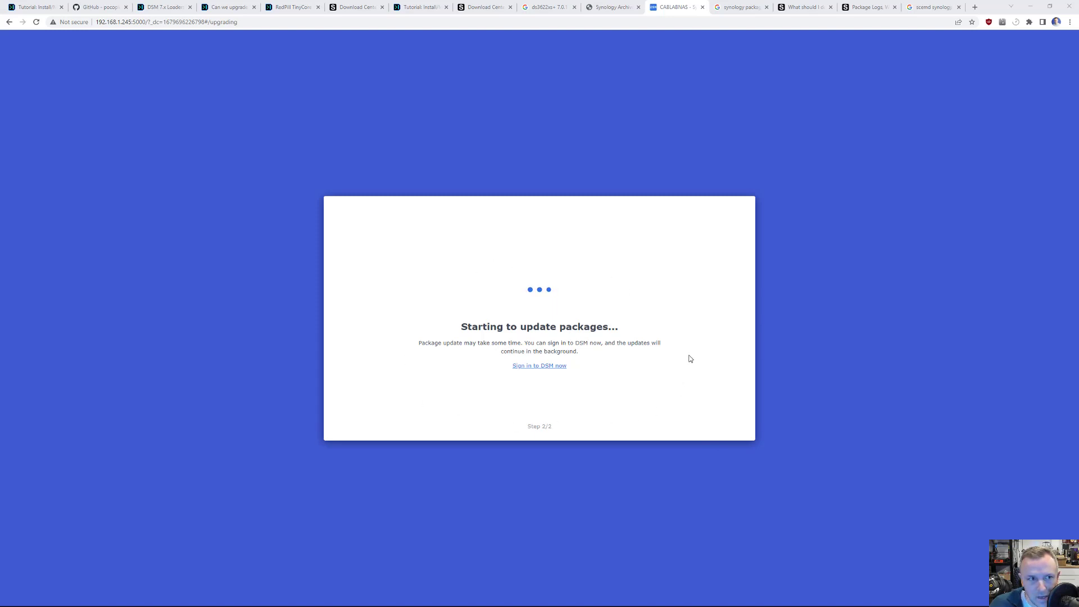
mouse_move(507, 304)
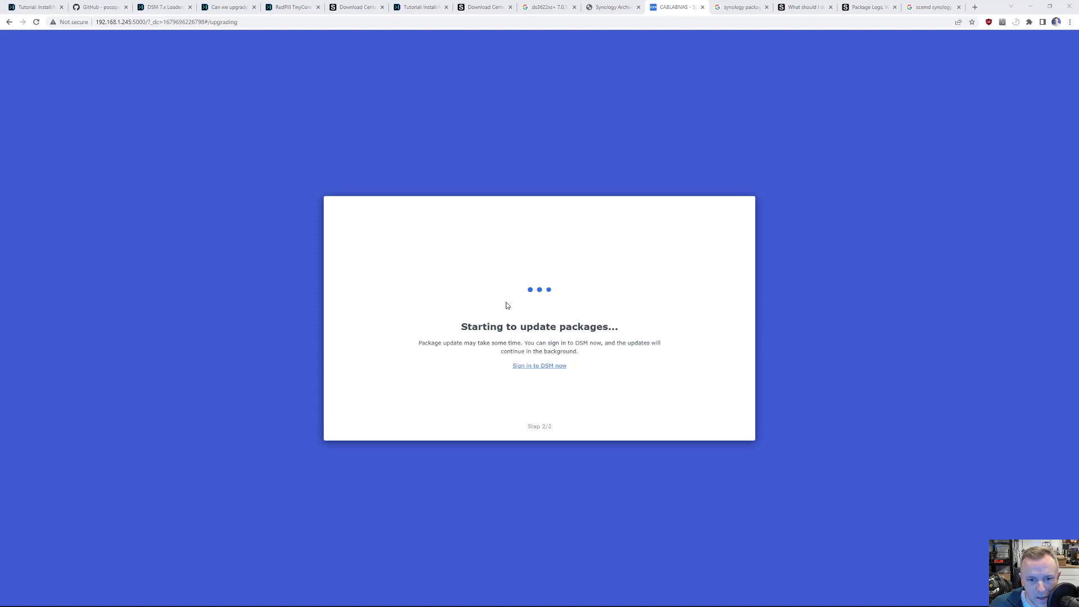
mouse_move(530, 296)
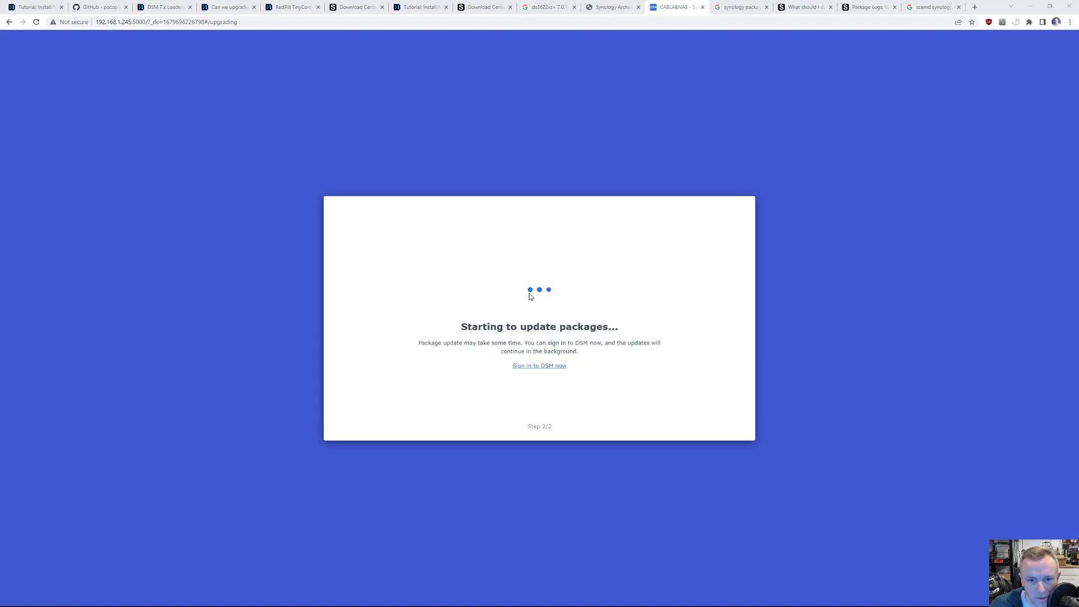
mouse_move(533, 372)
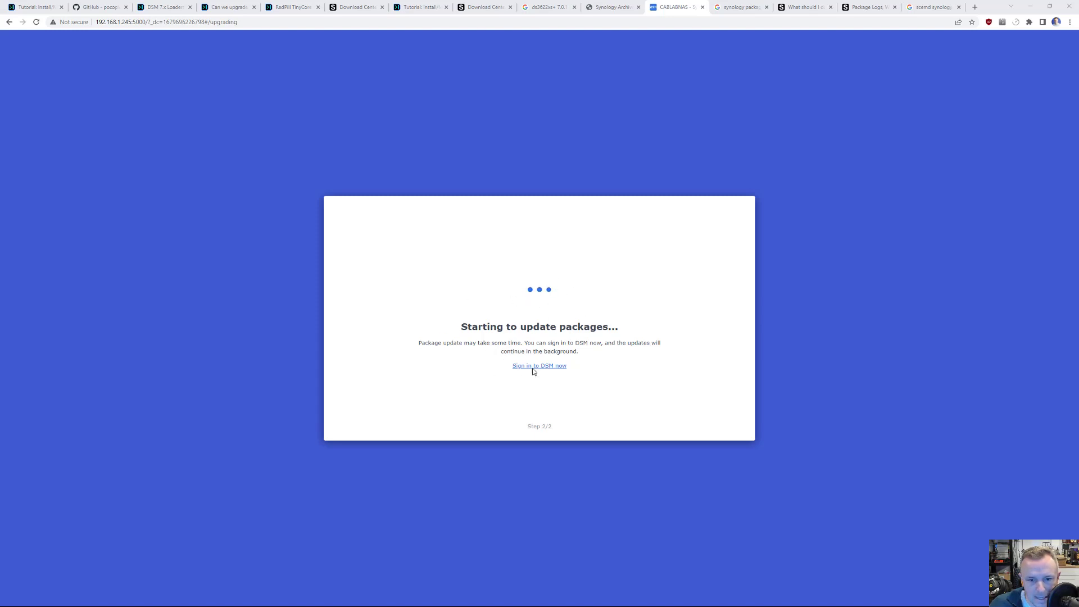
mouse_move(551, 370)
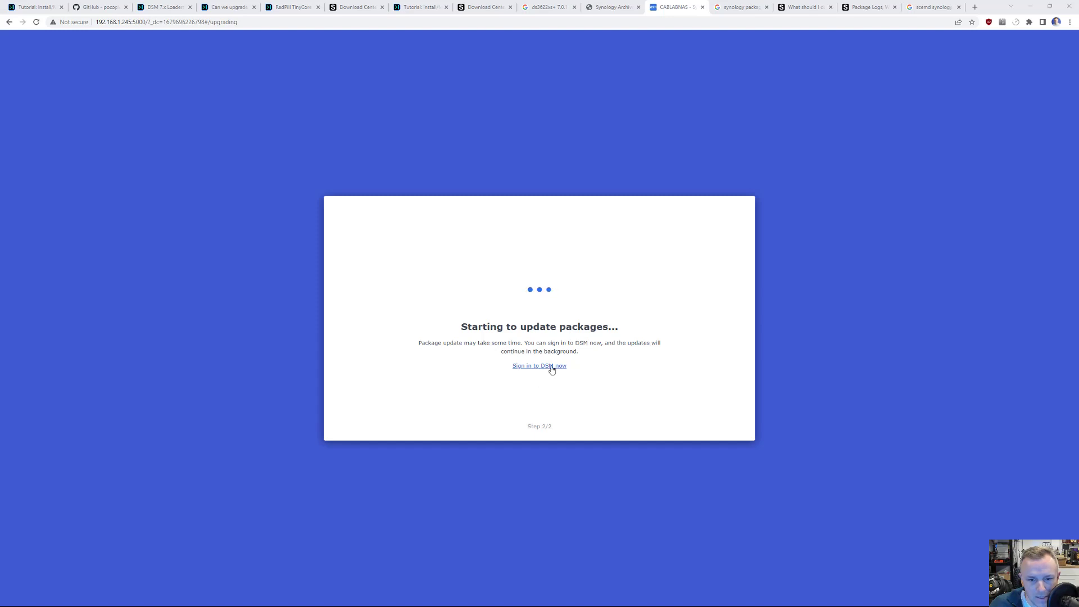
Attempt DSM sign-in to CABLABNAS as youngblood, refused while the system gets ready.
left_click(539, 365)
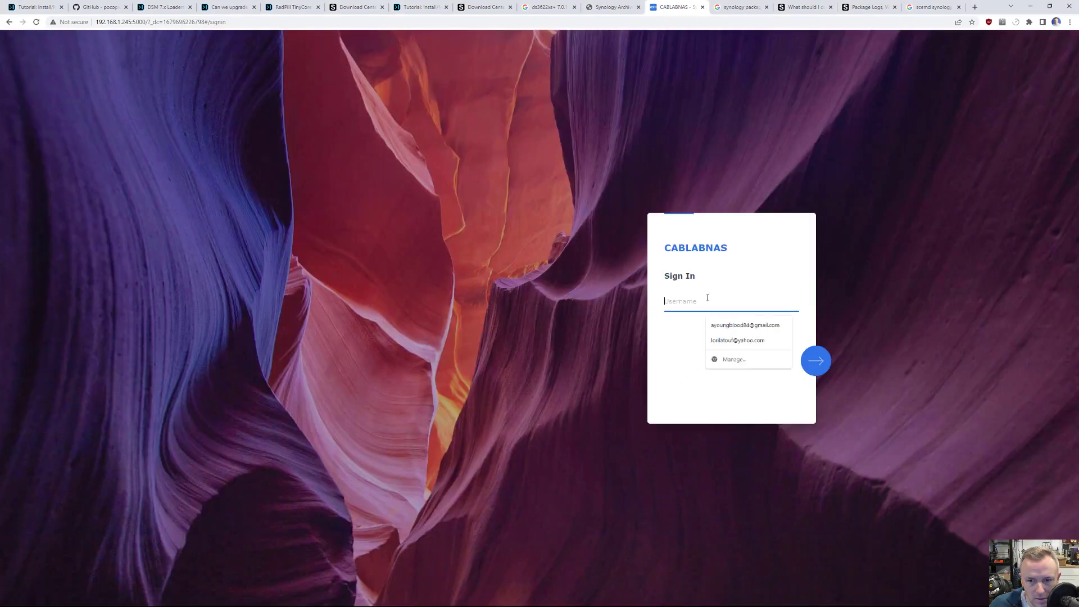
type("youngblood")
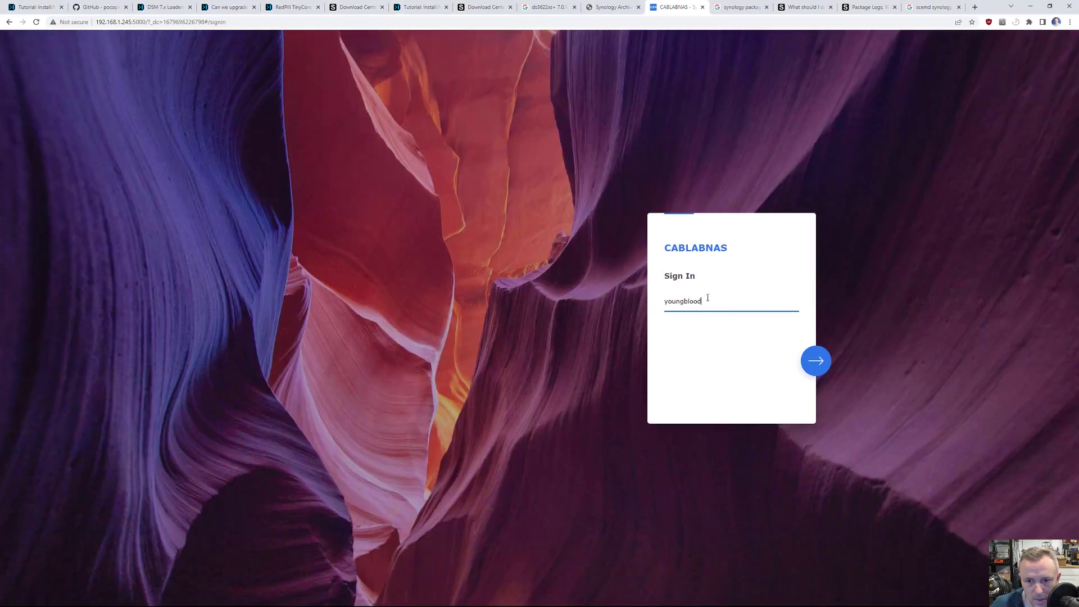
left_click(815, 361)
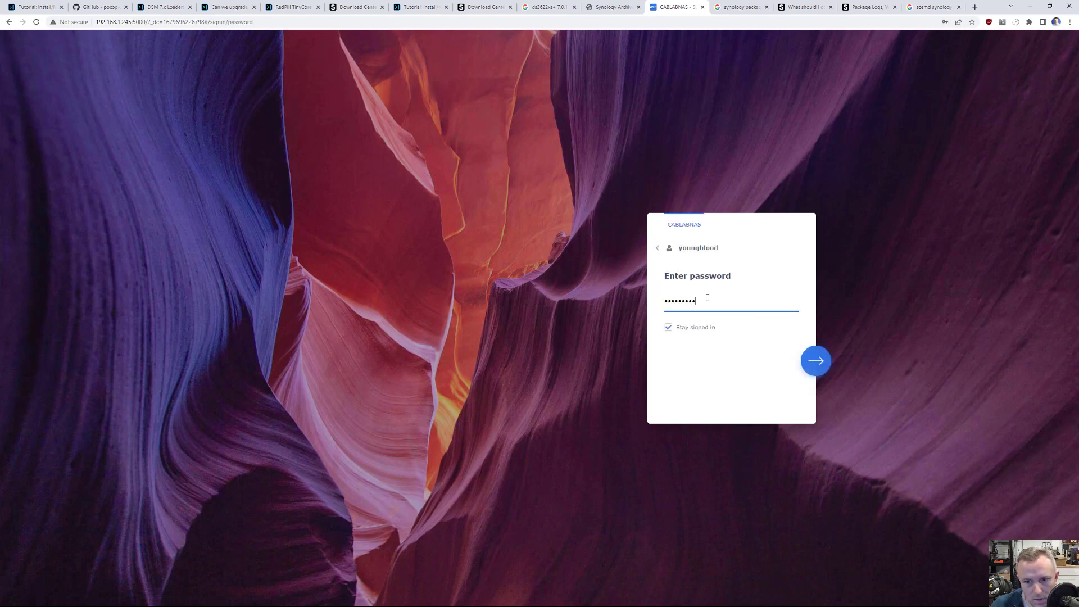
left_click(815, 360)
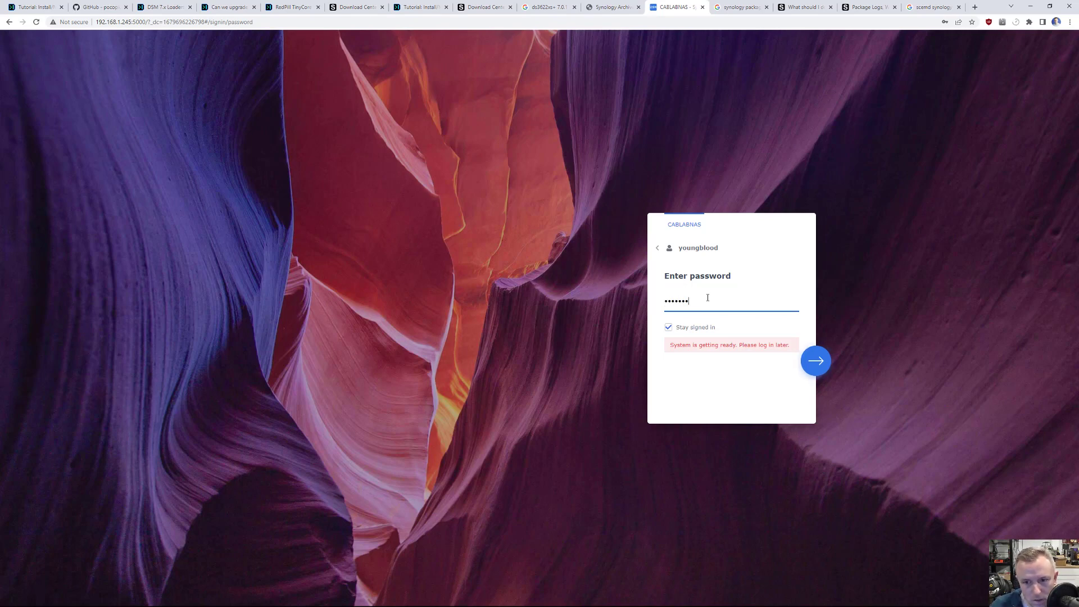
type("••")
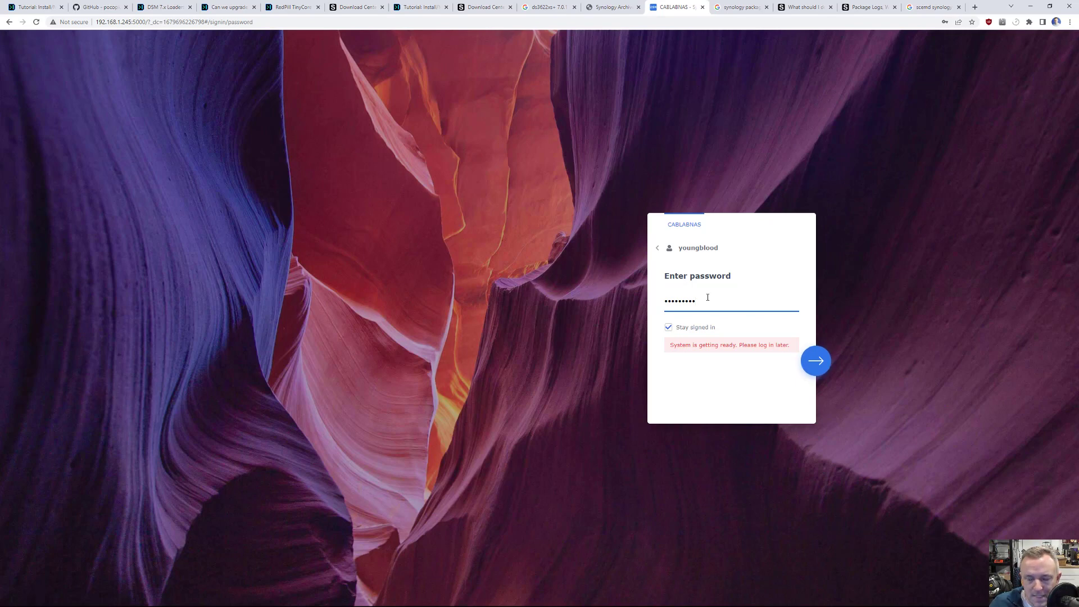
mouse_move(501, 402)
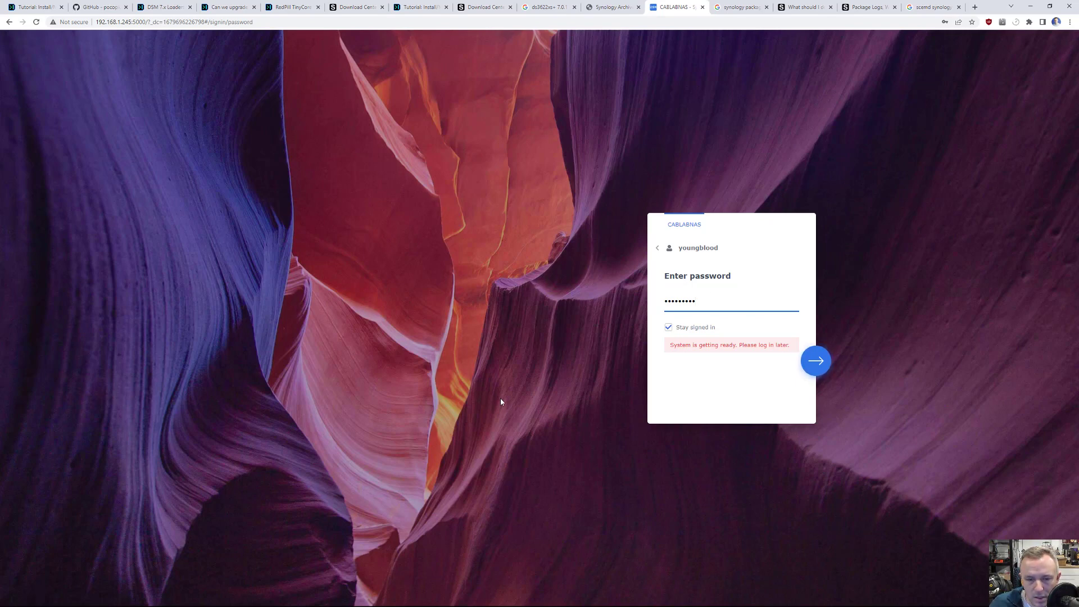
mouse_move(654, 253)
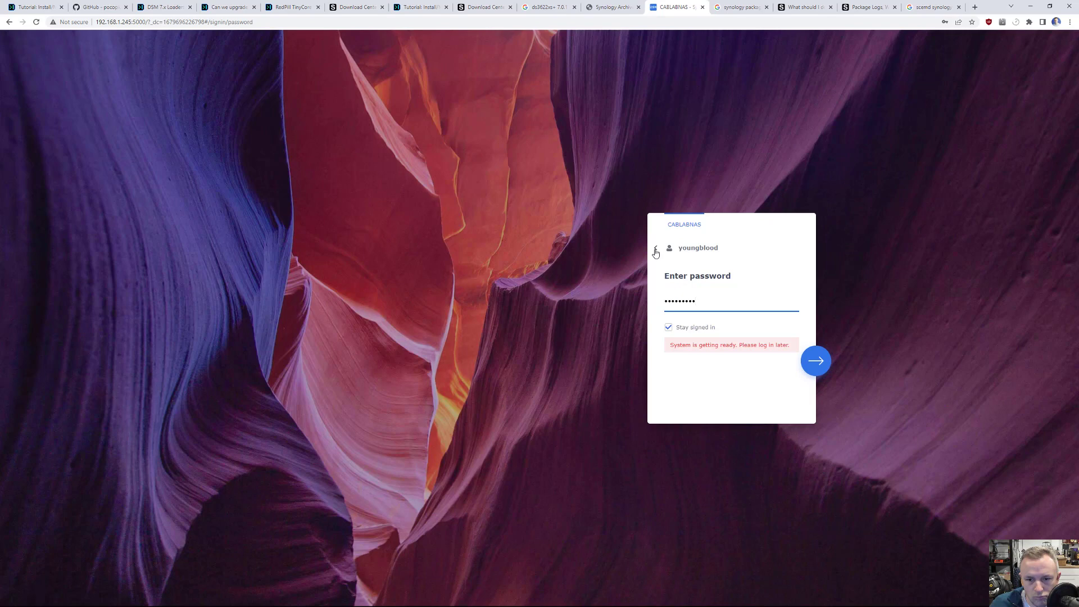
key("alt+tab")
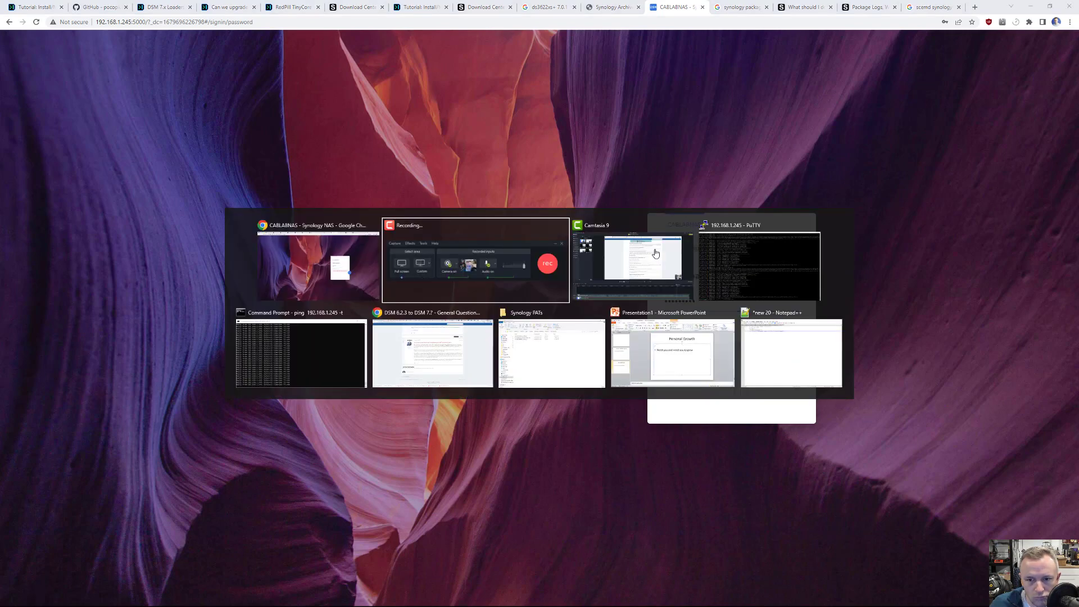
Bring the PuTTY terminal session to the NAS to the front.
left_click(758, 265)
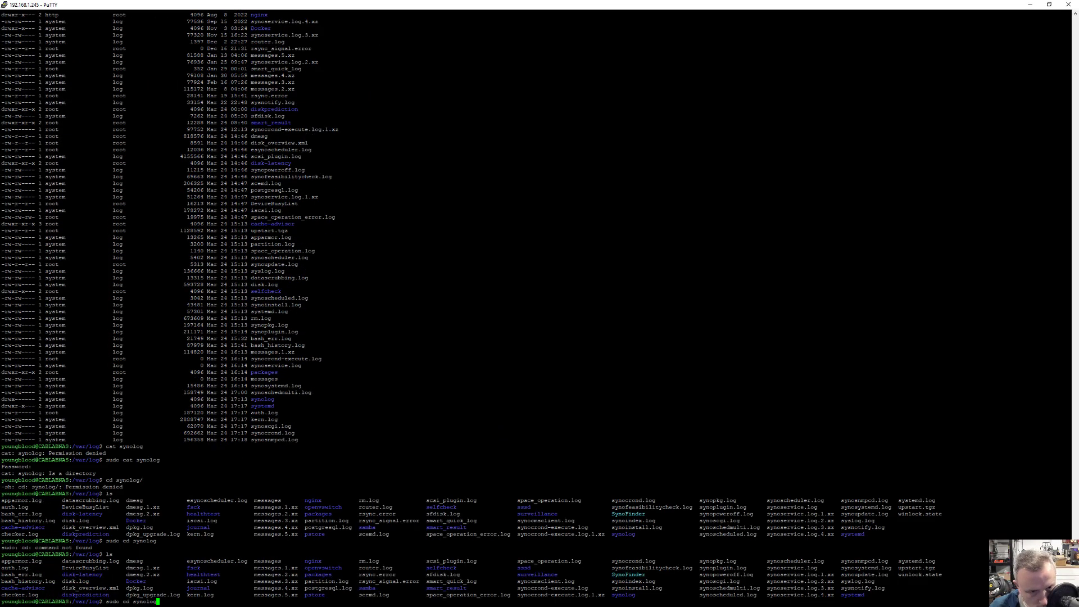
left_click(634, 7)
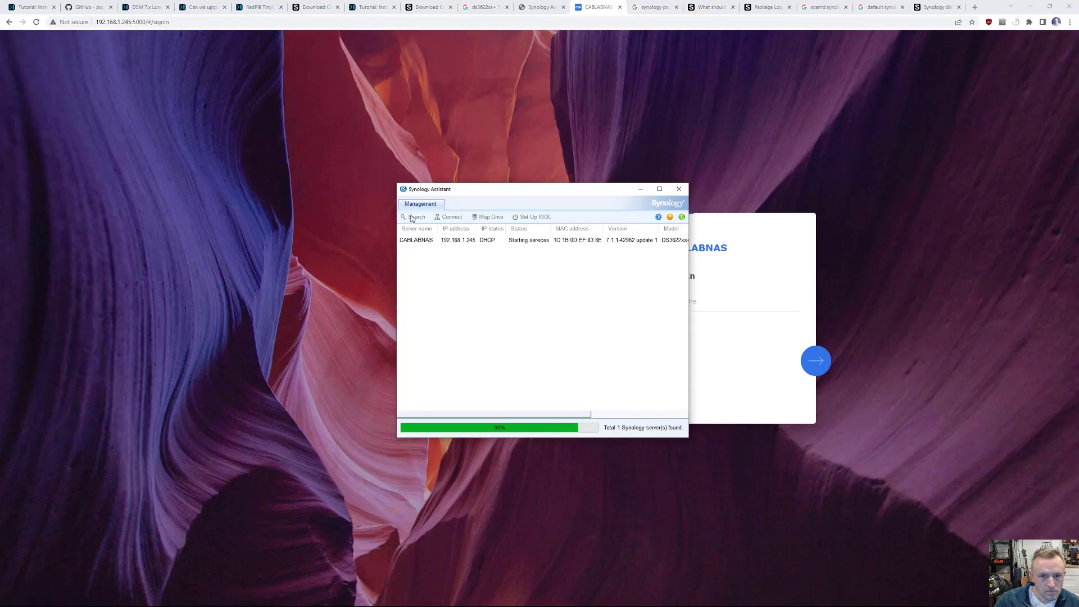
Search the network twice, finding CABLABNAS at 192.168.1.245 still starting services.
left_click(414, 217)
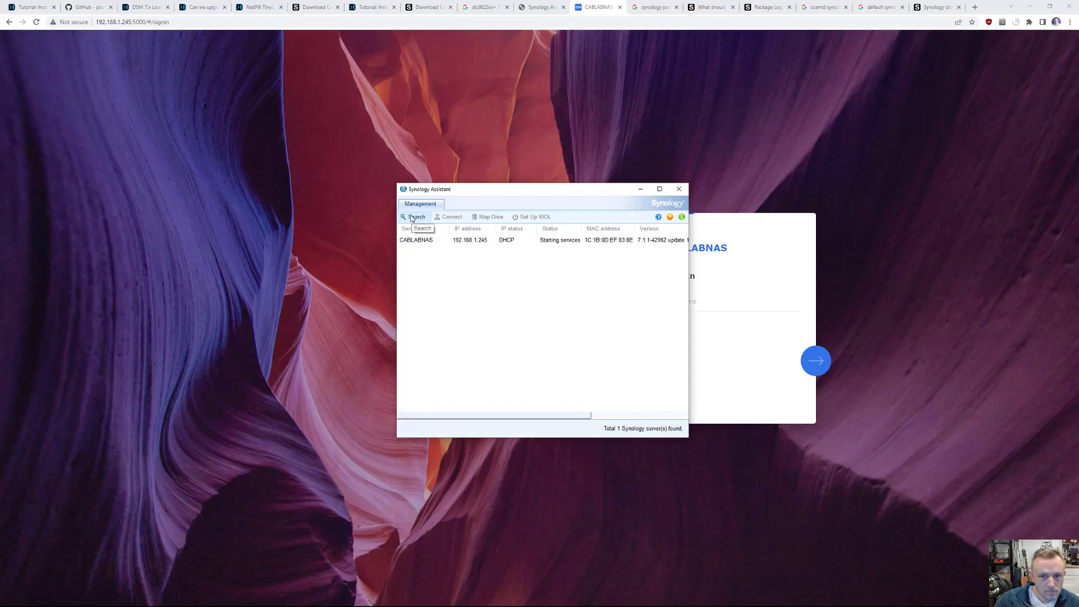
left_click(416, 217)
type("youngblood")
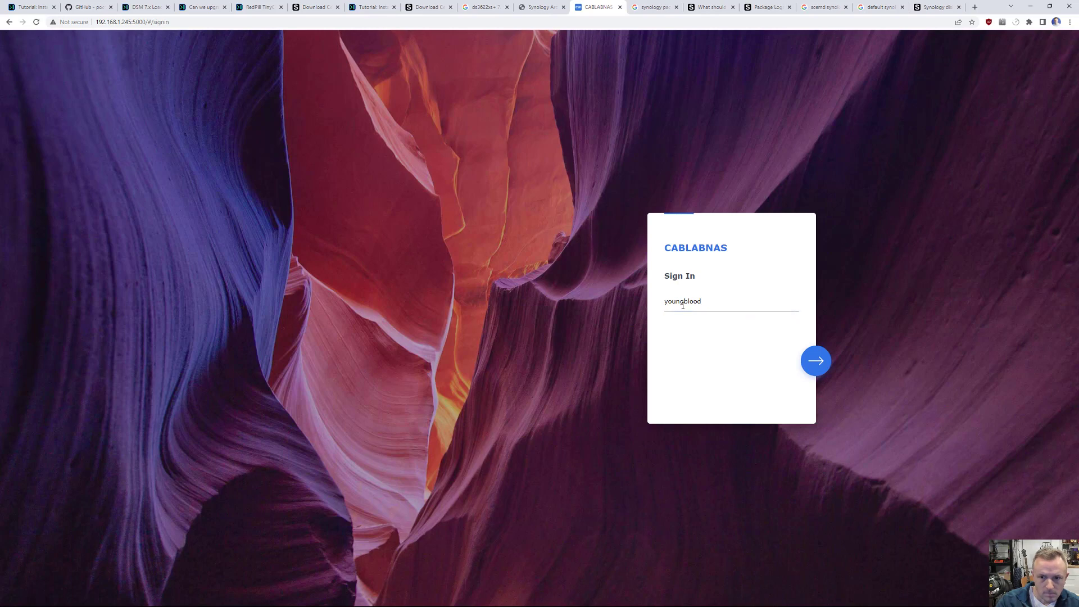
Sign in to DSM as youngblood and dismiss the analytics and save-password prompts.
left_click(814, 361)
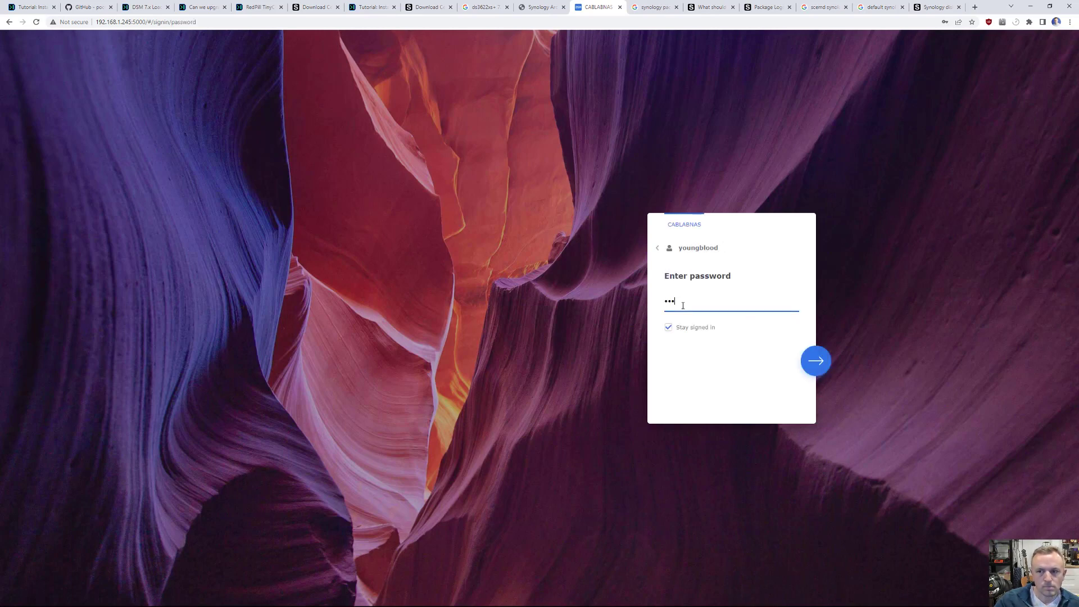
left_click(815, 361)
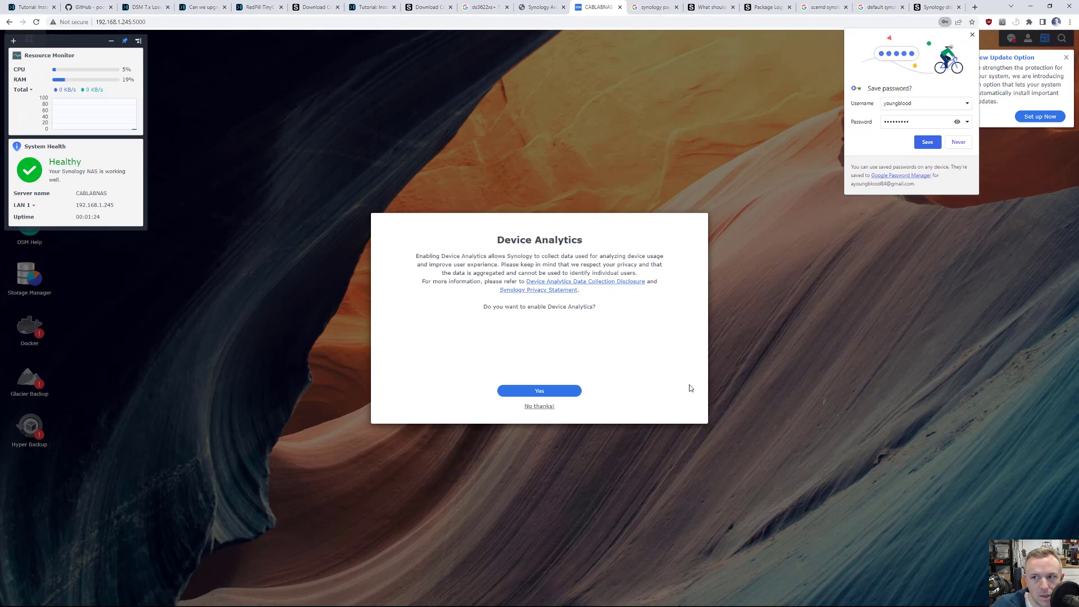
left_click(539, 405)
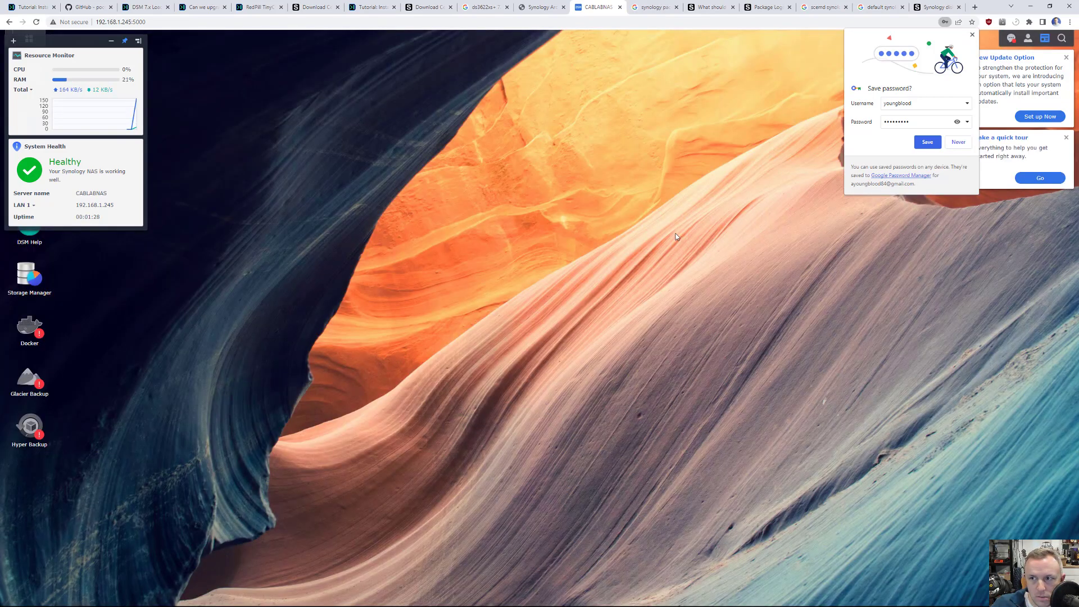
mouse_move(974, 47)
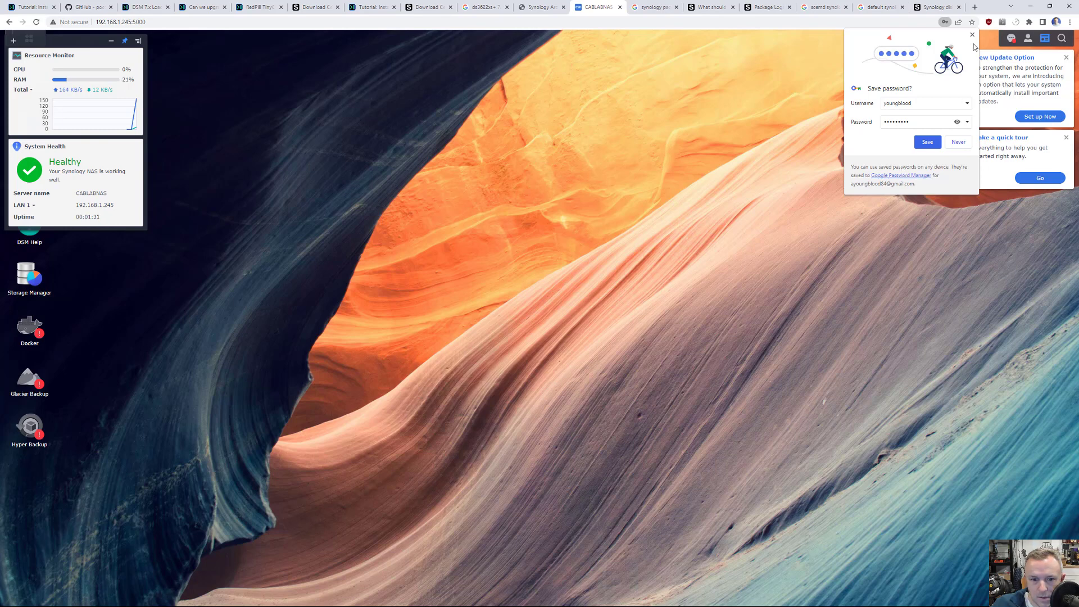
left_click(971, 34)
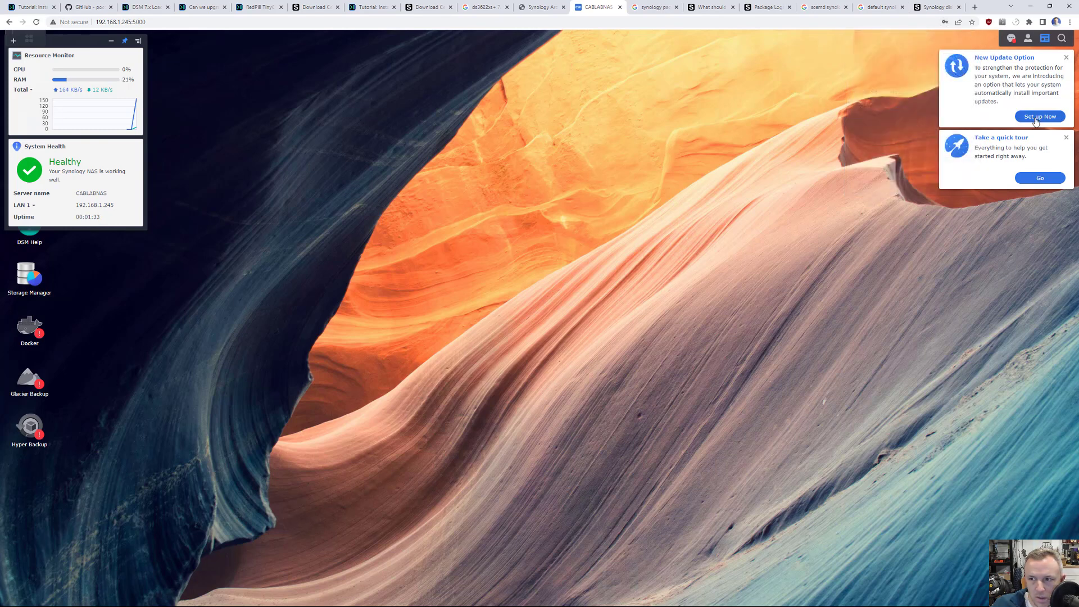
Keep manual update notifications and view the recent notifications list.
left_click(1040, 116)
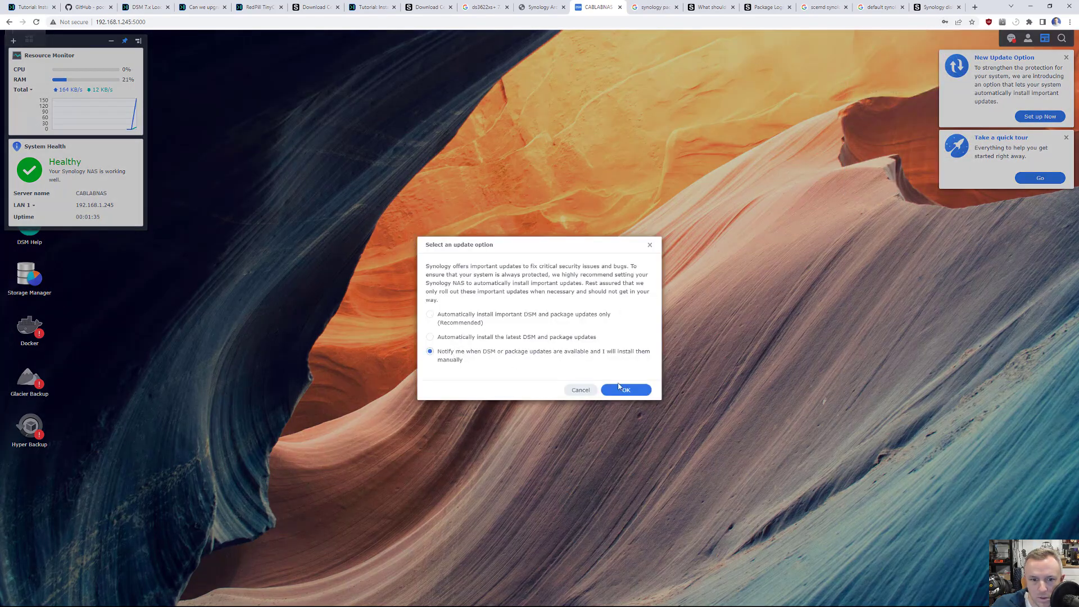
left_click(625, 389)
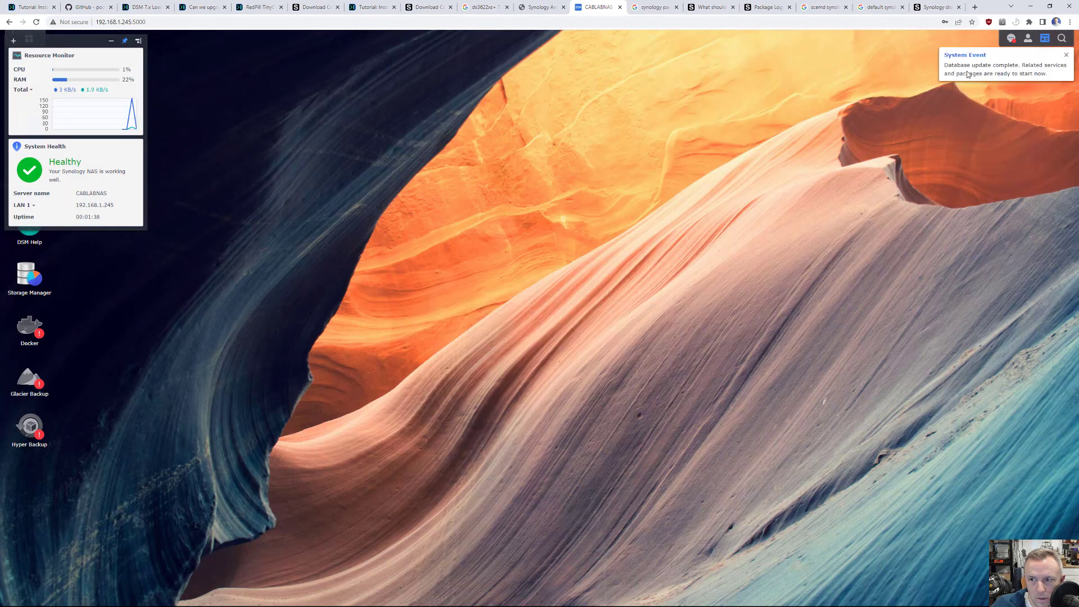
left_click(1011, 38)
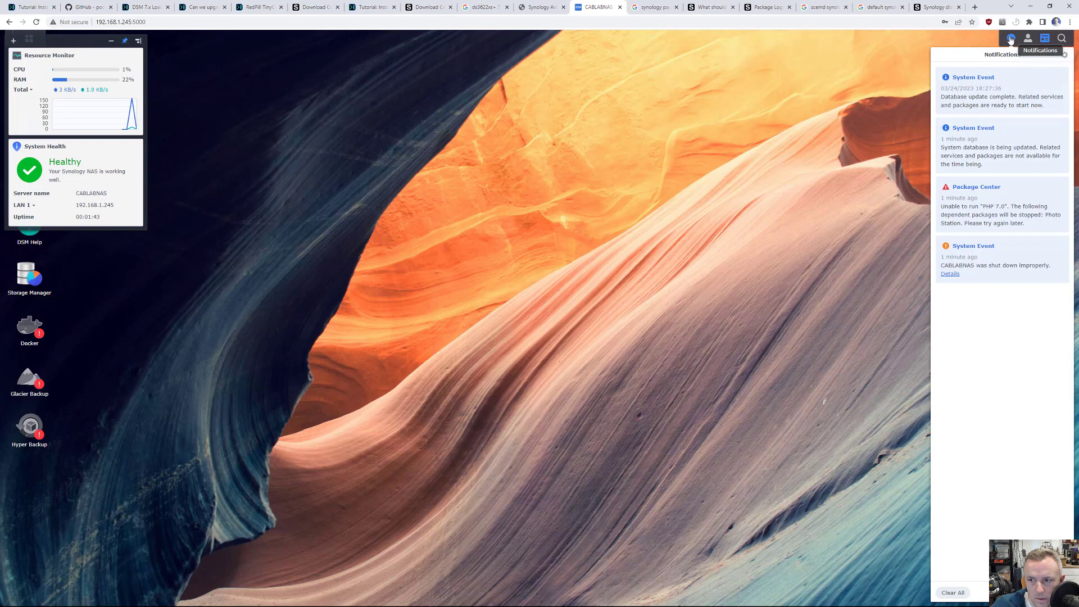
mouse_move(986, 223)
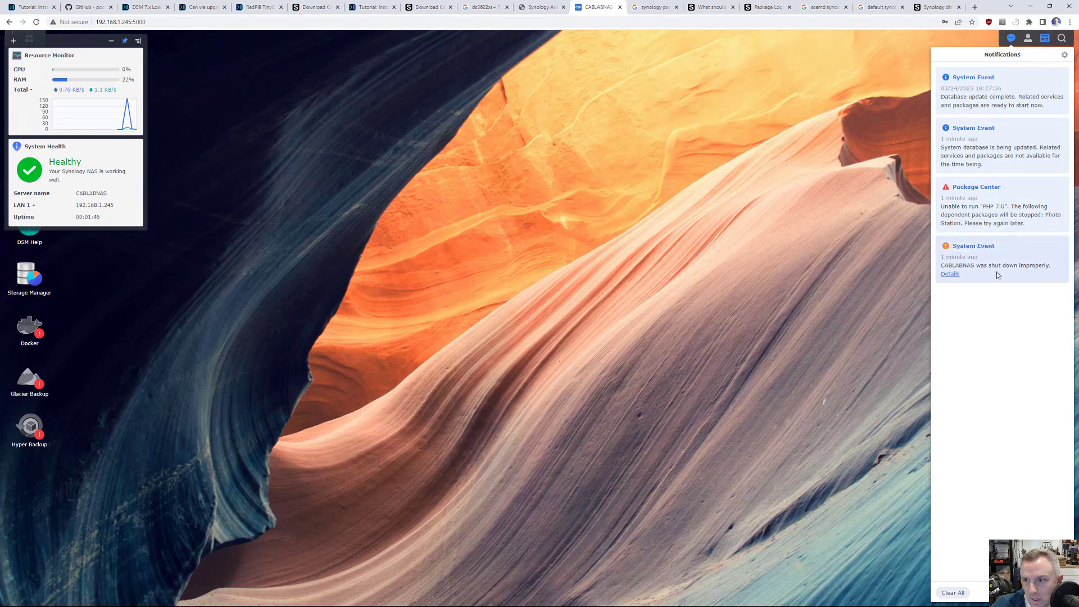
mouse_move(996, 275)
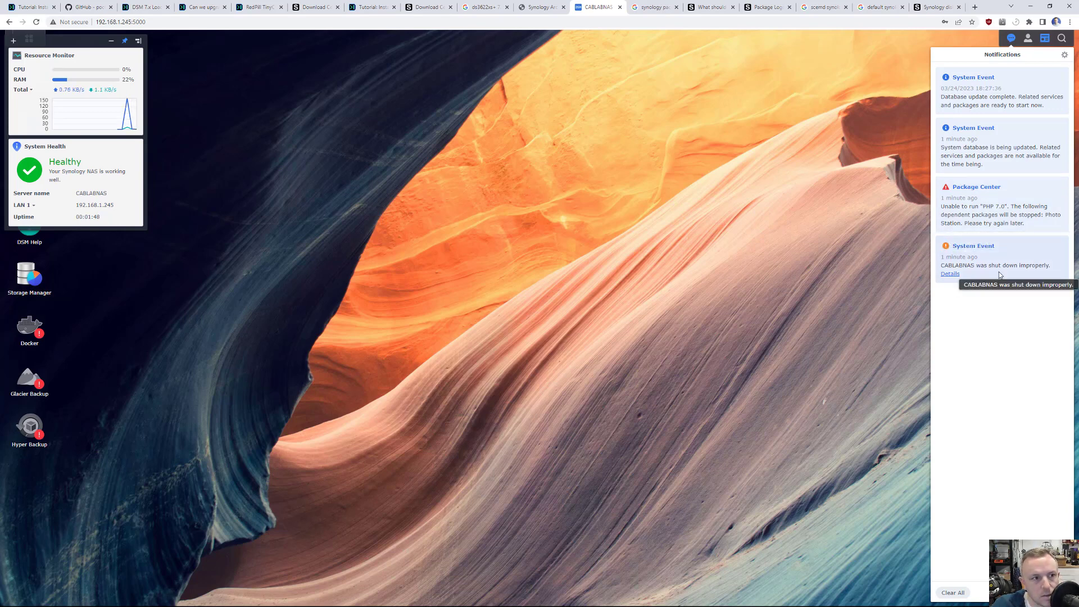
mouse_move(987, 148)
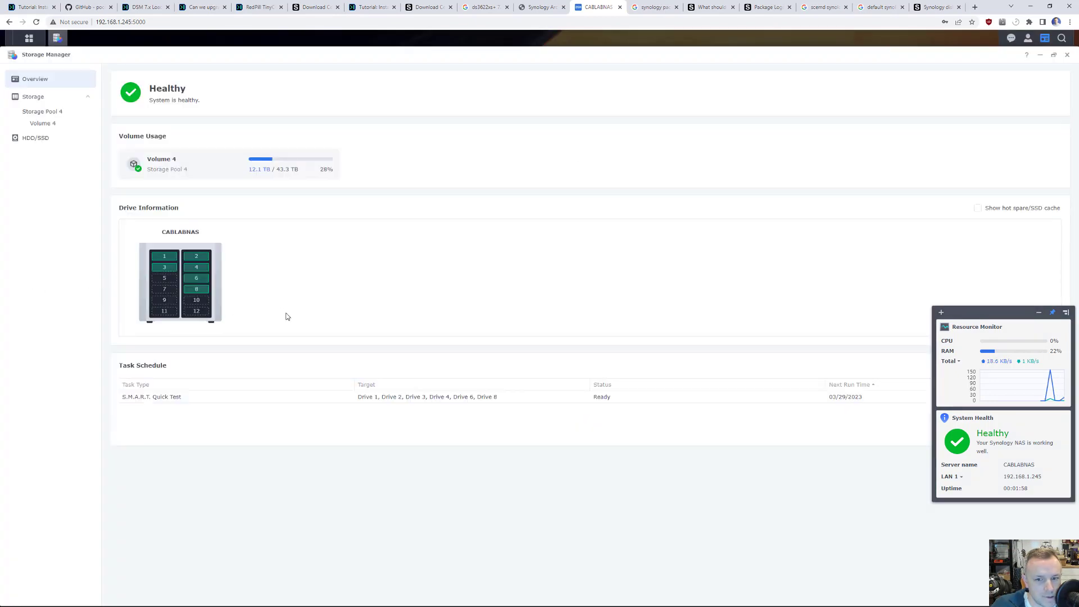
Check the storage pool, volume, drive health and overview pages, then close Storage Manager.
left_click(42, 111)
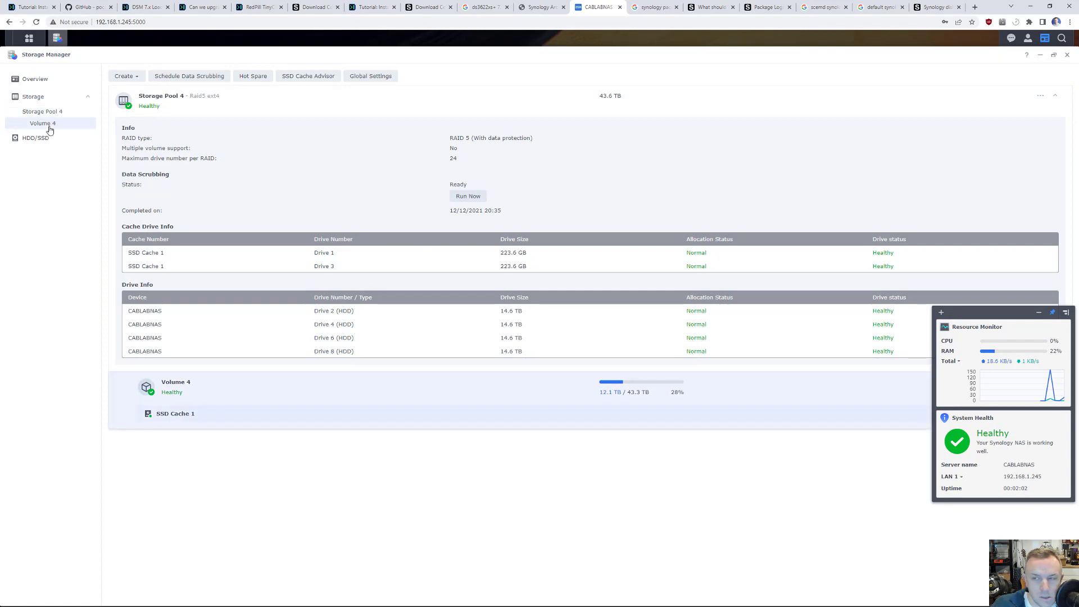
left_click(34, 137)
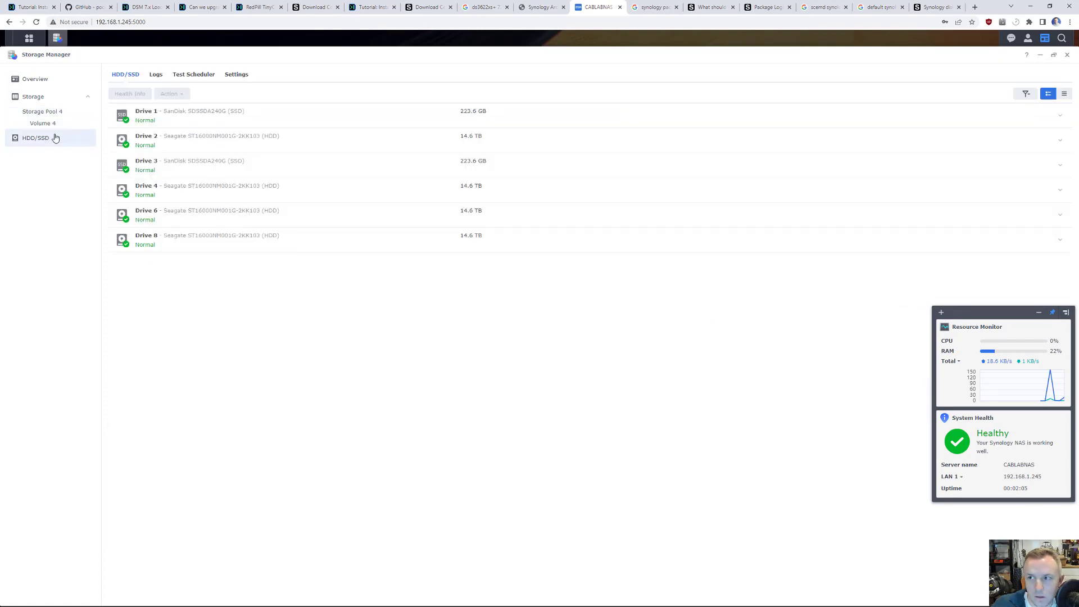
left_click(34, 78)
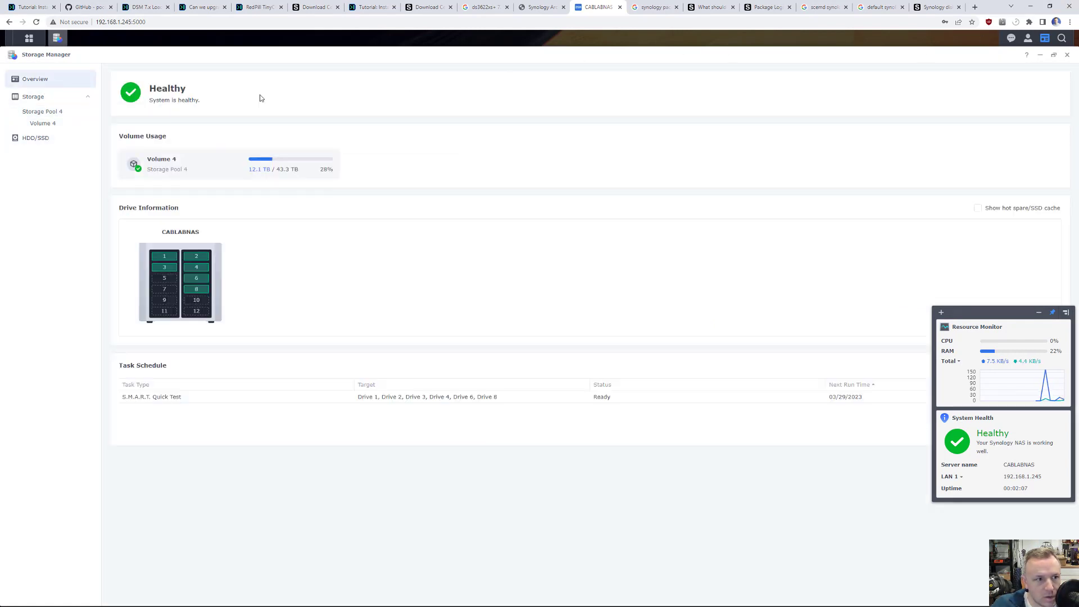
left_click(1066, 55)
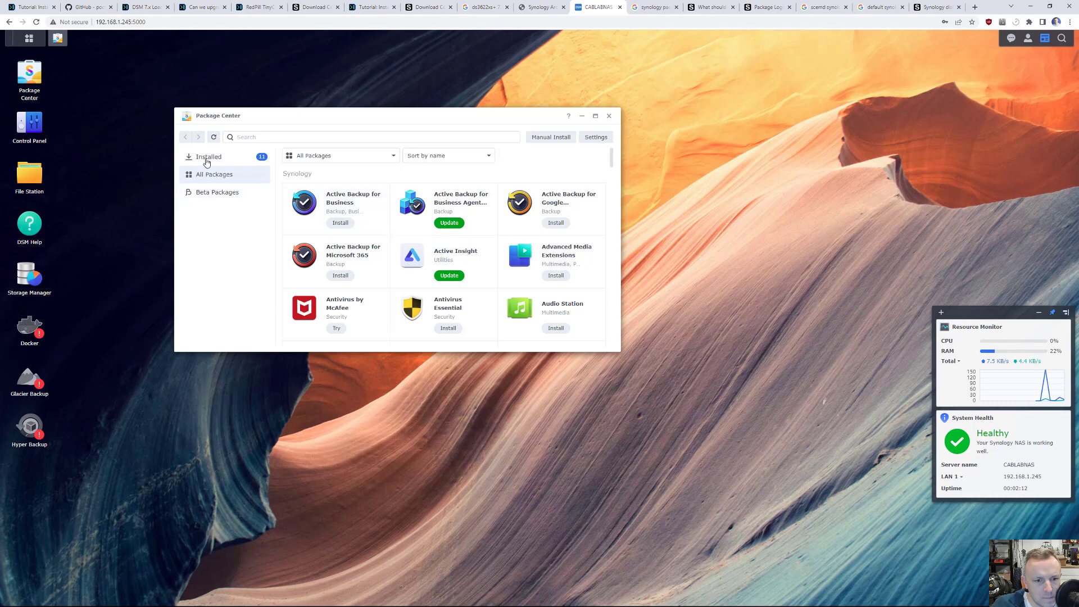
Review installed packages, apply all available updates, and bring up Hyper Backup.
left_click(207, 156)
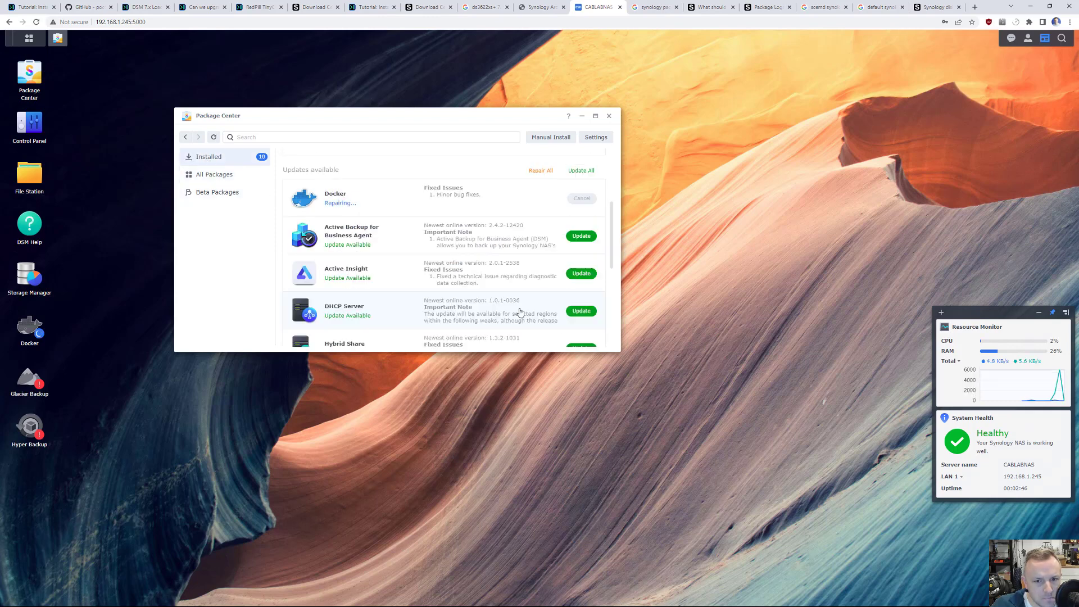
scroll("down", 3)
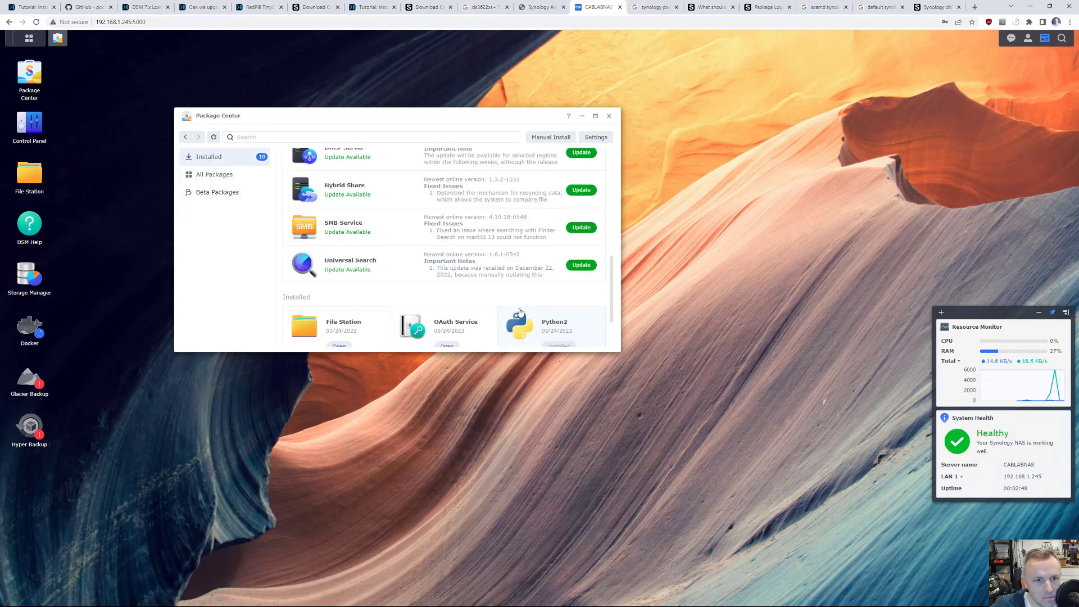
scroll("up", 3)
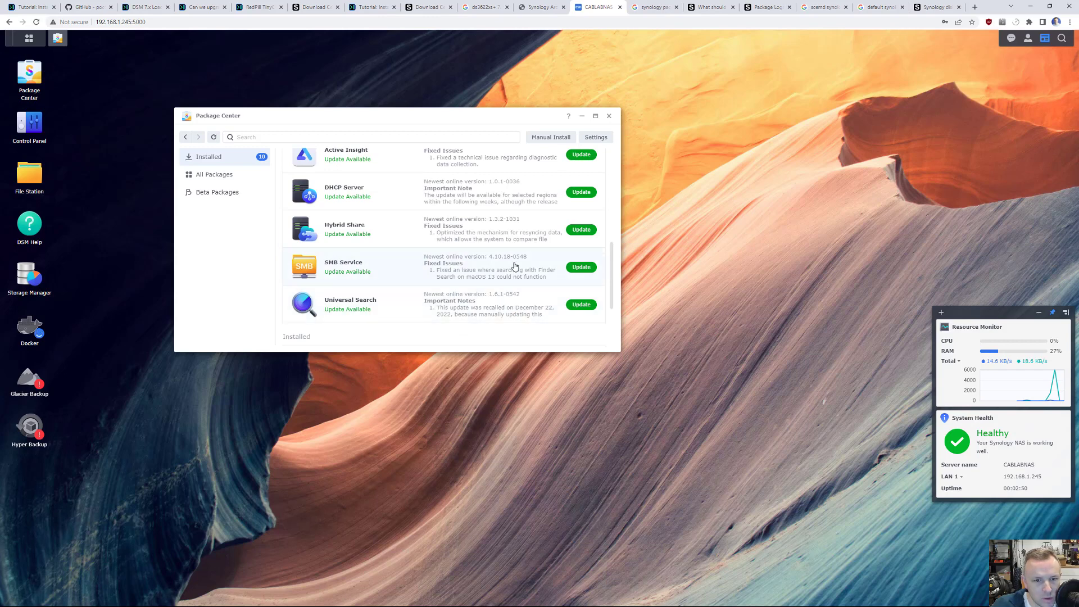
mouse_move(437, 269)
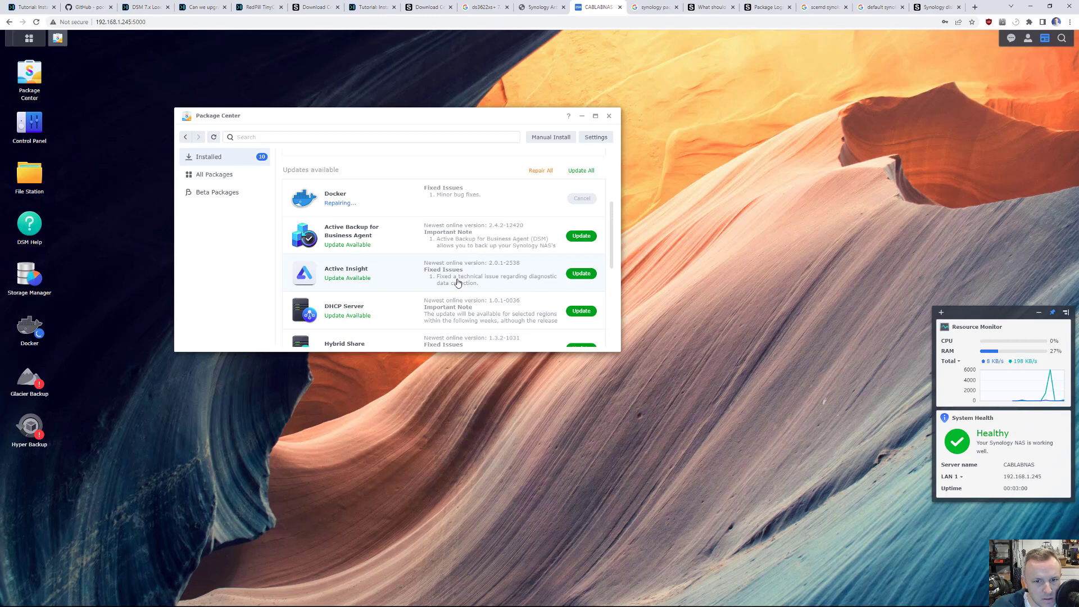
scroll("down", 3)
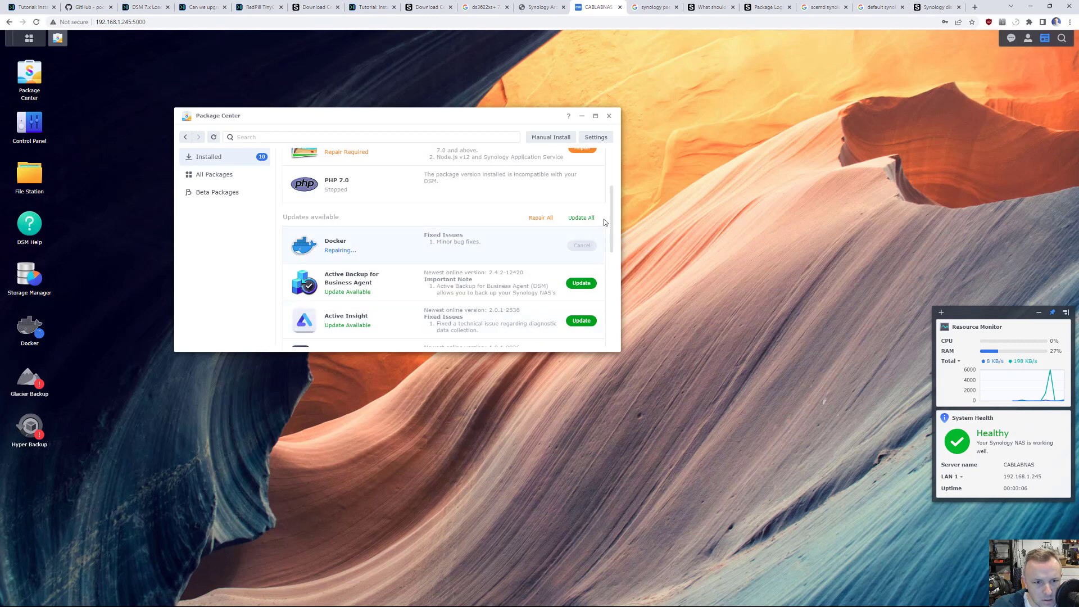
left_click(581, 217)
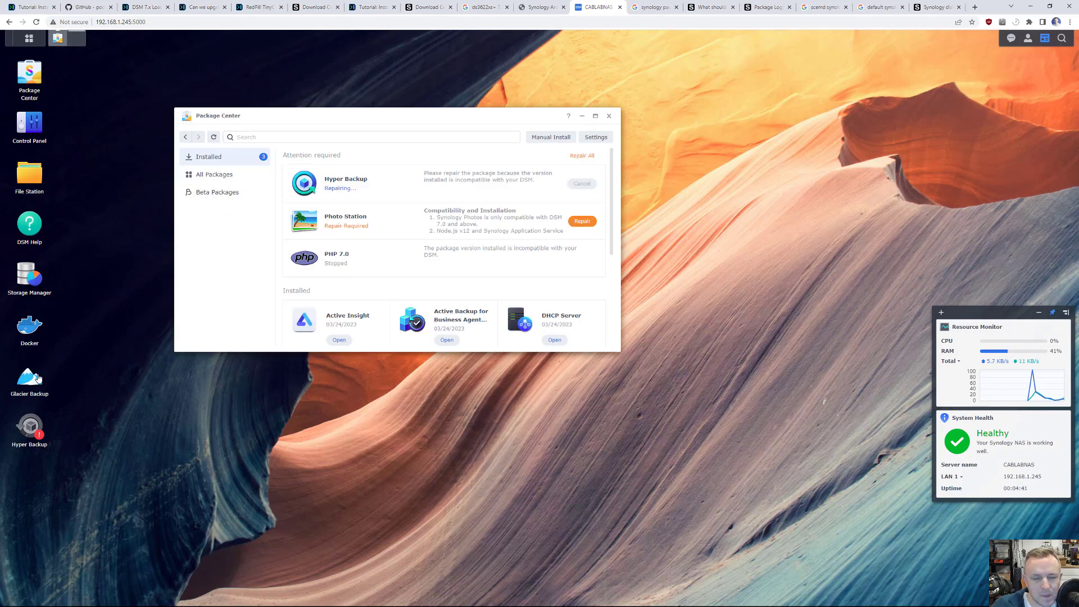
mouse_move(28, 378)
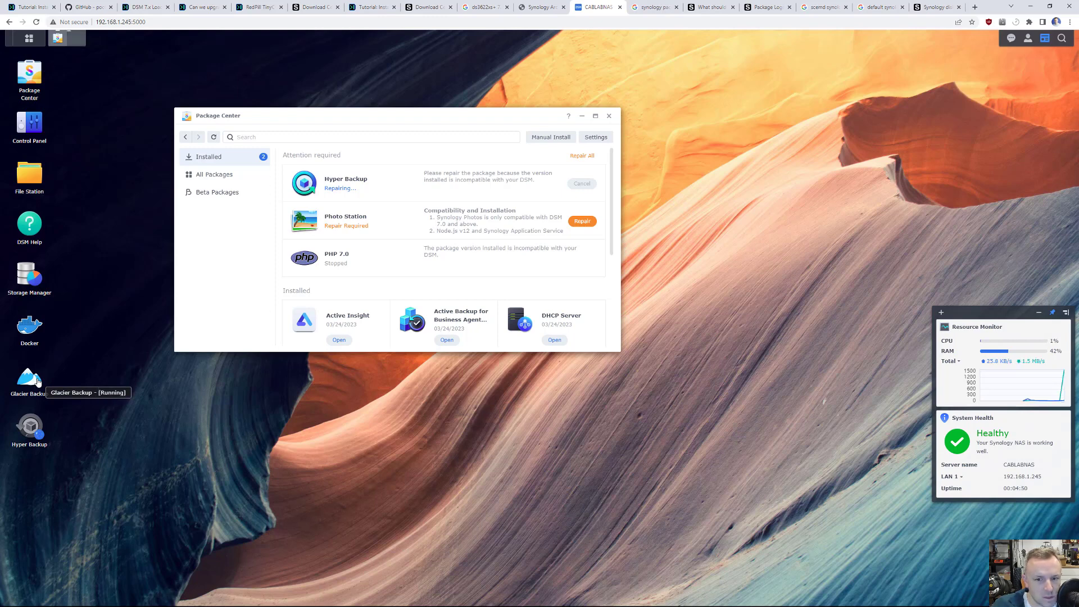
mouse_move(352, 418)
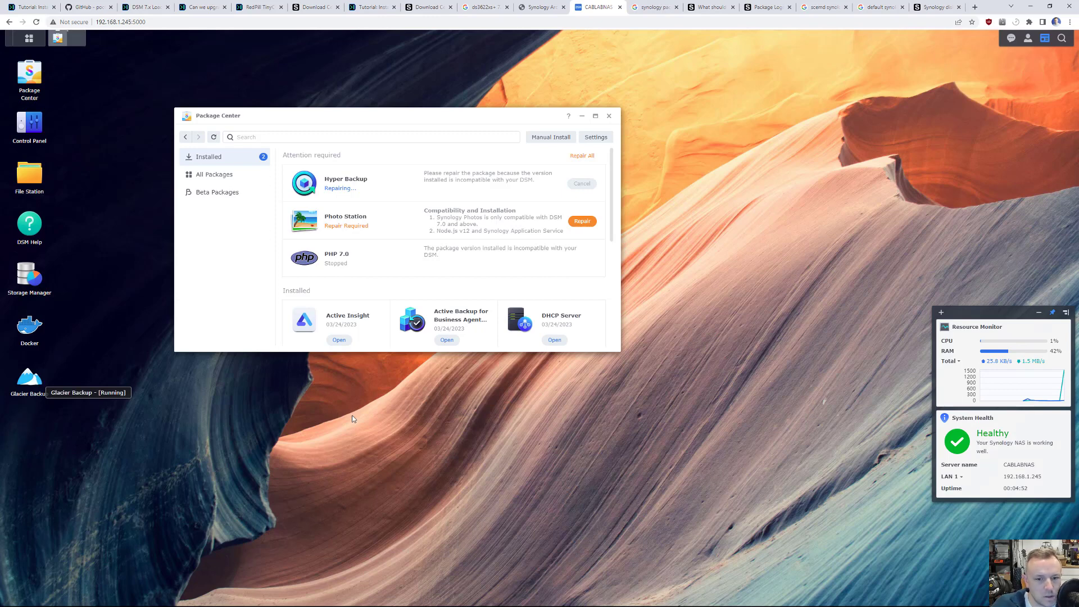
mouse_move(369, 411)
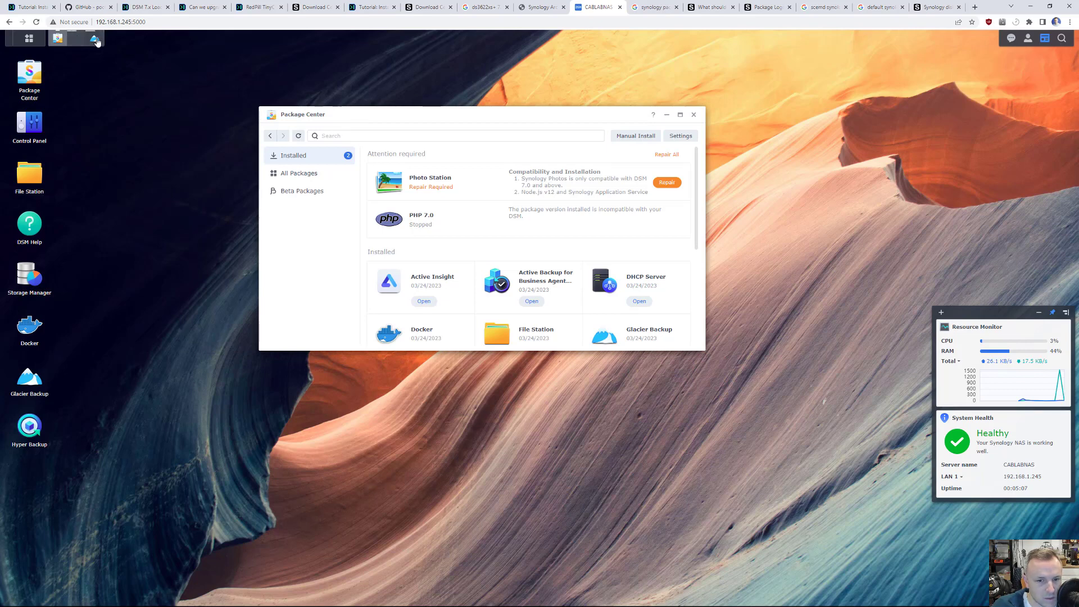
left_click(28, 430)
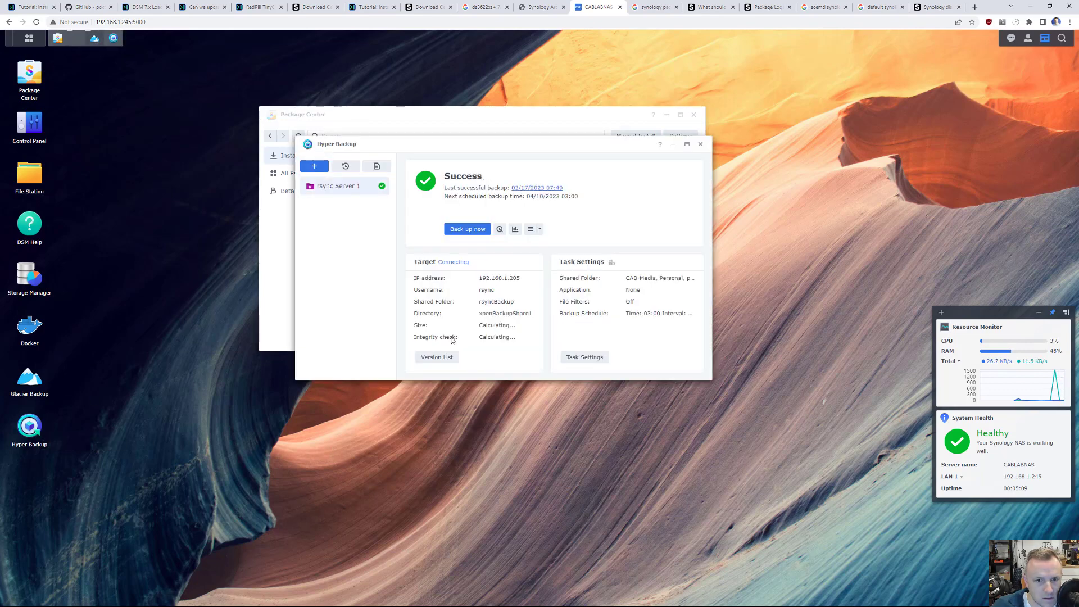
mouse_move(545, 309)
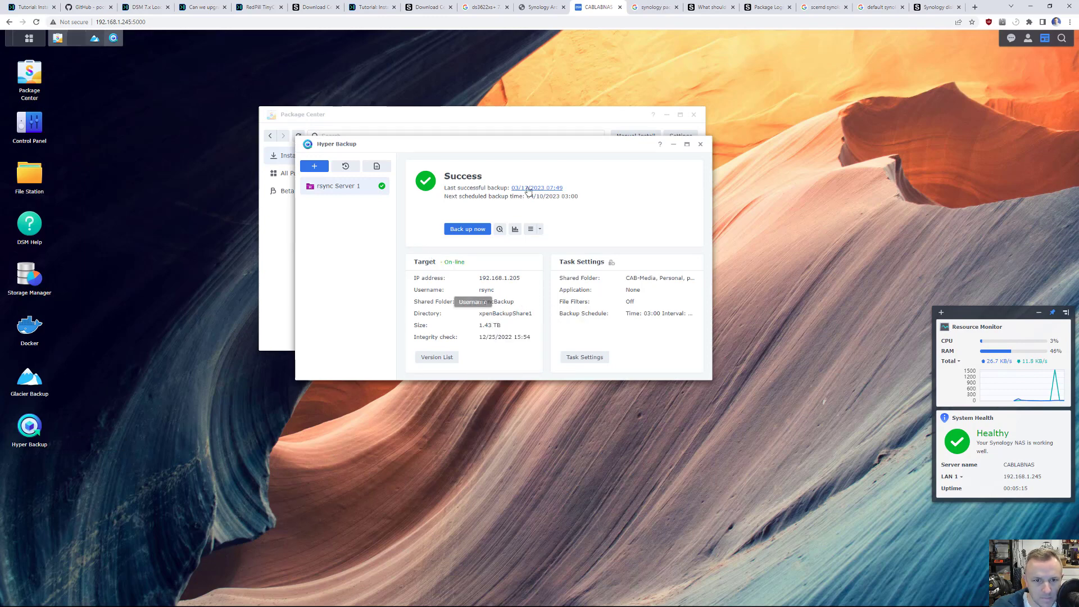
mouse_move(706, 145)
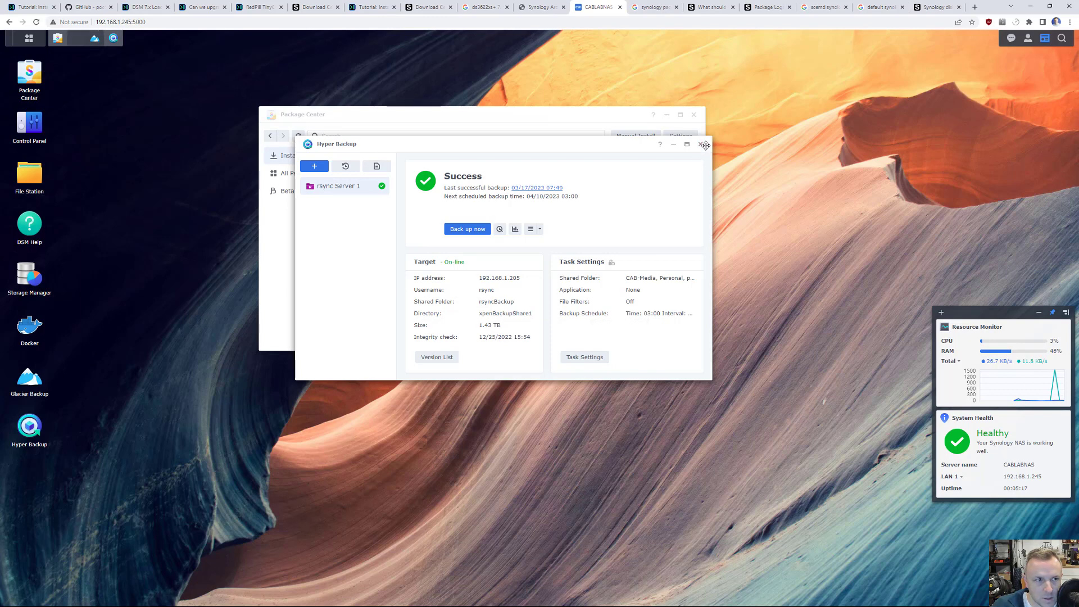
Close Hyper Backup once its target shows On-line at 1.43 TB.
left_click(704, 145)
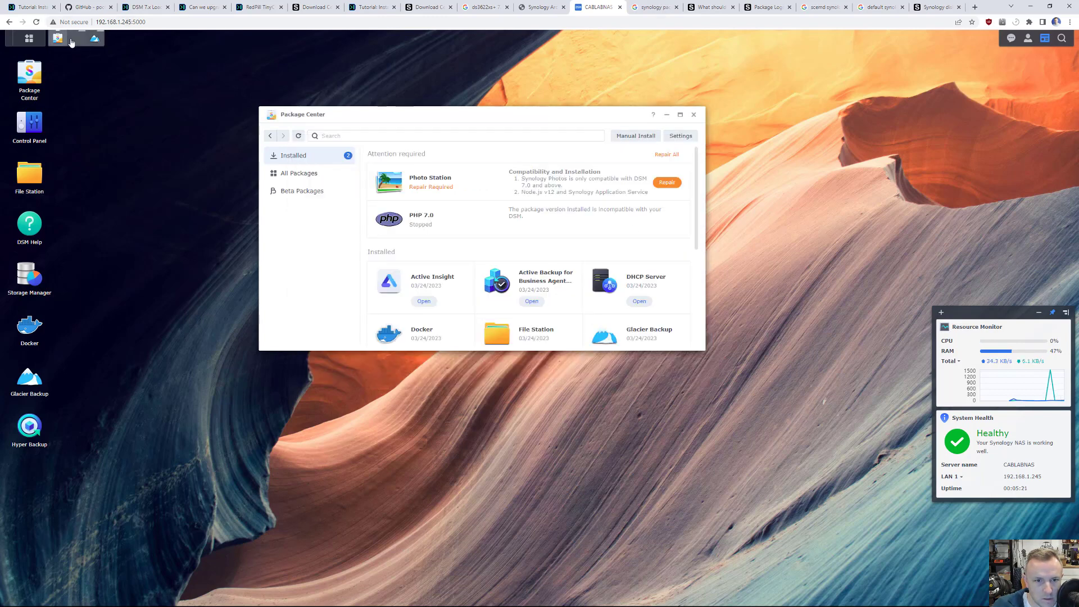
Glance at the resource performance view, then uninstall the stopped PHP 7.0 package.
left_click(666, 181)
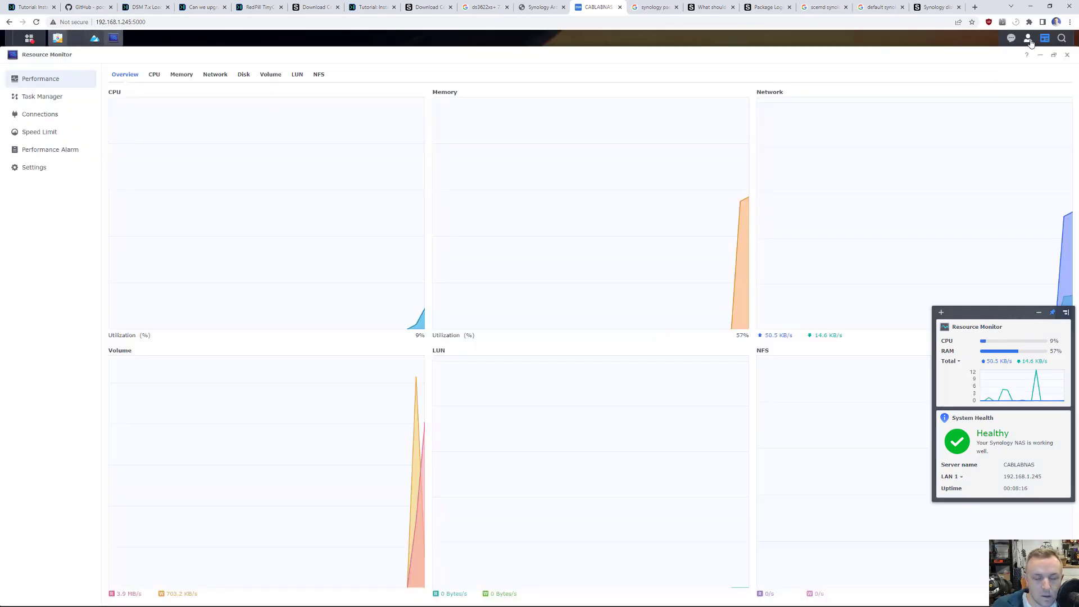
left_click(1040, 55)
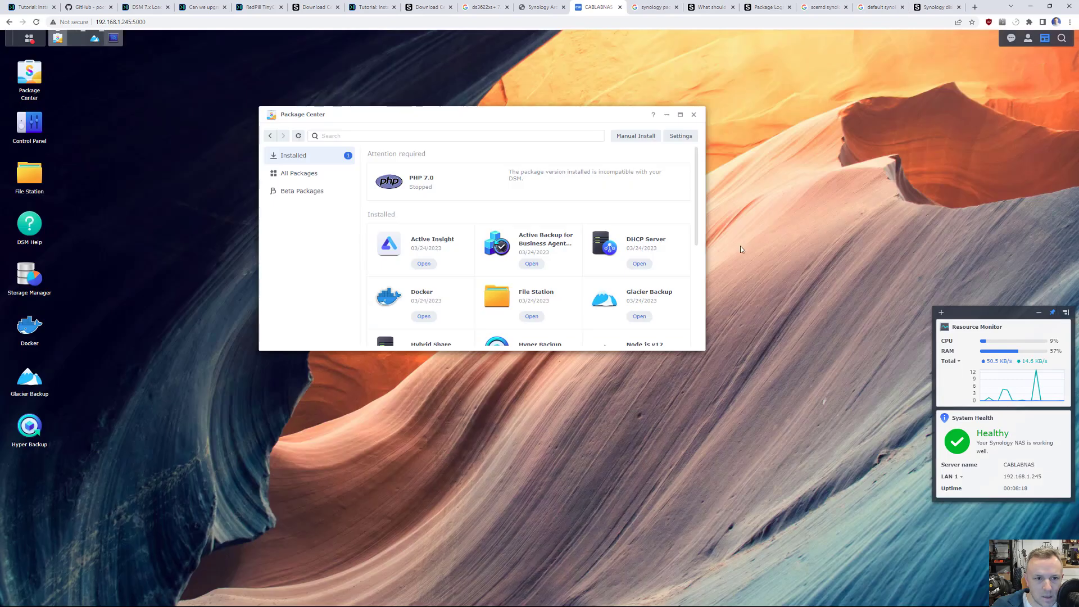
left_click(389, 181)
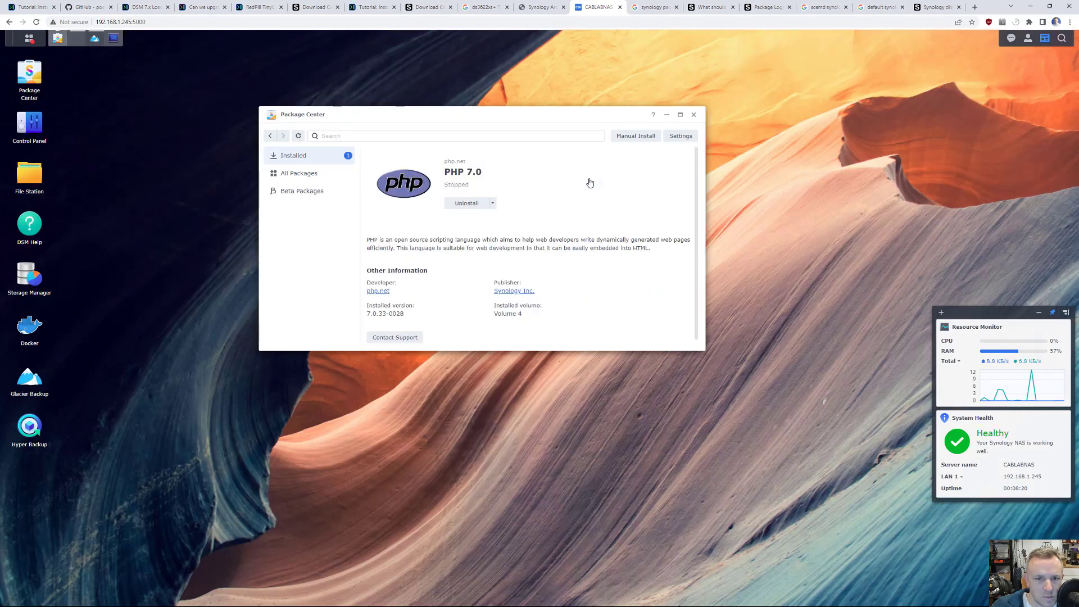
left_click(297, 172)
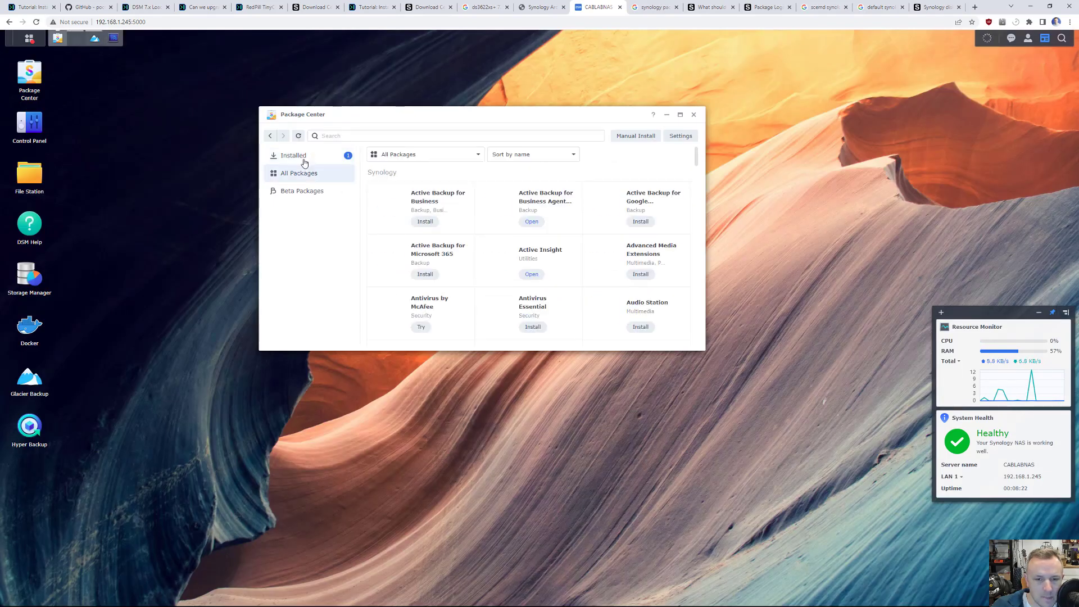
left_click(292, 155)
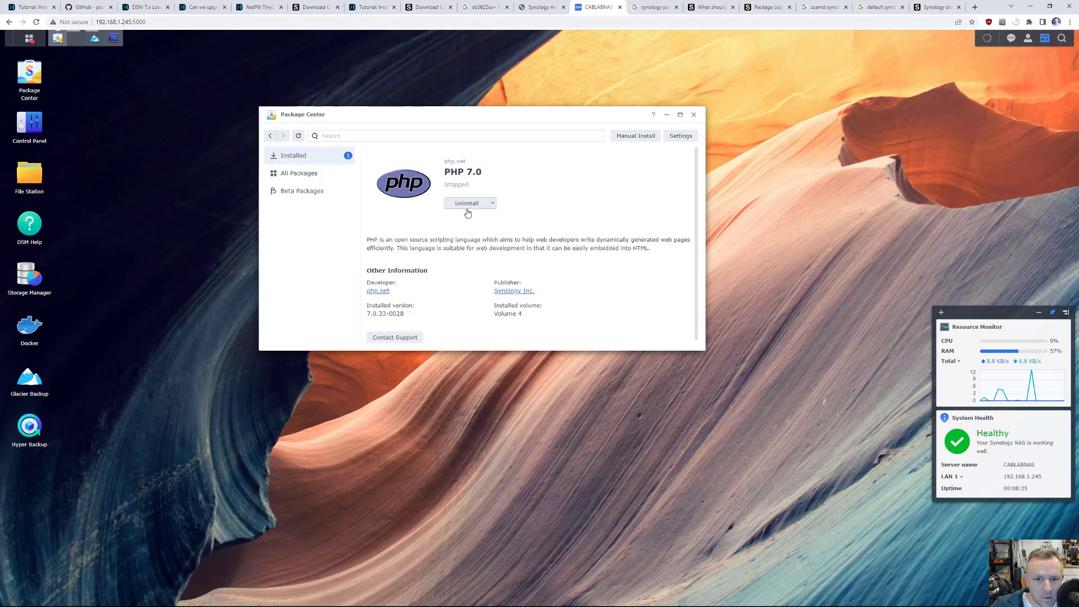
left_click(466, 202)
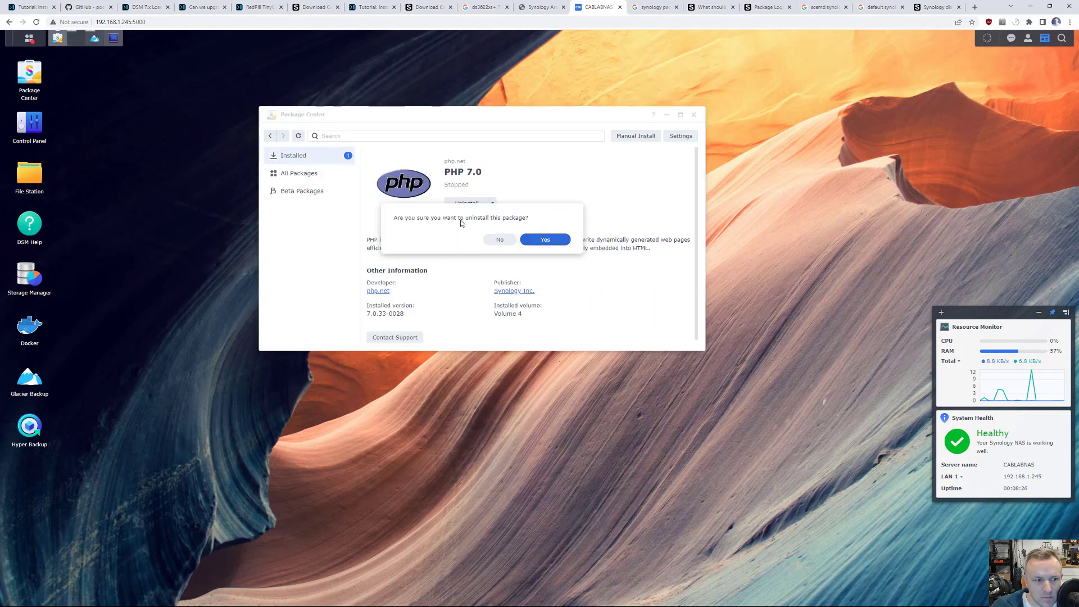
left_click(544, 239)
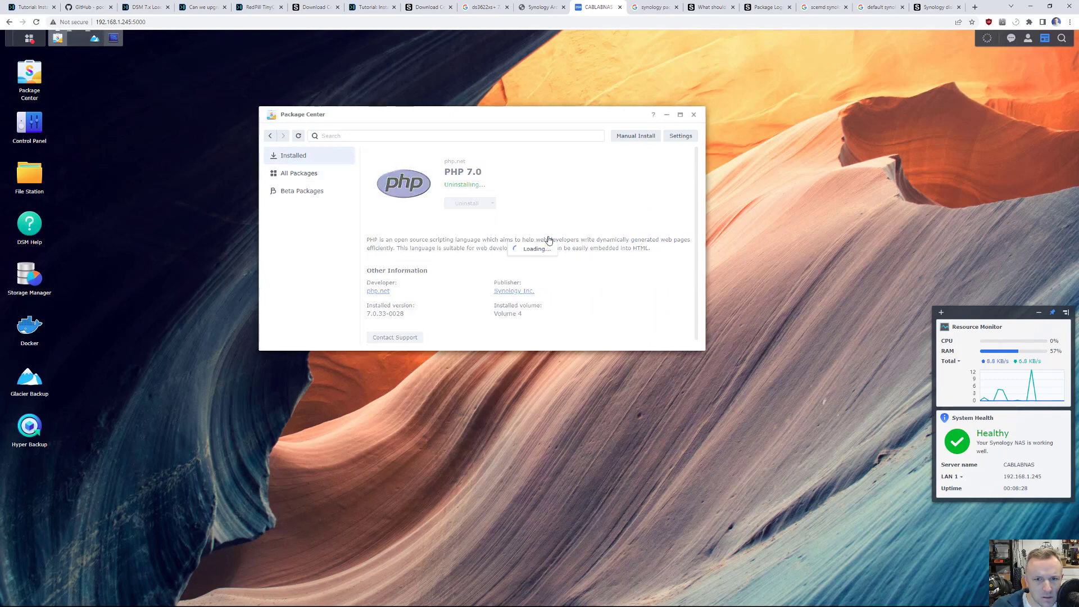
mouse_move(540, 237)
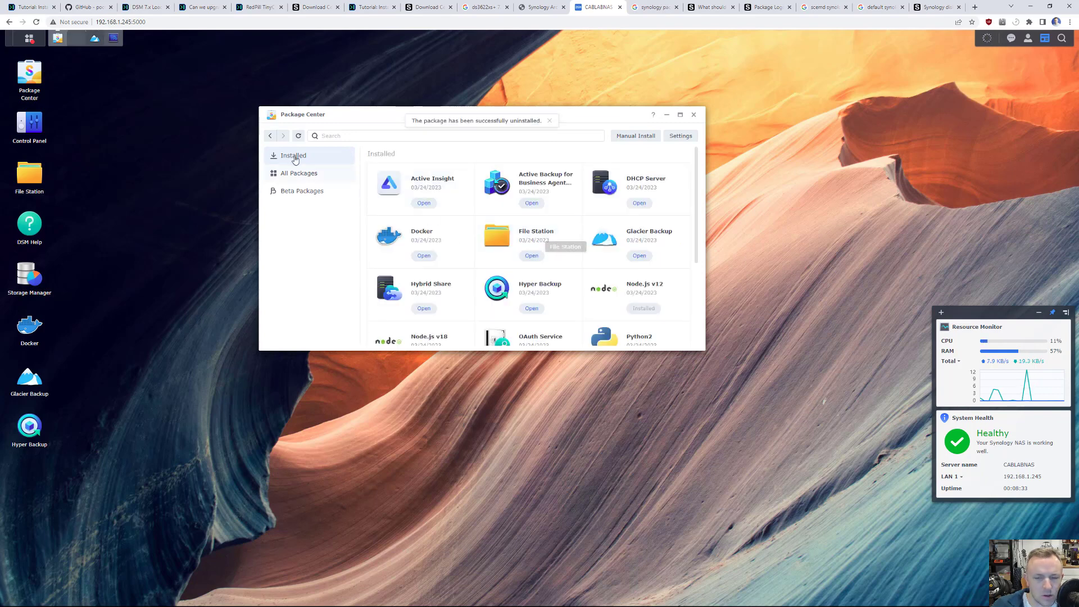
Scroll through the remaining installed packages.
left_click(549, 120)
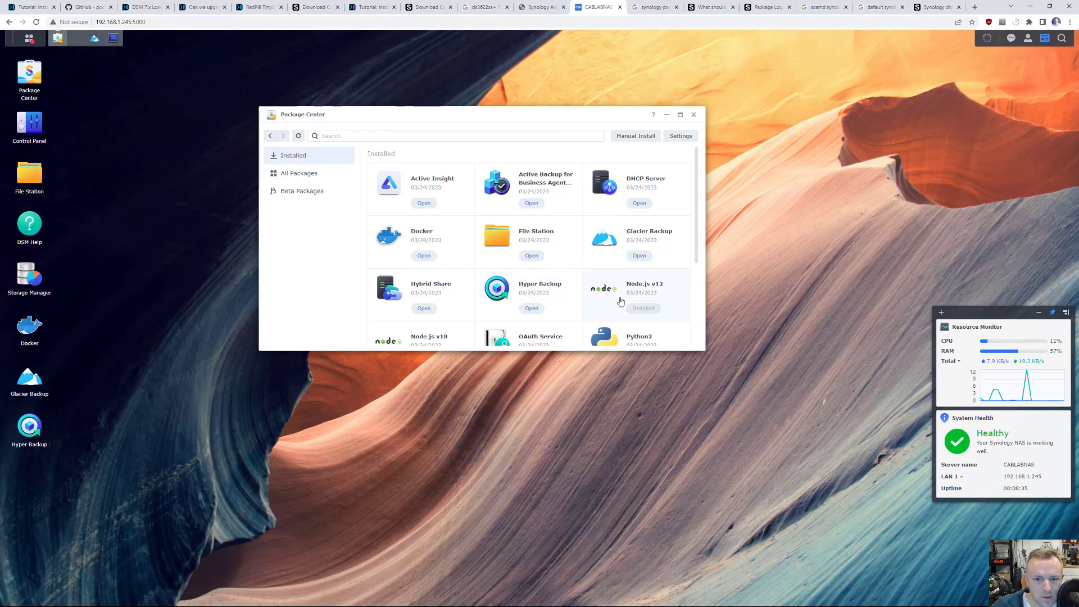
mouse_move(309, 285)
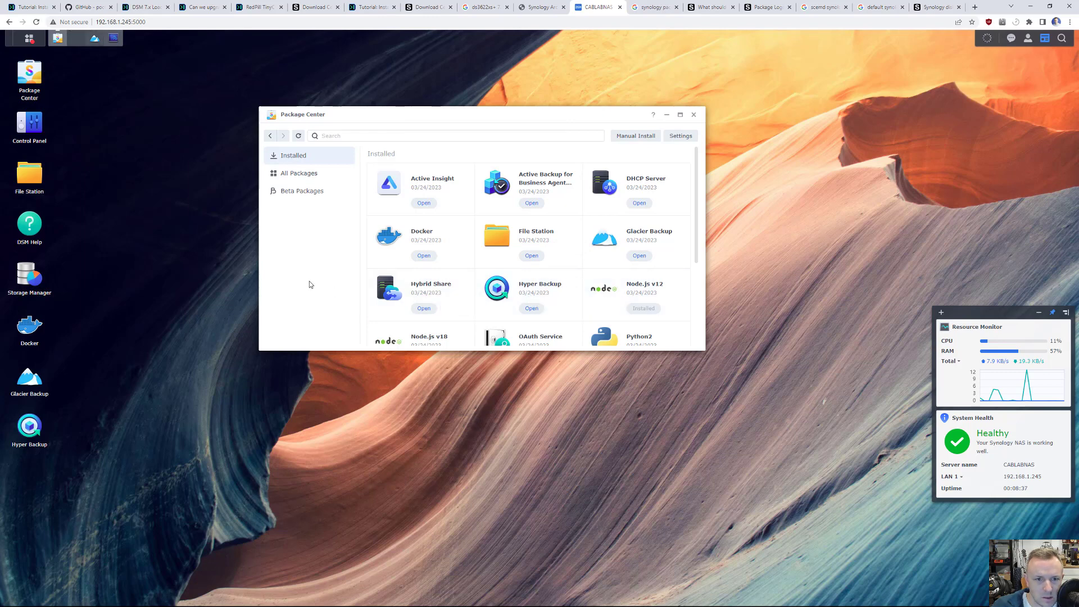
mouse_move(298, 173)
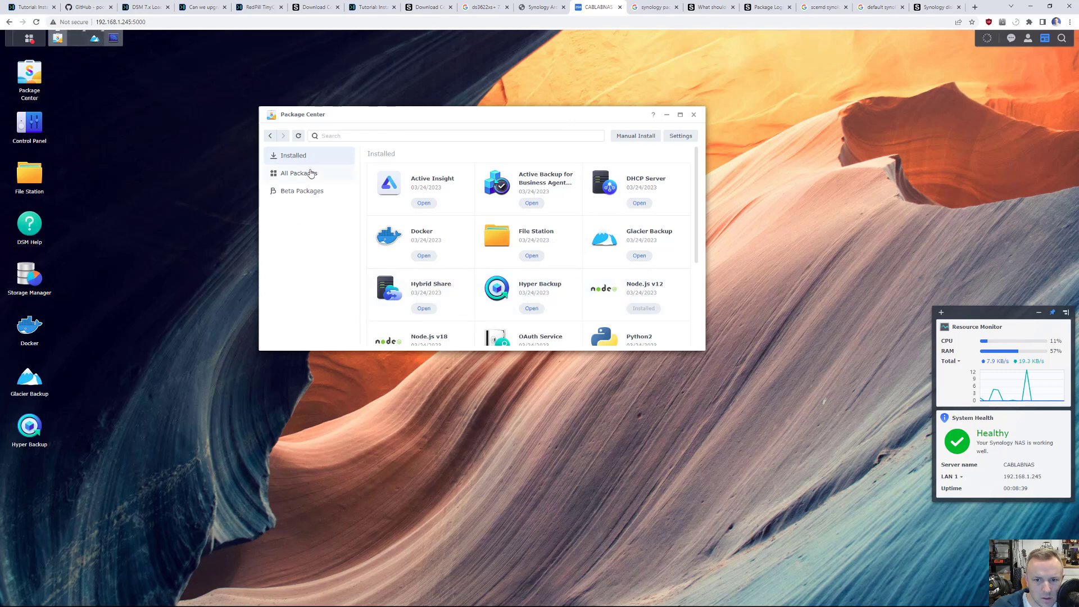
scroll("down", 3)
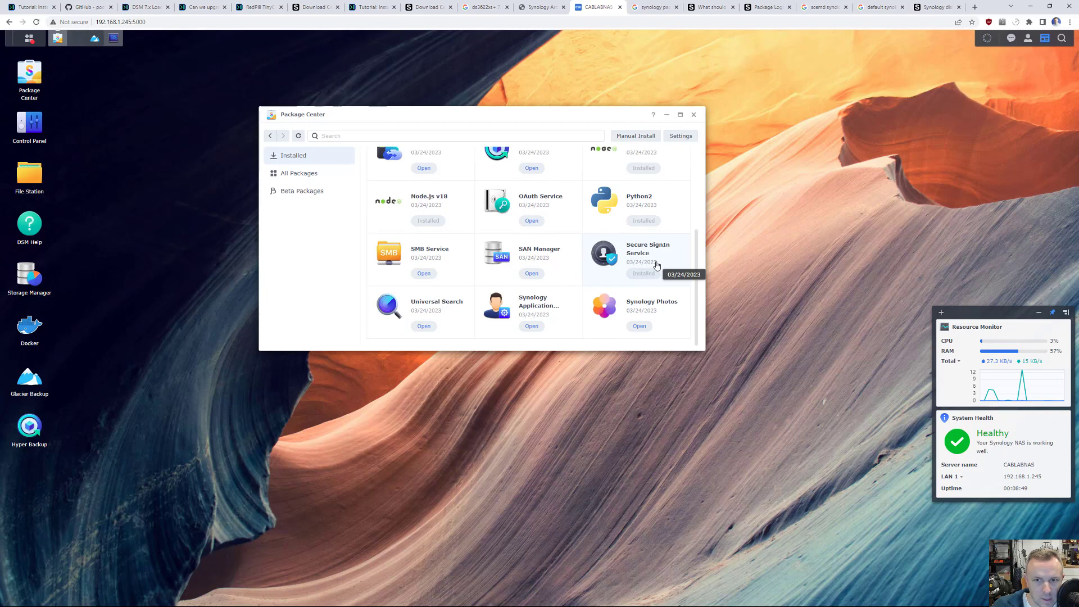
scroll("up", 3)
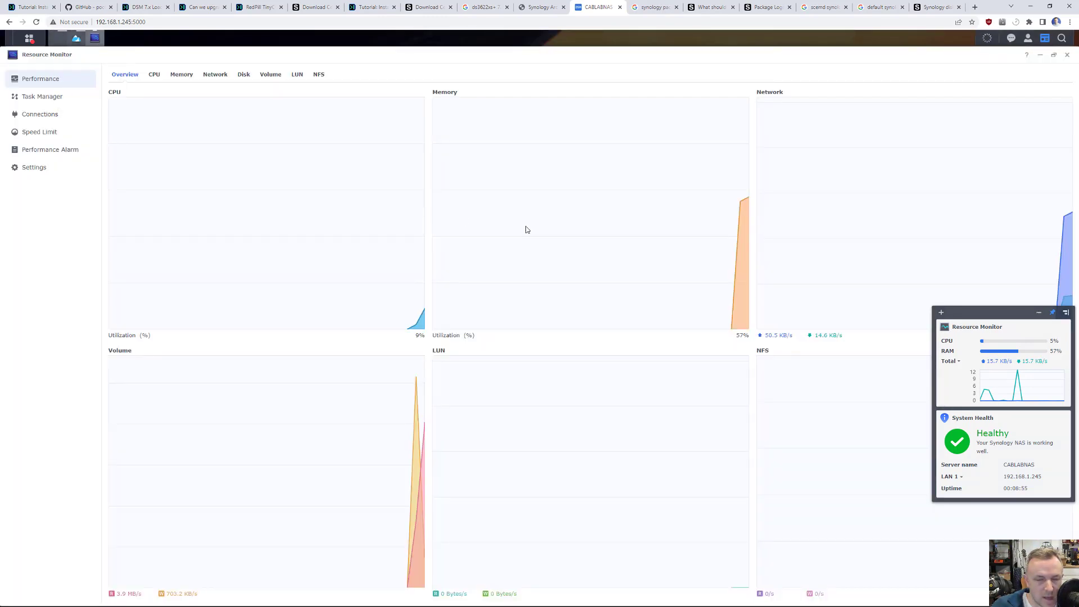
Close Resource Monitor, then check and dismiss the background task list.
left_click(1067, 54)
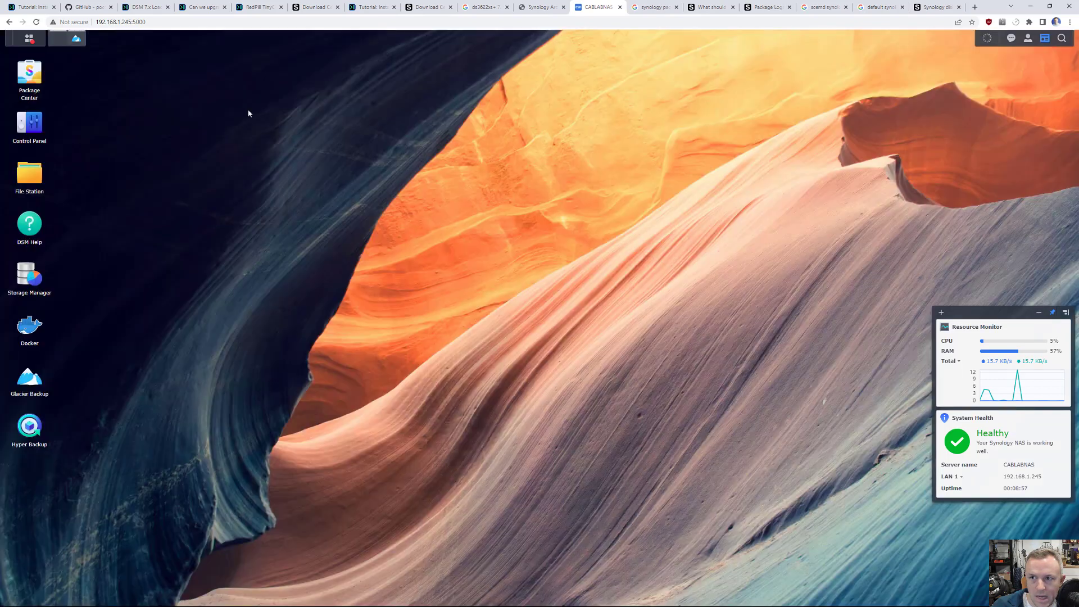
left_click(985, 38)
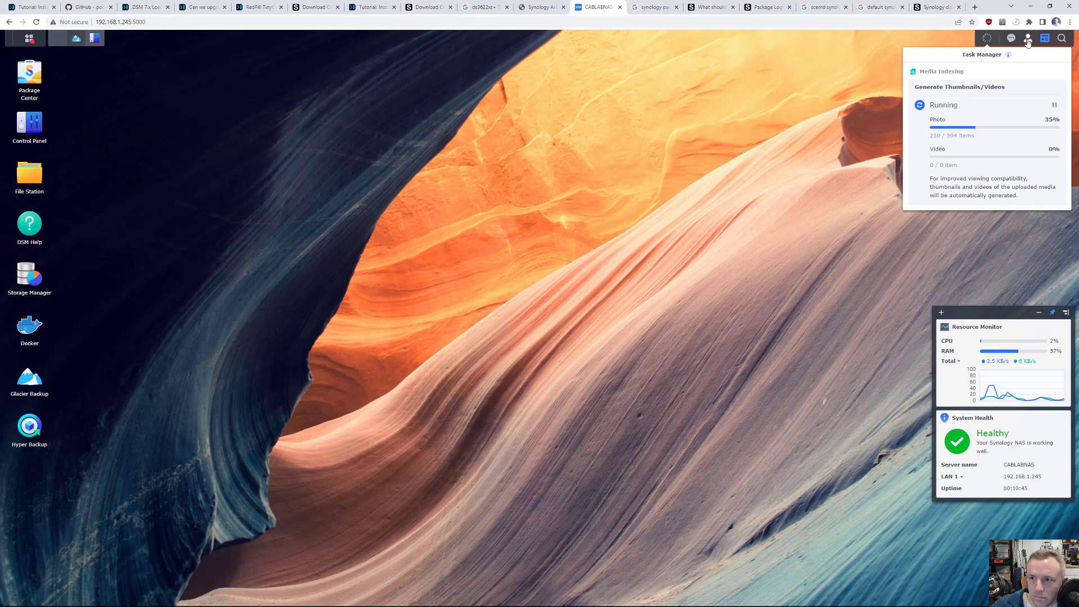
left_click(1053, 104)
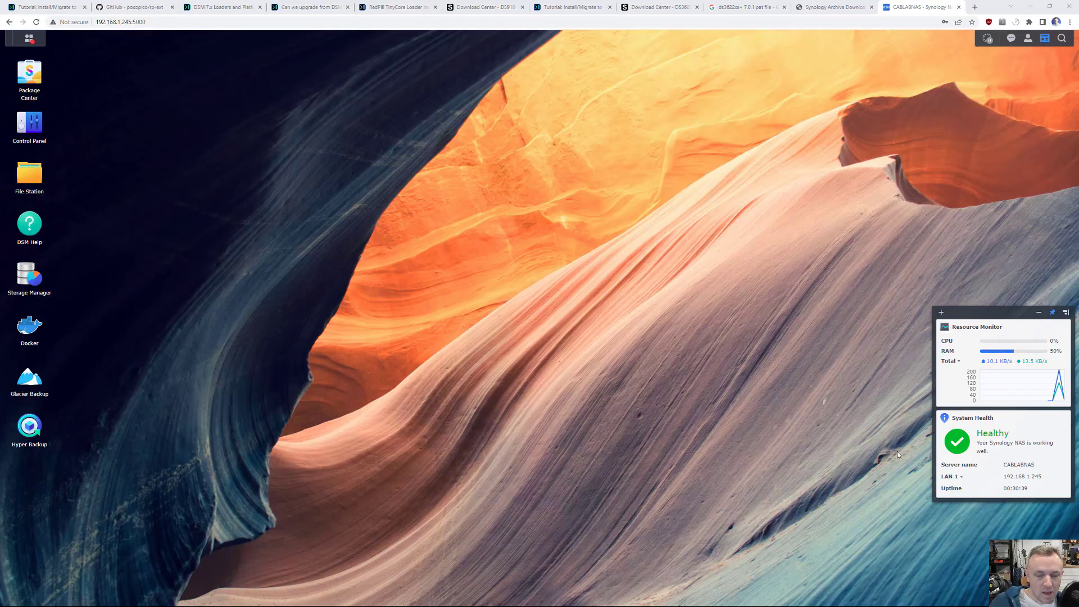
mouse_move(673, 309)
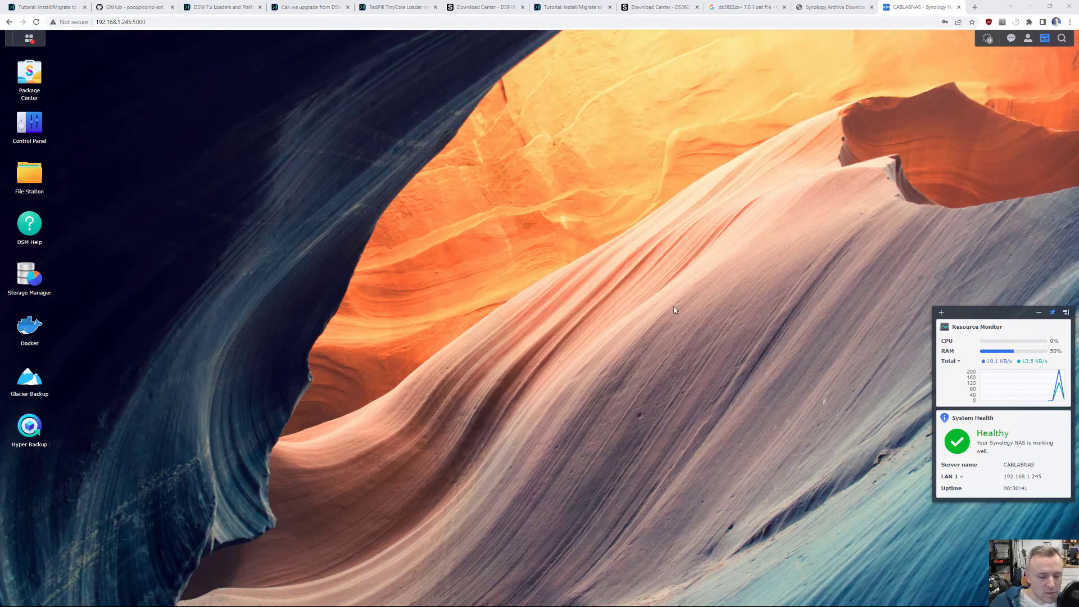
mouse_move(40, 344)
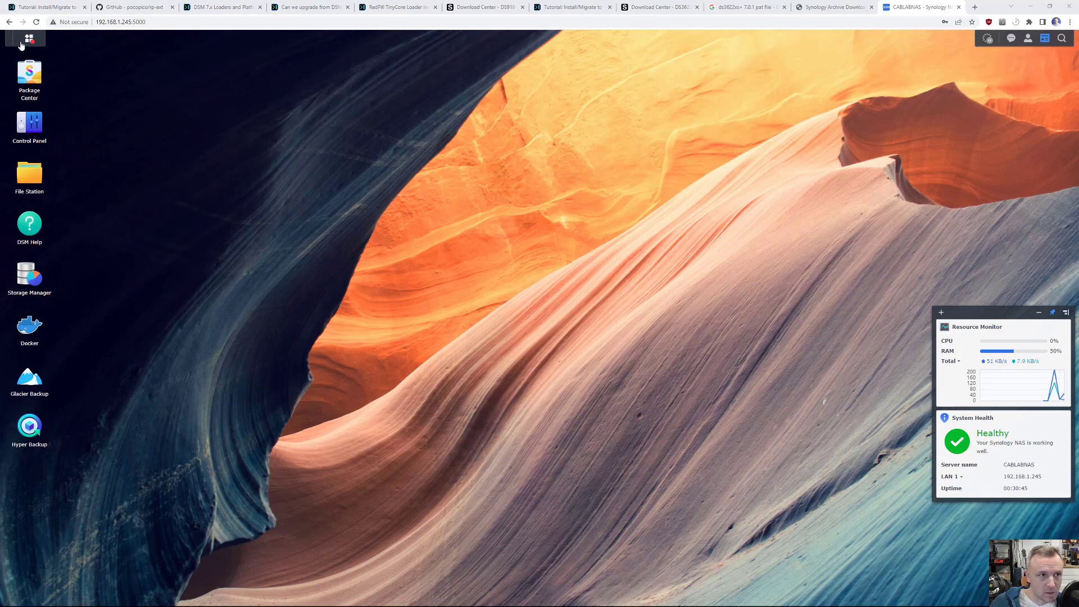
Confirm DSM 7.1.1-42962 Update 1 on a DS3622xs+ in Info Center, then close Control Panel.
left_click(29, 123)
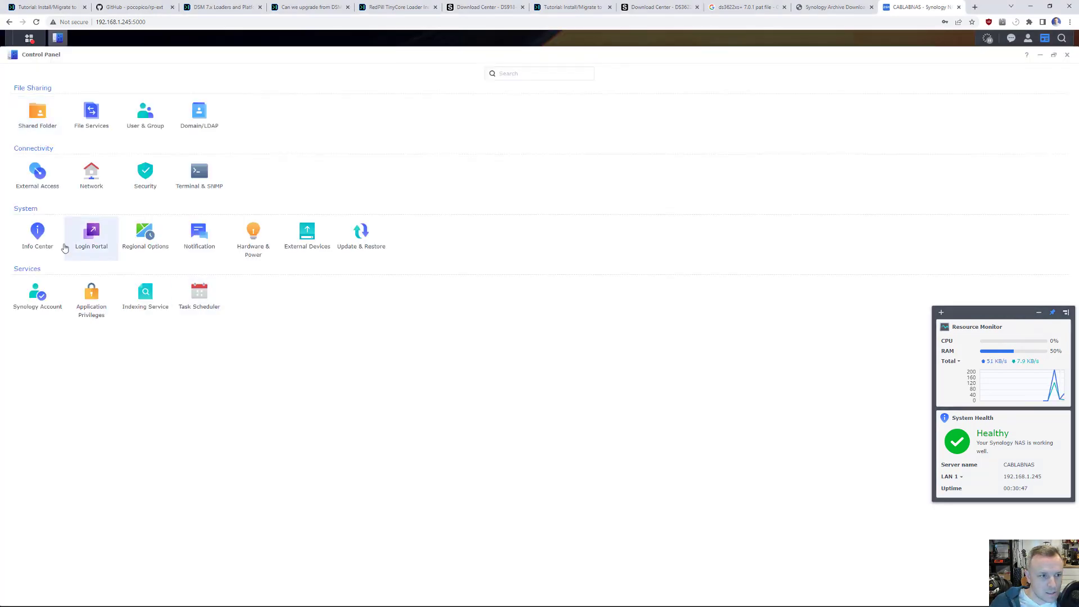
left_click(37, 231)
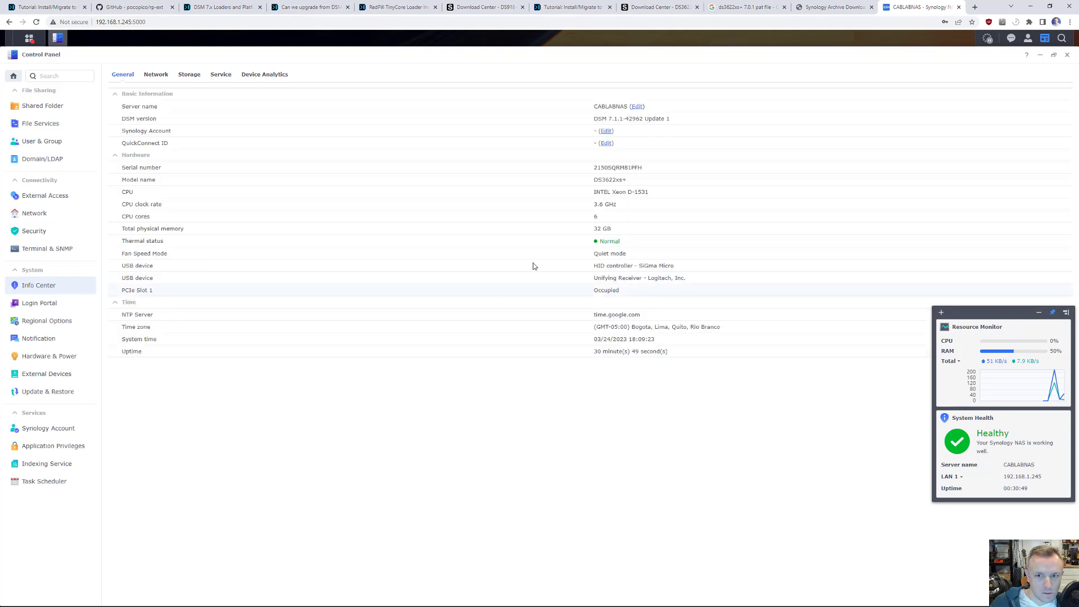
mouse_move(614, 215)
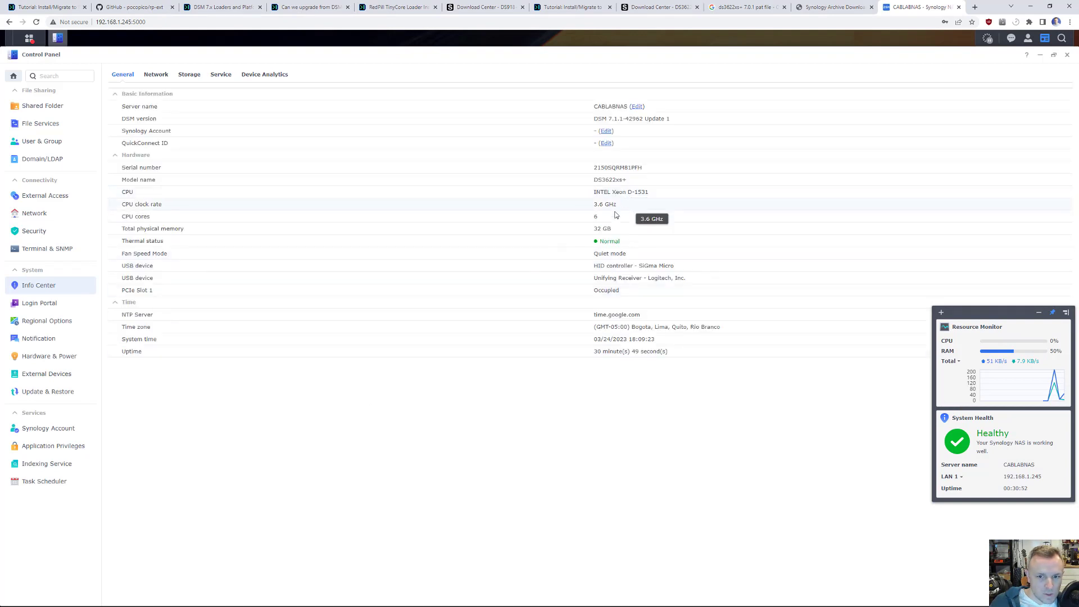
mouse_move(610, 220)
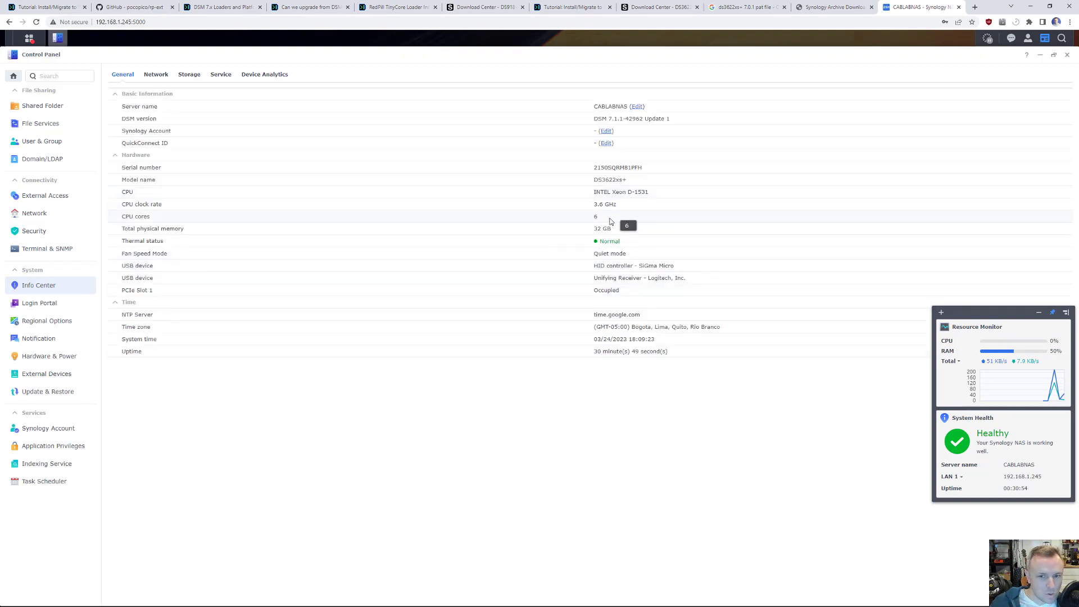
mouse_move(612, 227)
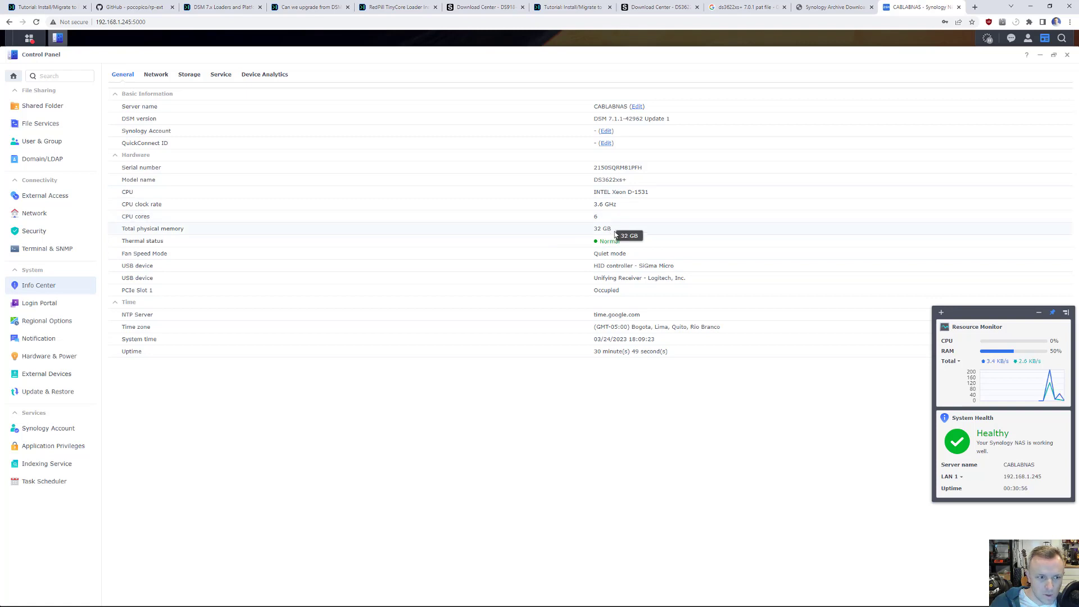
mouse_move(532, 204)
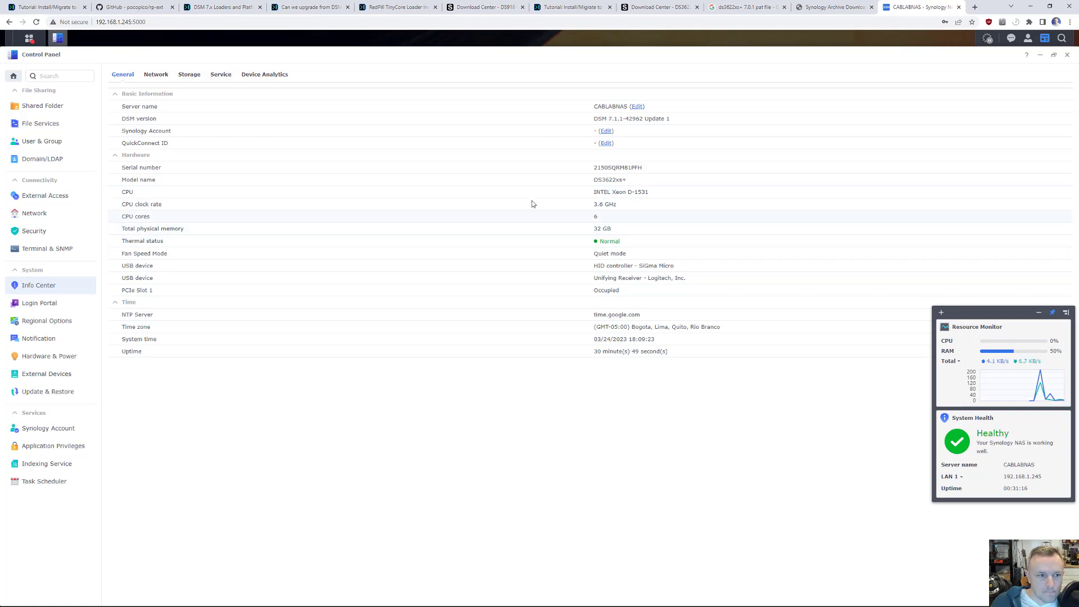
left_click(156, 74)
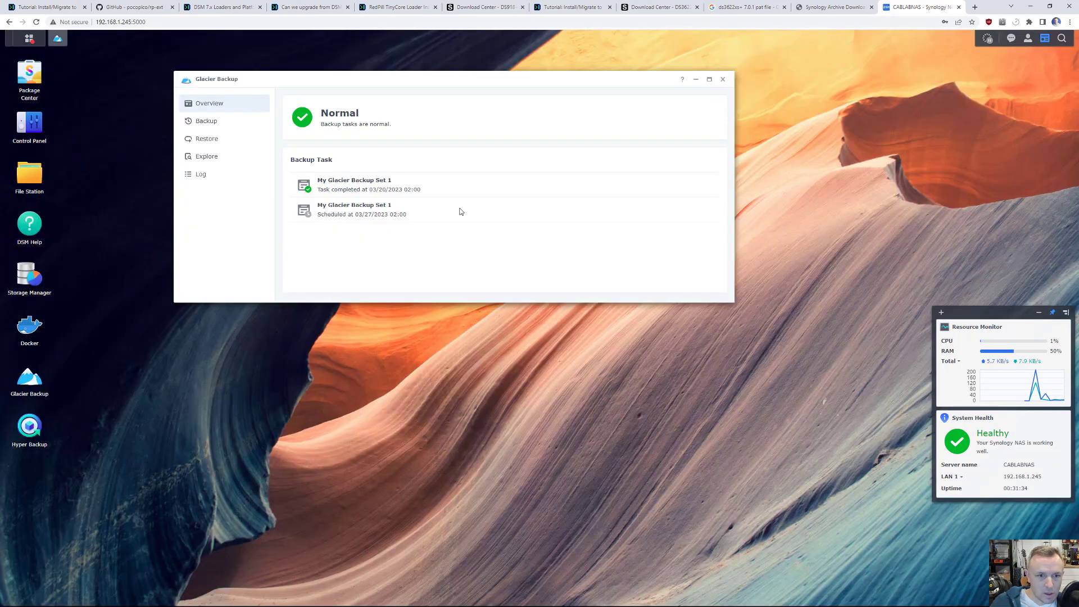
Check Glacier Backup's task list and Normal status, then close it.
left_click(206, 120)
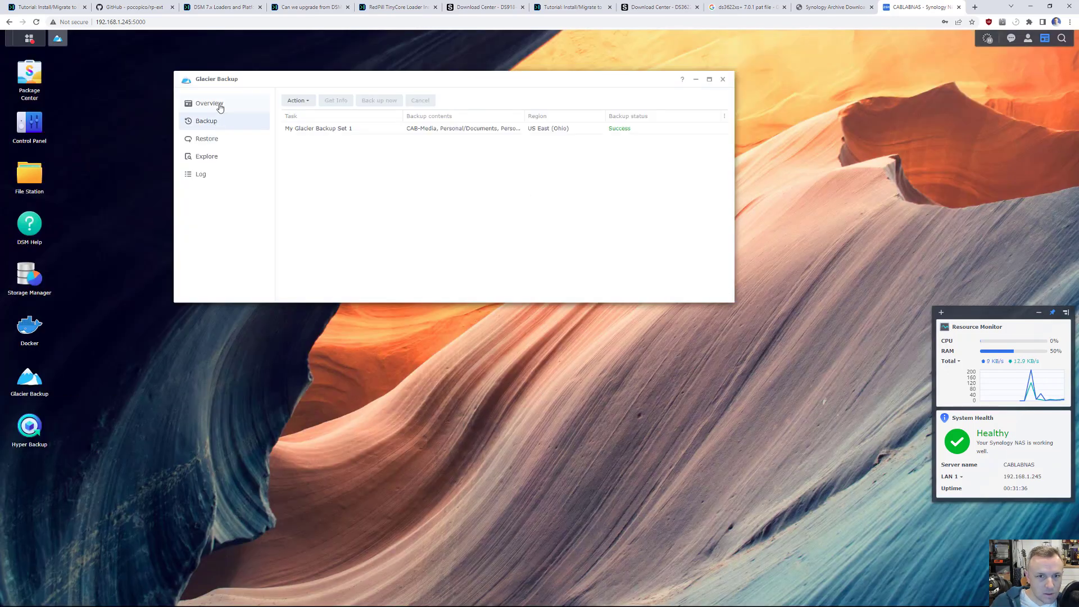
left_click(209, 102)
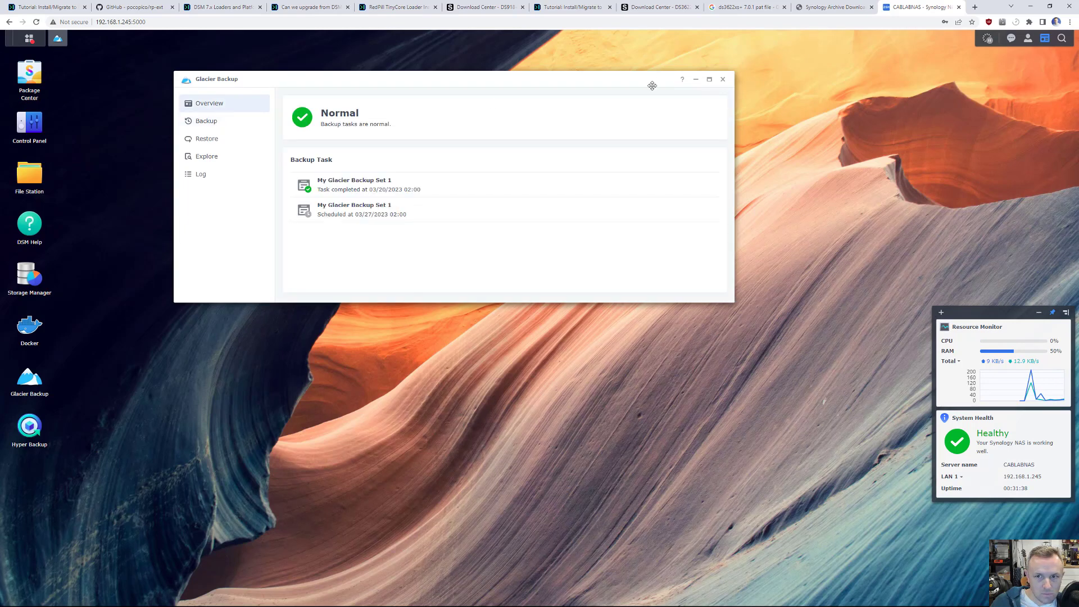
mouse_move(551, 206)
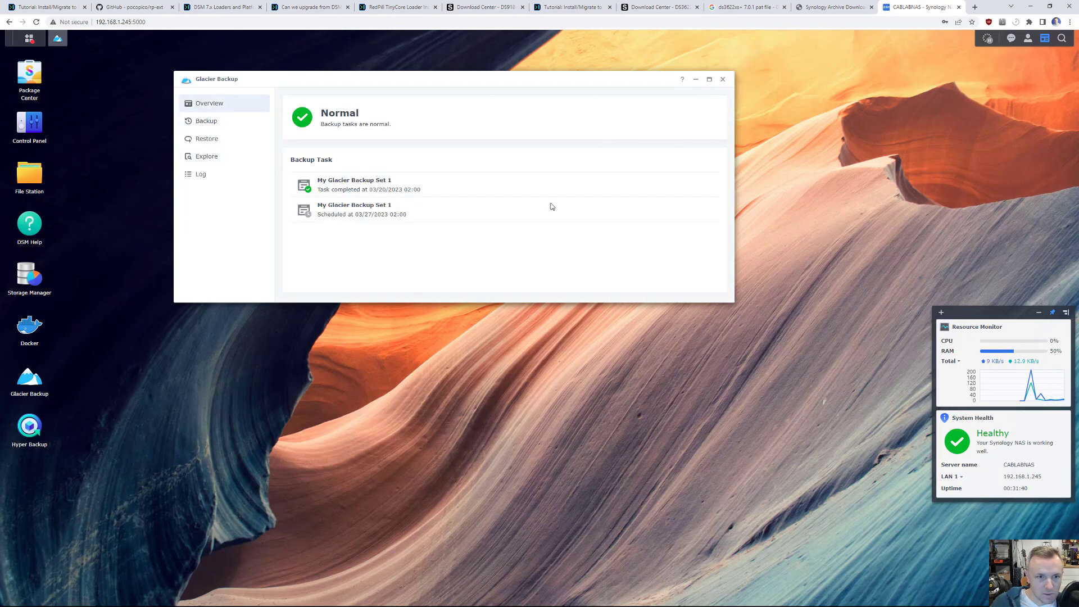
left_click(723, 79)
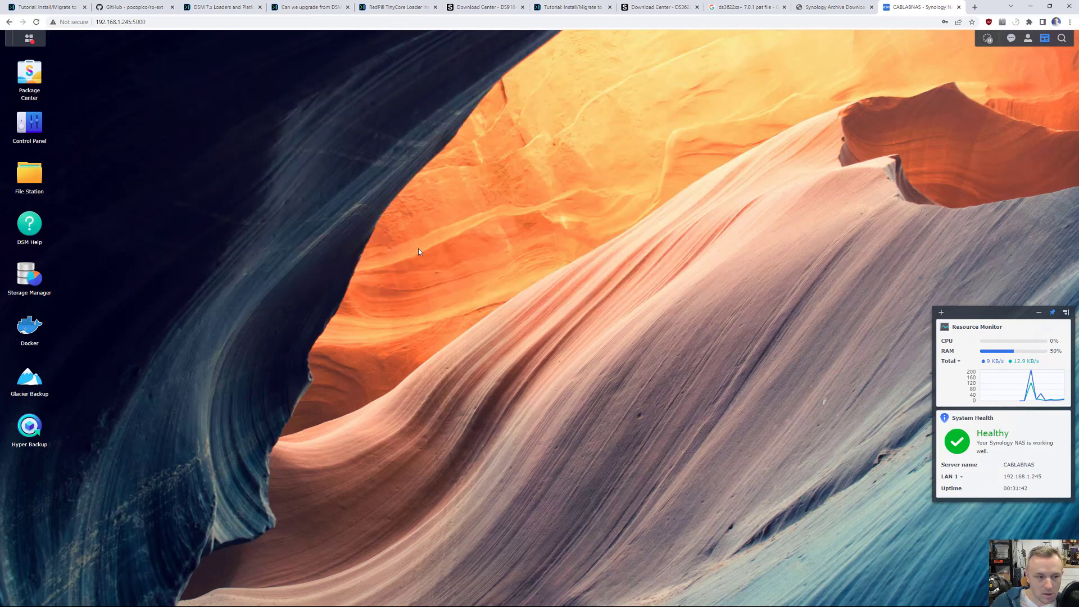
Launch Hyper Backup to confirm its Success status and close it.
double_click(29, 426)
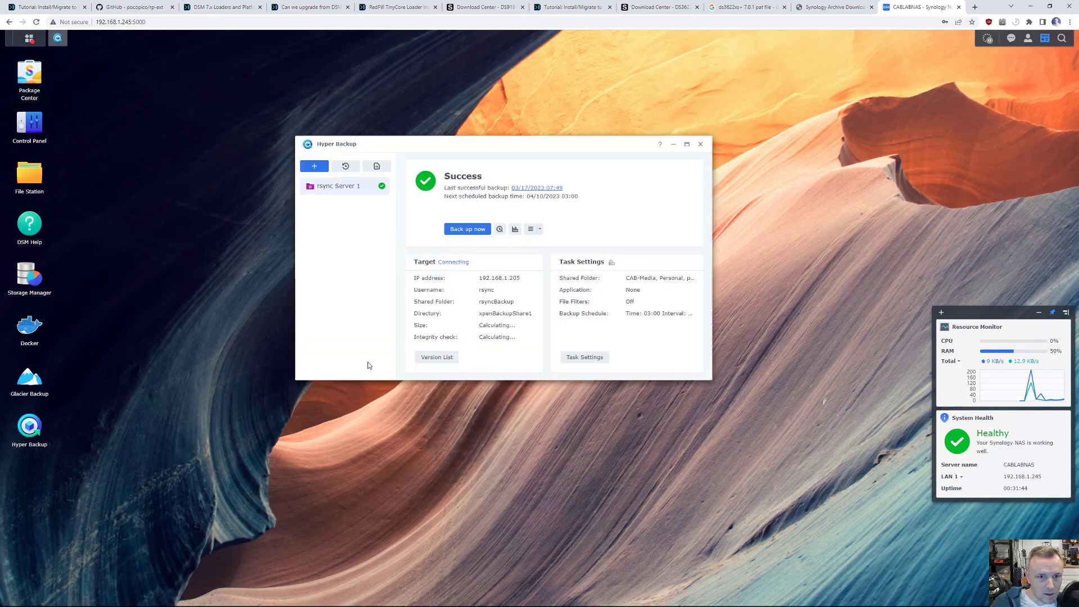
left_click(700, 144)
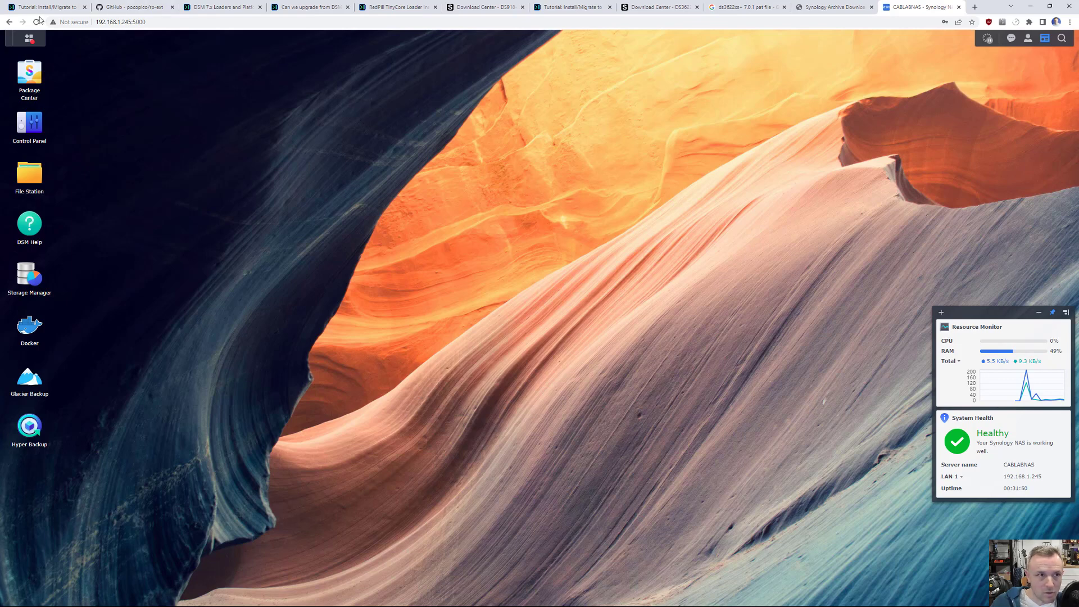
left_click(45, 7)
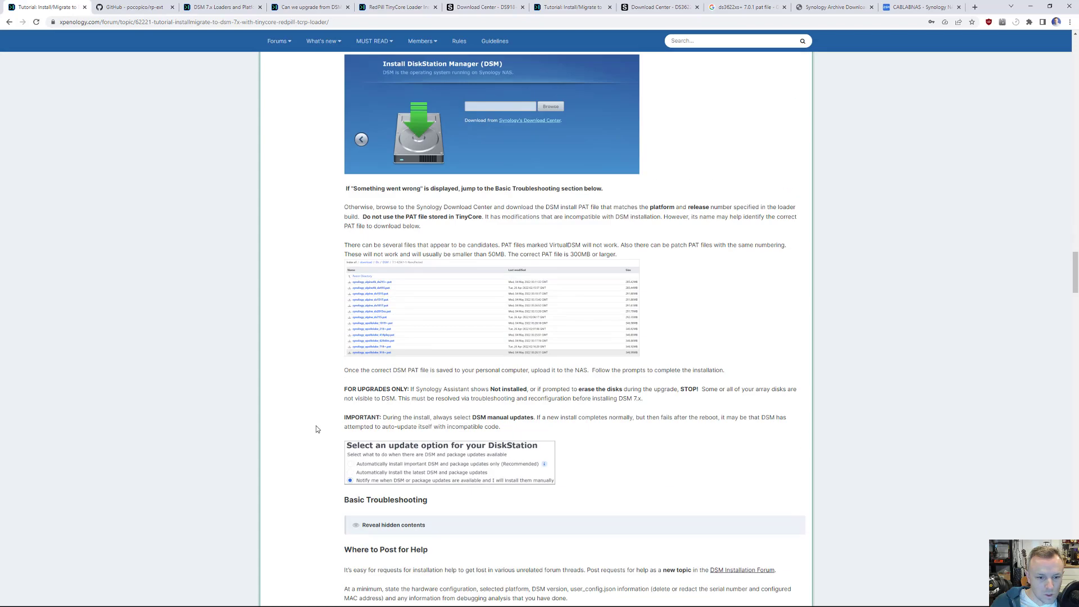
Scroll the RedPill tutorial to the manual-updates advice and compare the DS918+ download page.
scroll("down", 3)
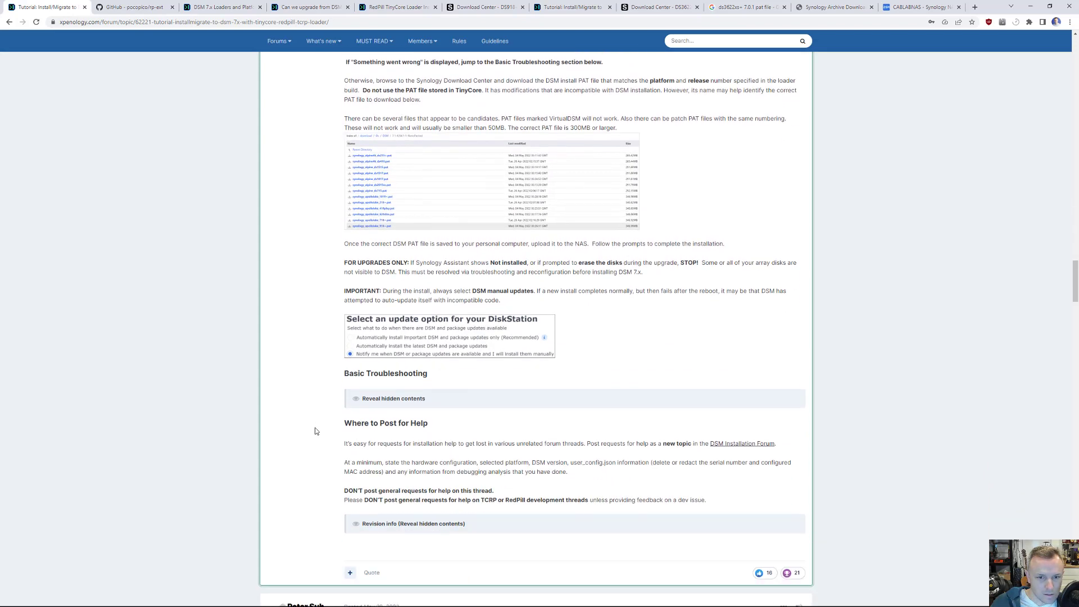
mouse_move(392, 325)
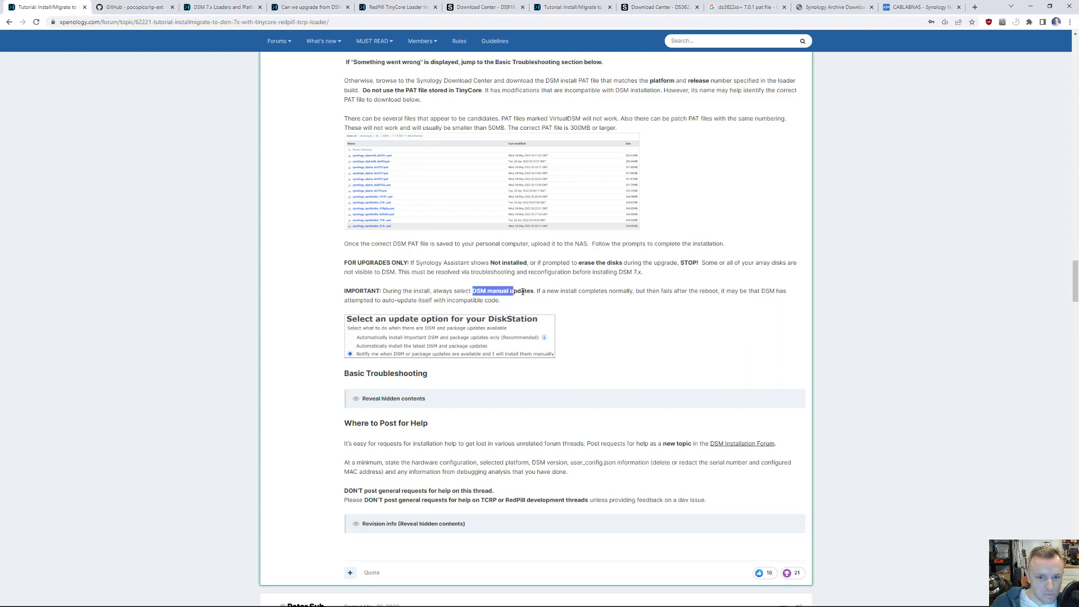
left_click(535, 290)
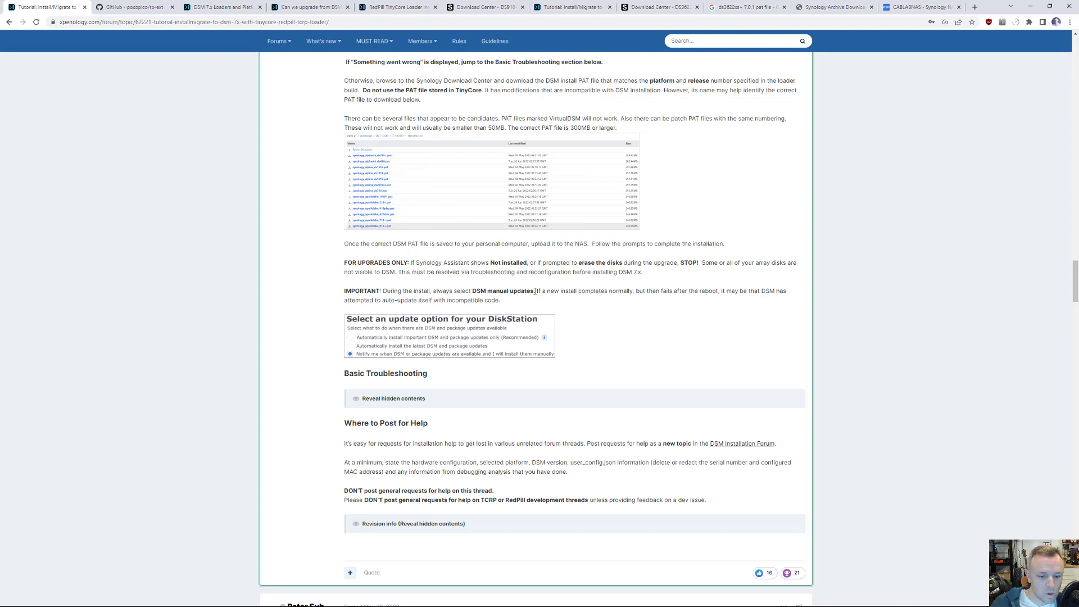
left_click(485, 7)
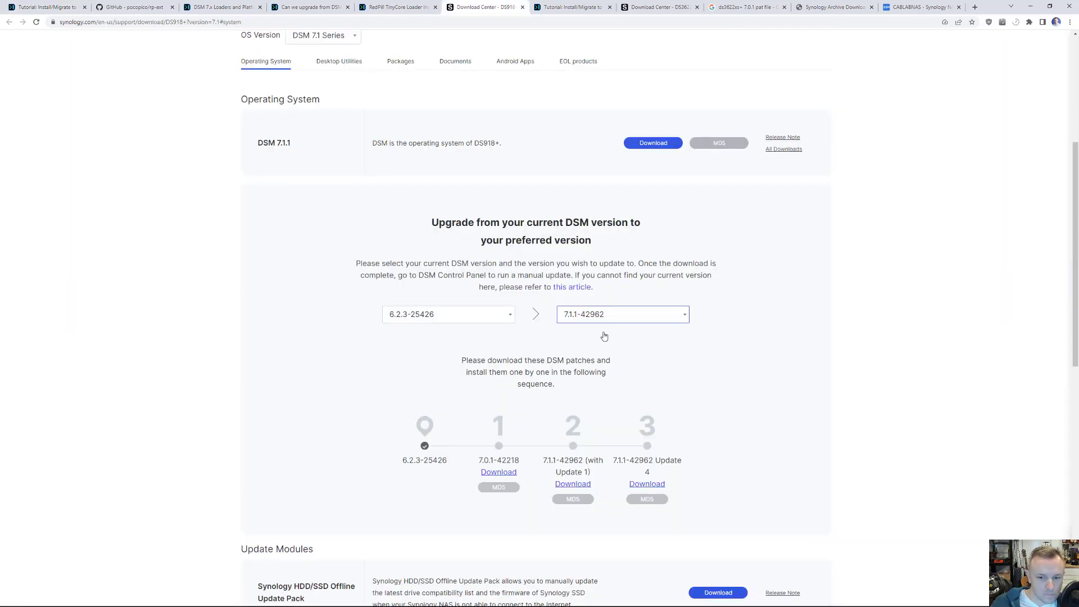
mouse_move(674, 475)
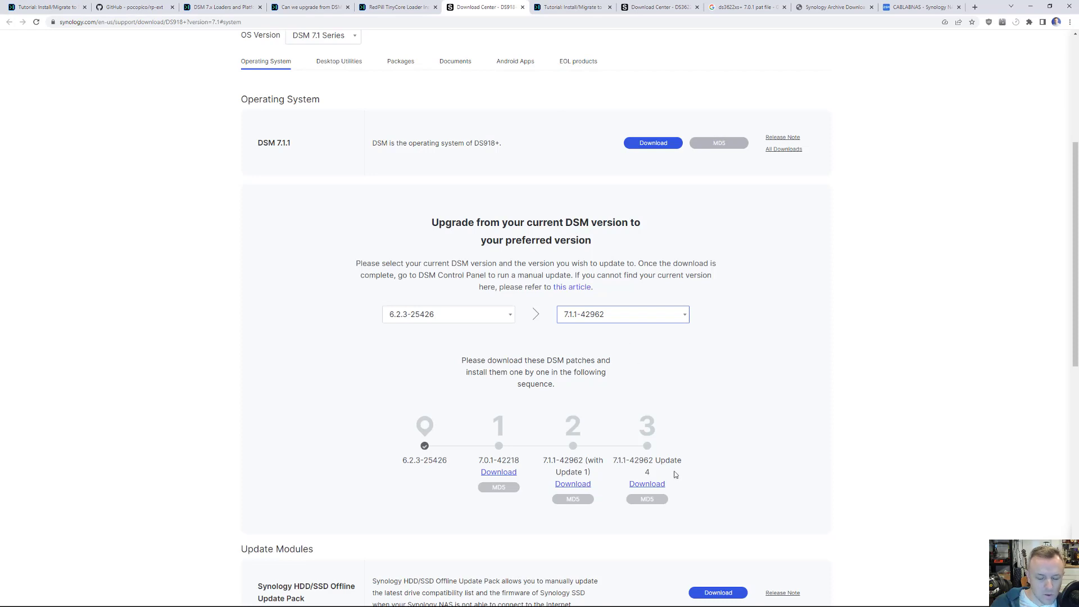
mouse_move(480, 417)
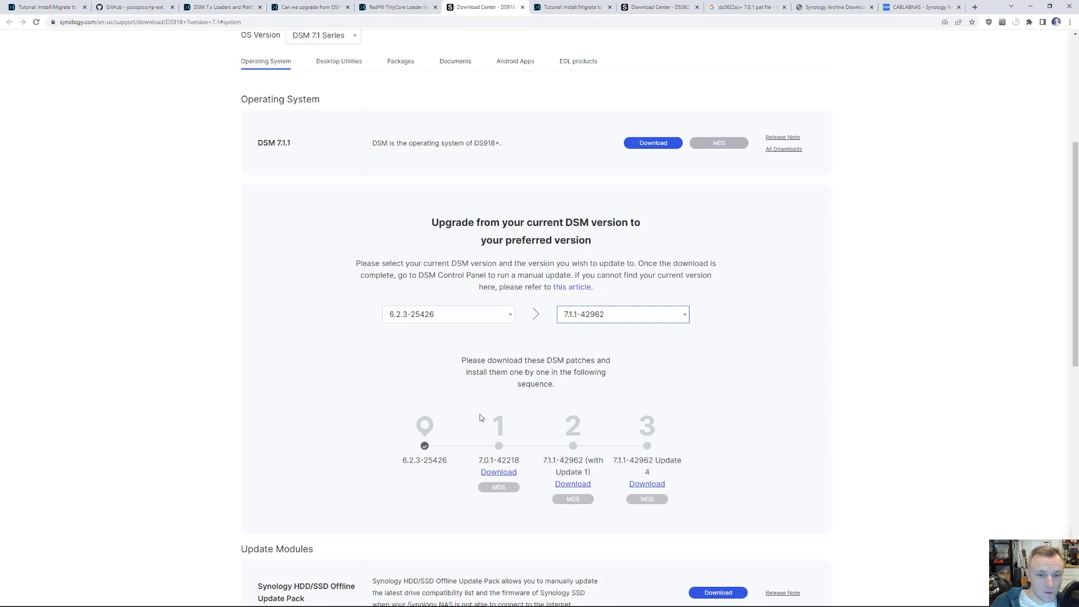
key("alt+tab")
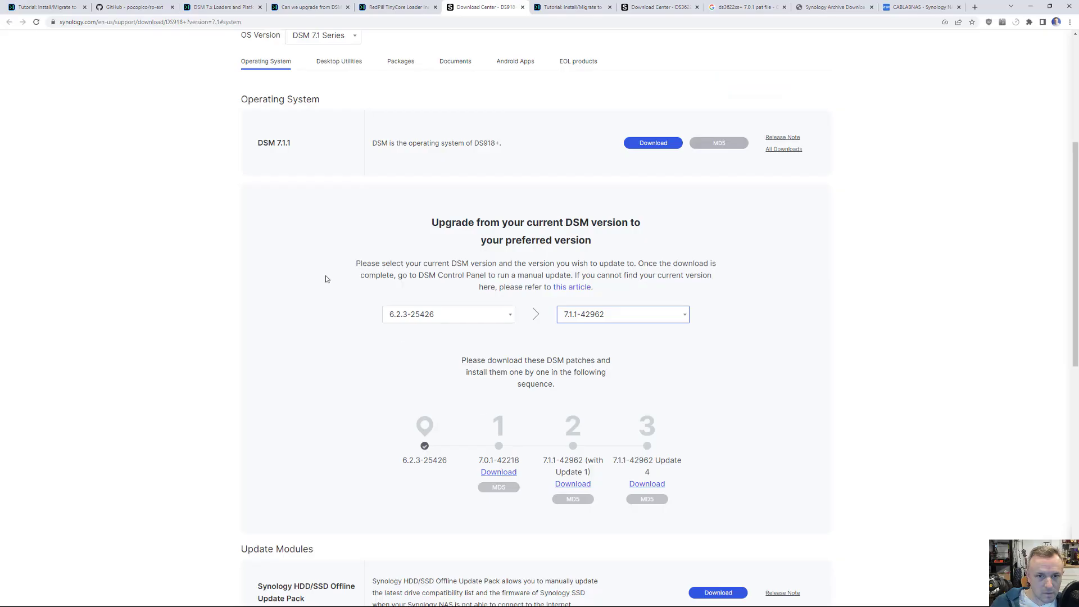
left_click(46, 7)
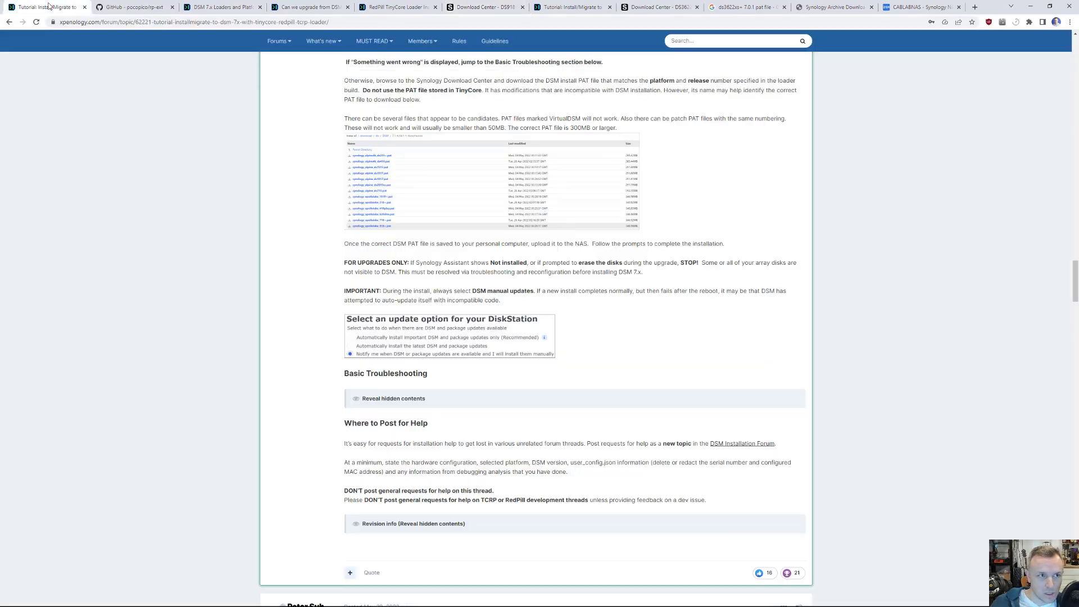